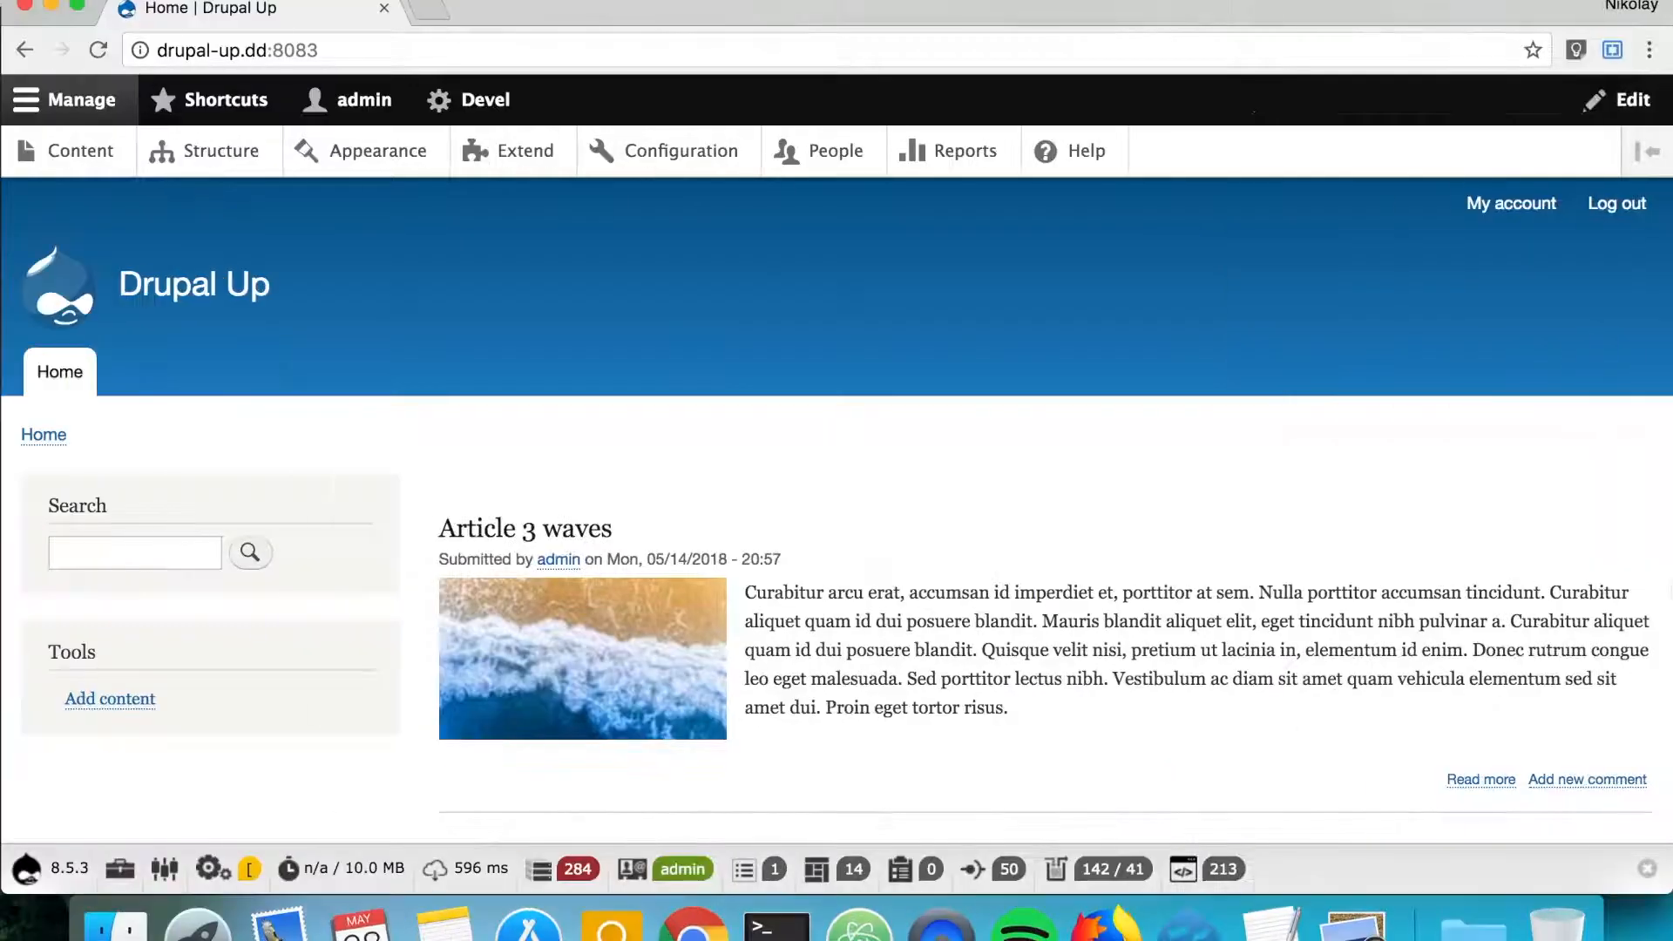
pyautogui.moveTo(978, 328)
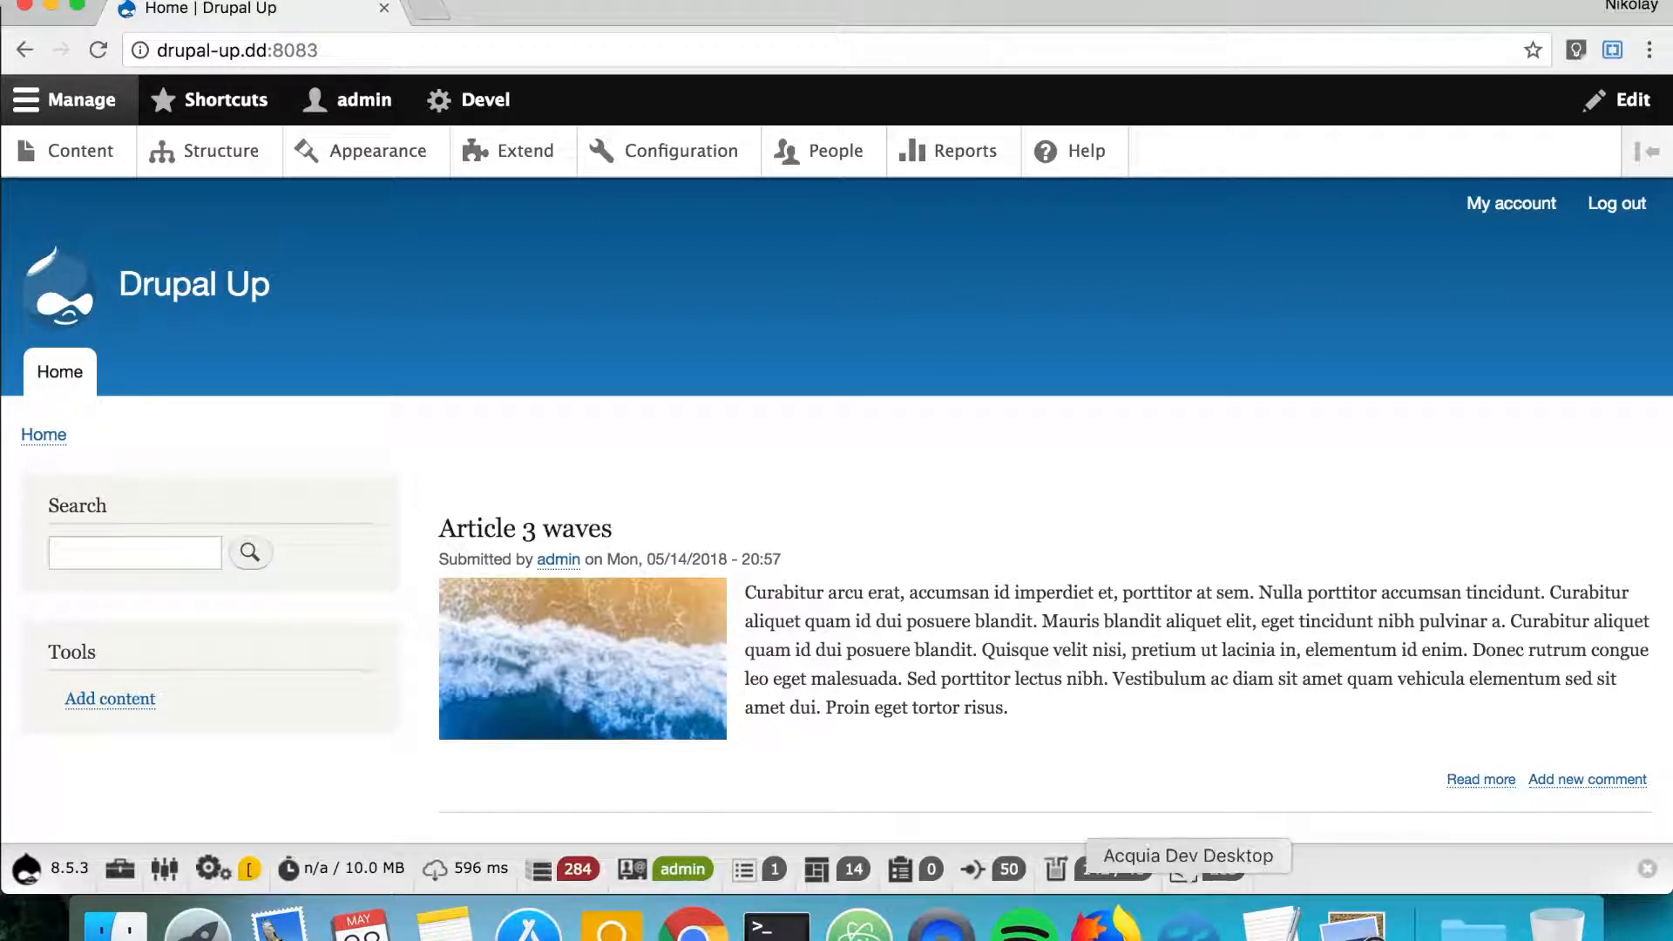
# - Launch Acquia Dev Desktop and open the More options console for drupal-up.dd
pyautogui.click(1187, 856)
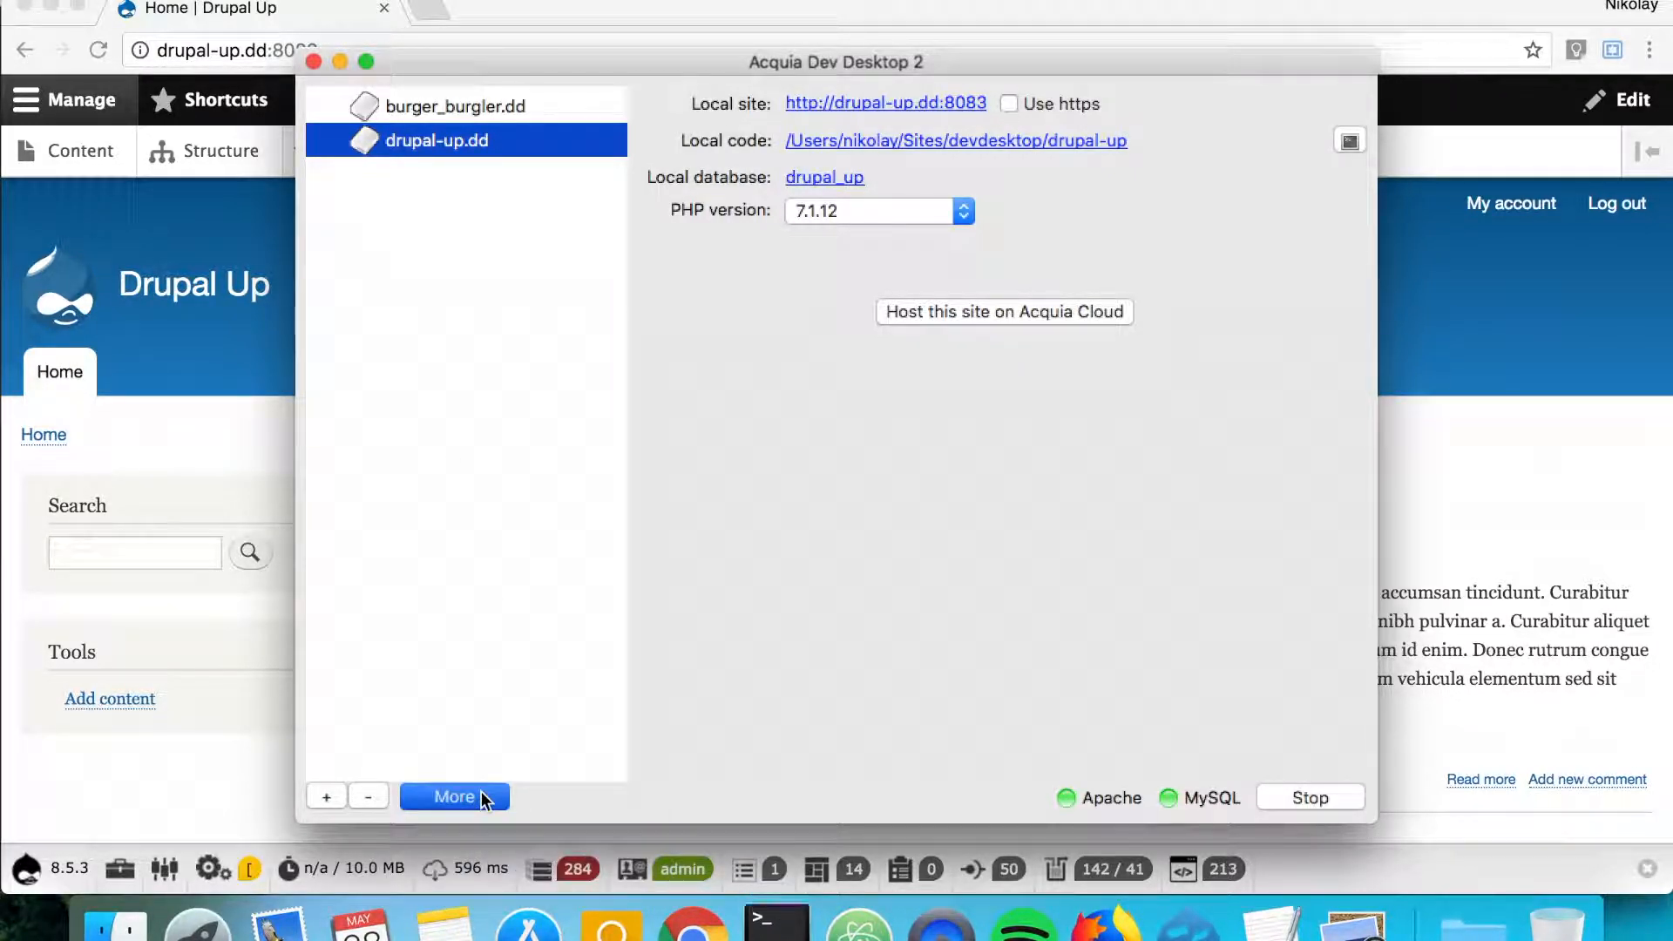
pyautogui.click(453, 797)
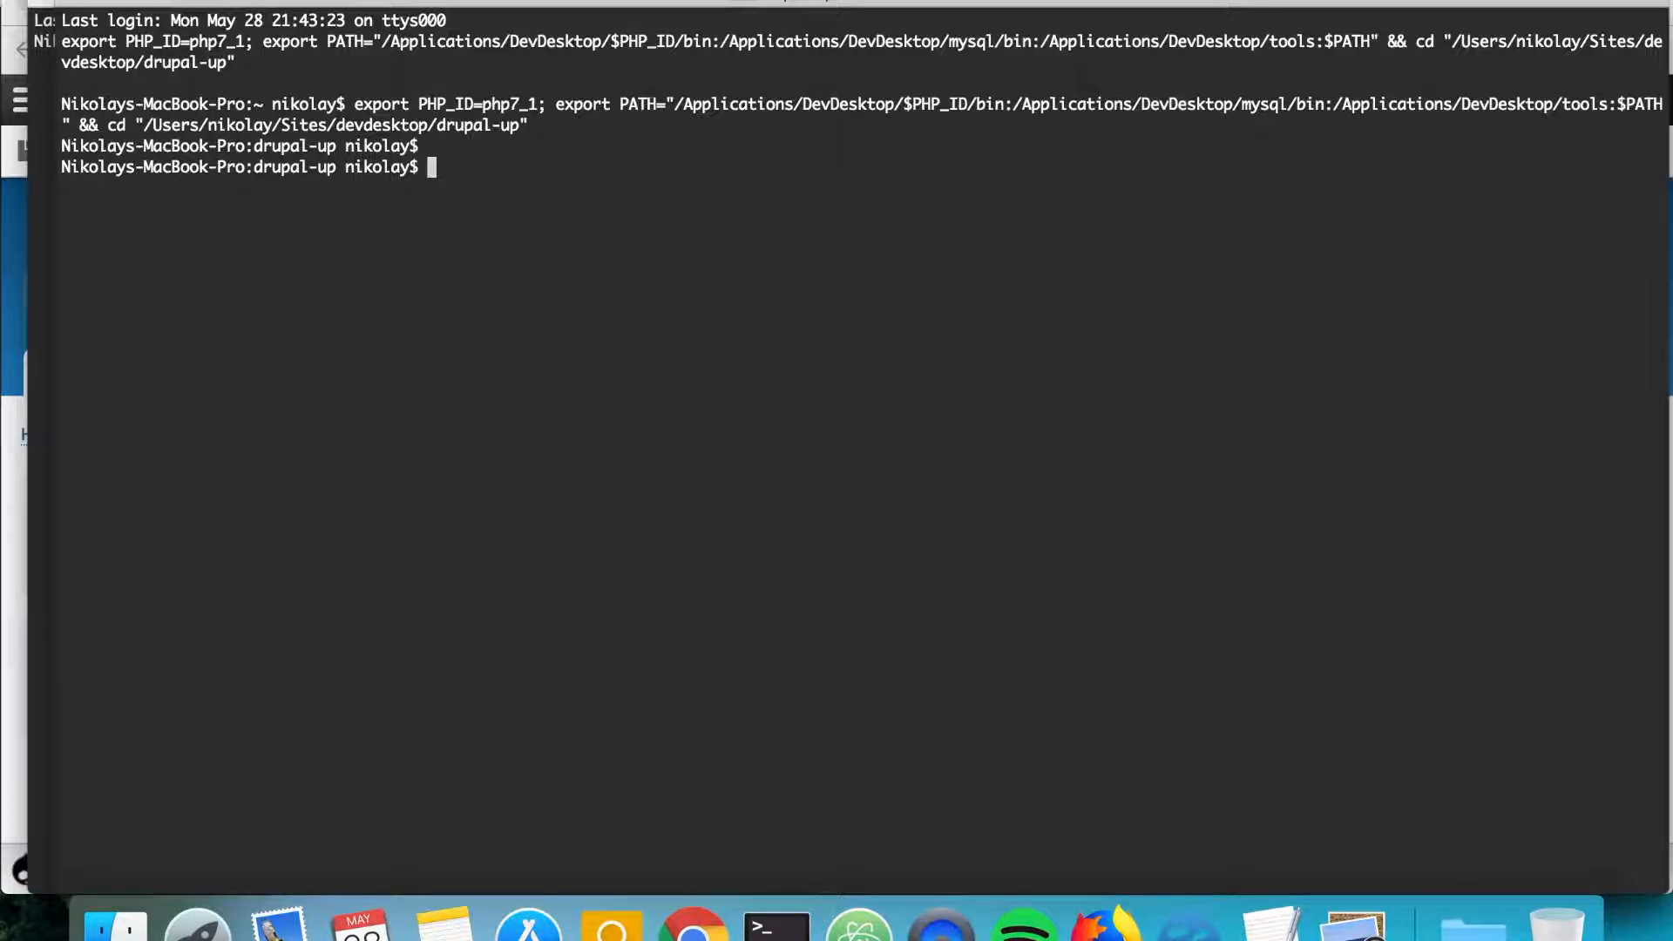
# - Run drush --version to confirm Drush 8.1.15, then drush cr to rebuild caches
pyautogui.write('drush --versi')
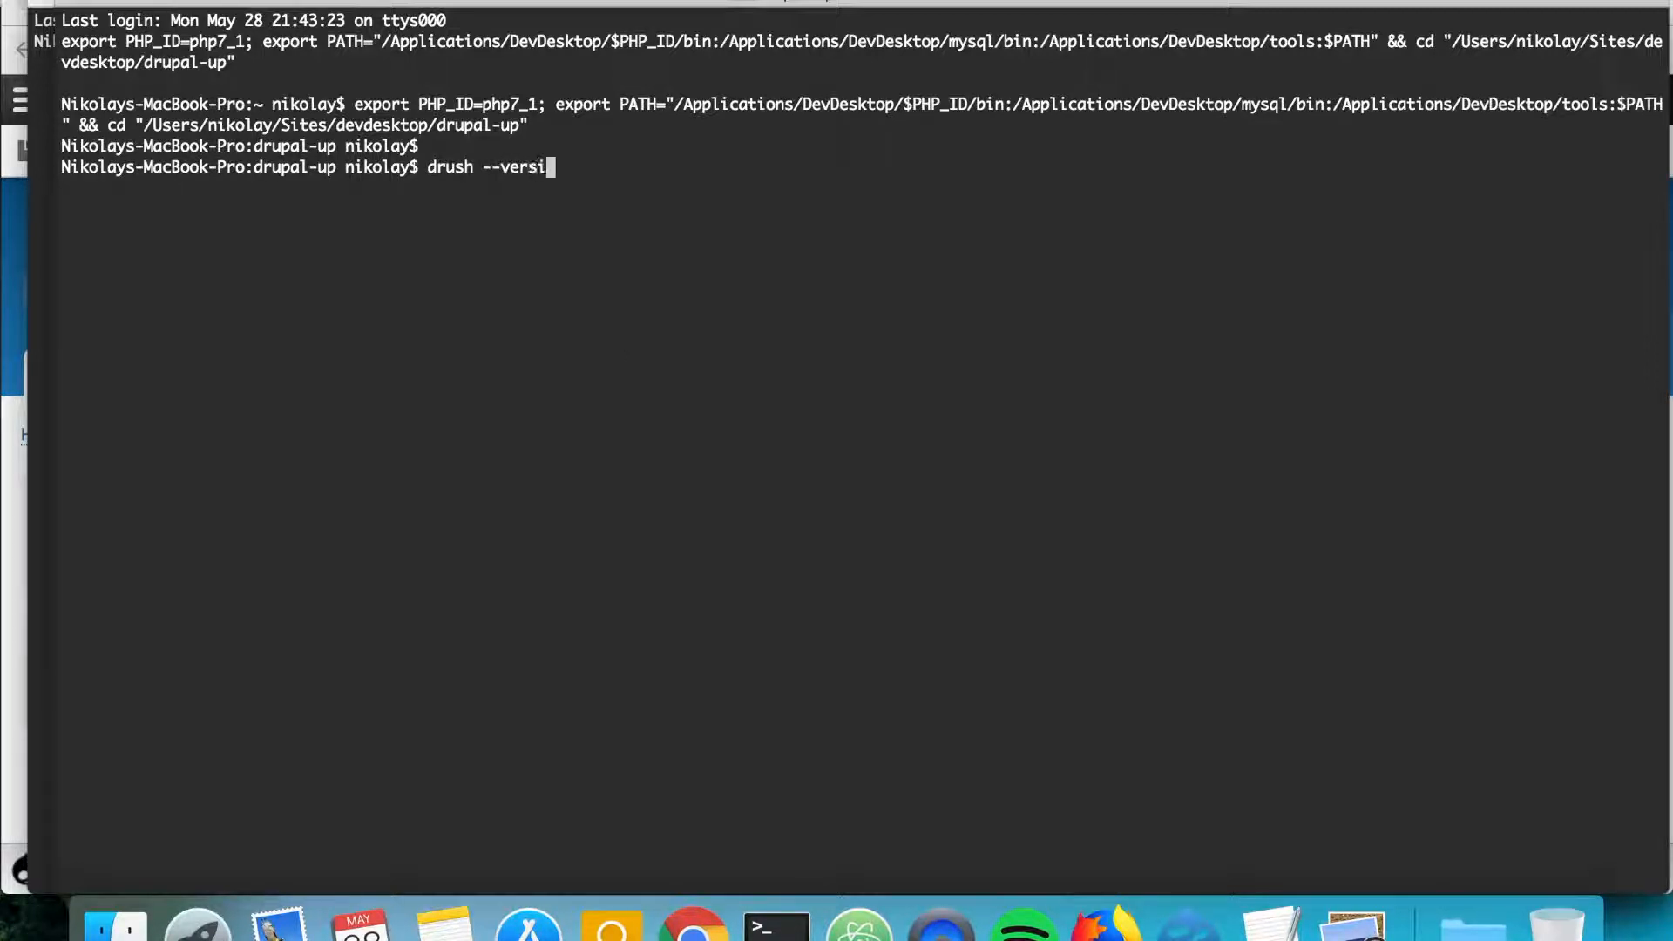
pyautogui.press('Return')
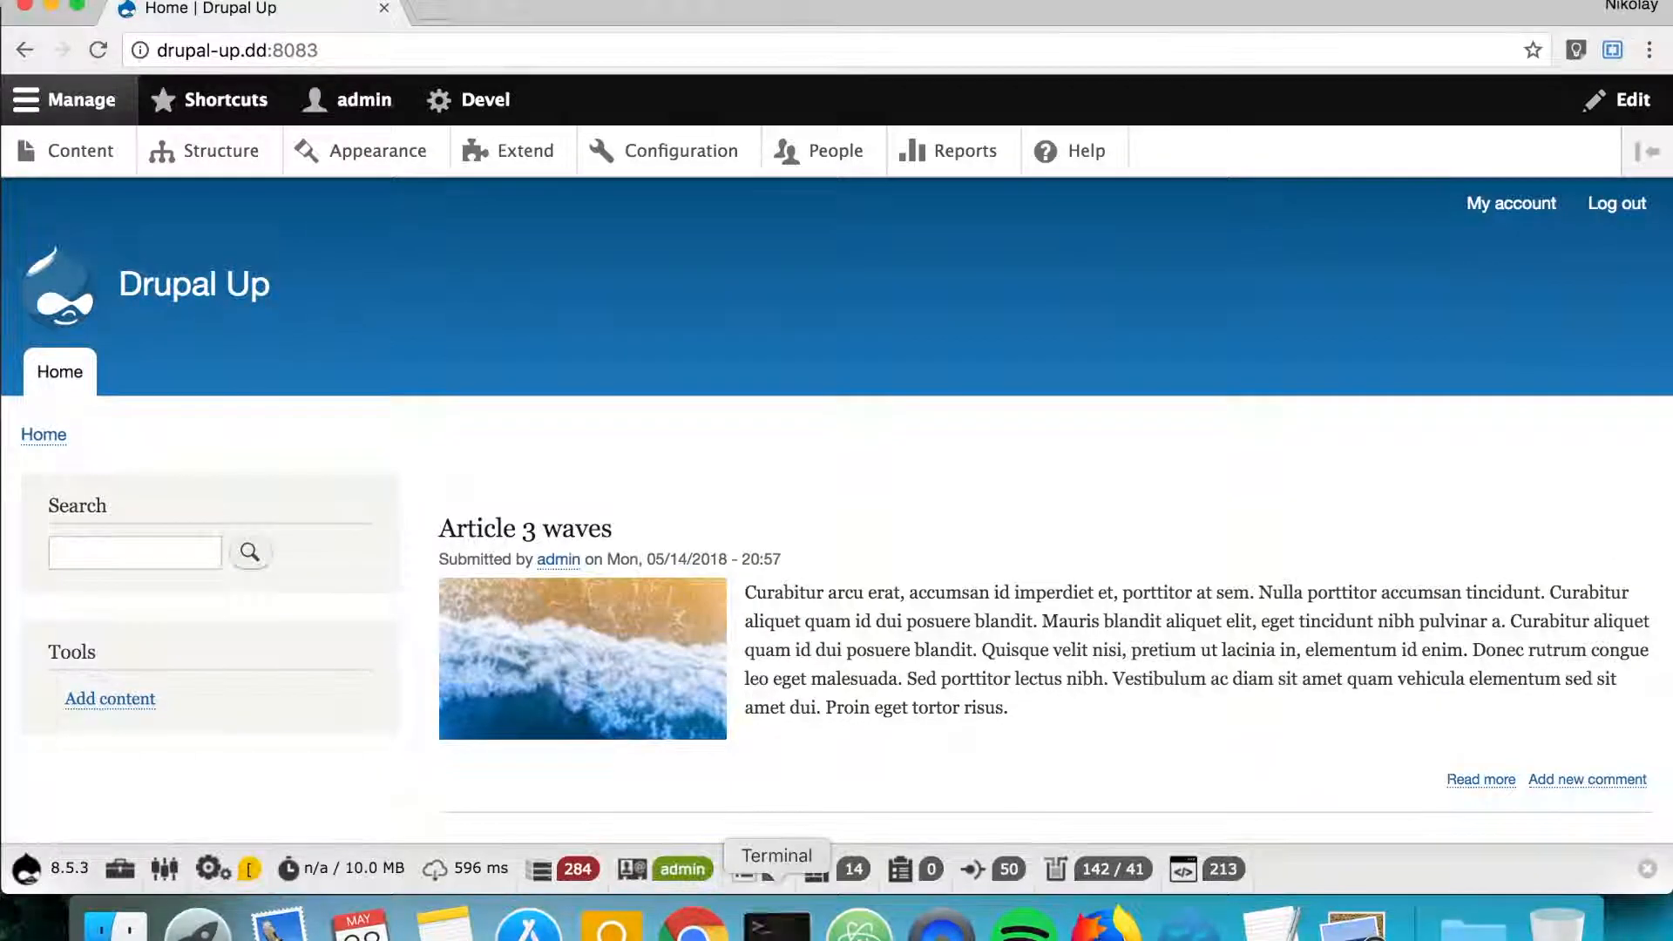
pyautogui.click(777, 924)
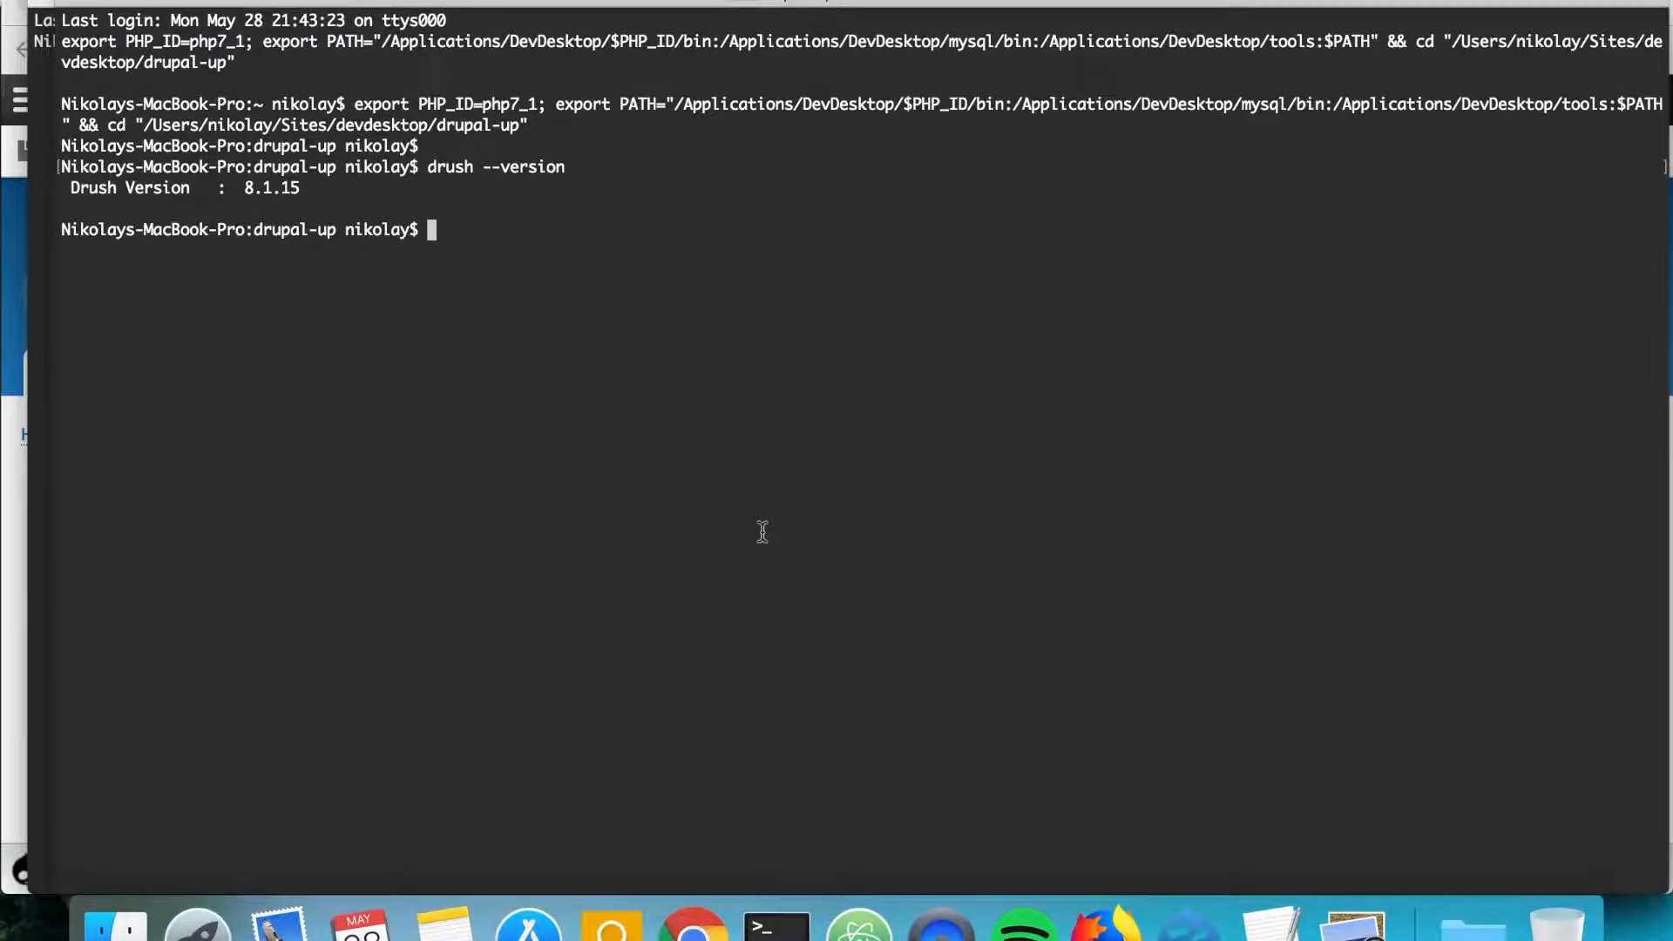
pyautogui.write('drush cr')
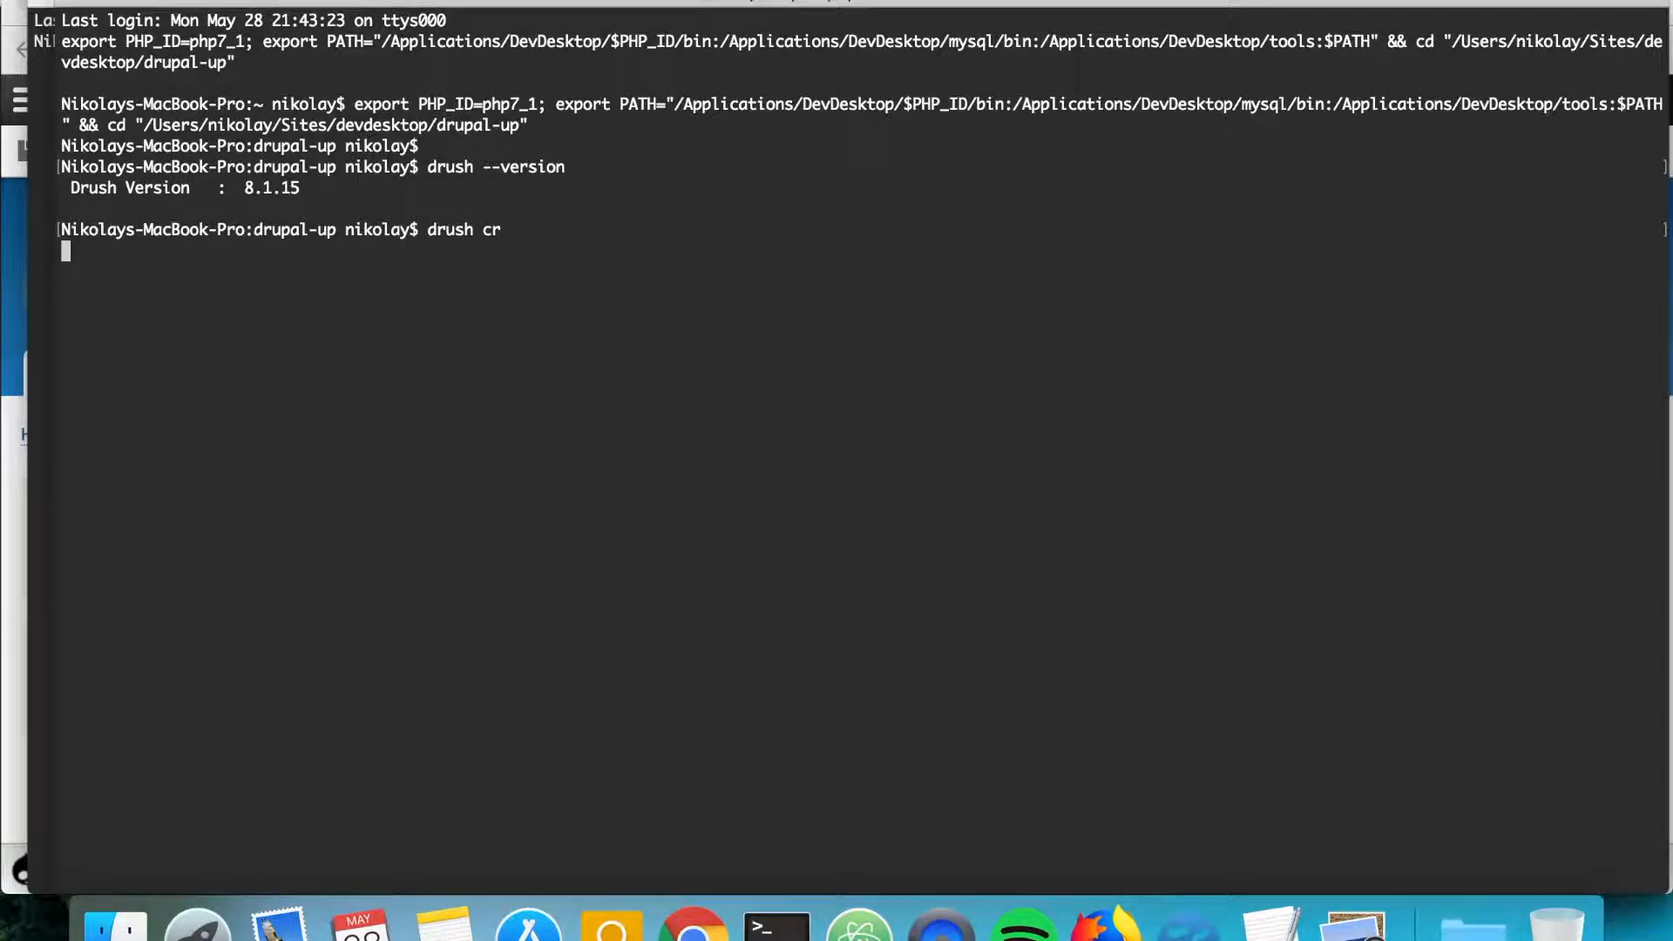
pyautogui.press('Return')
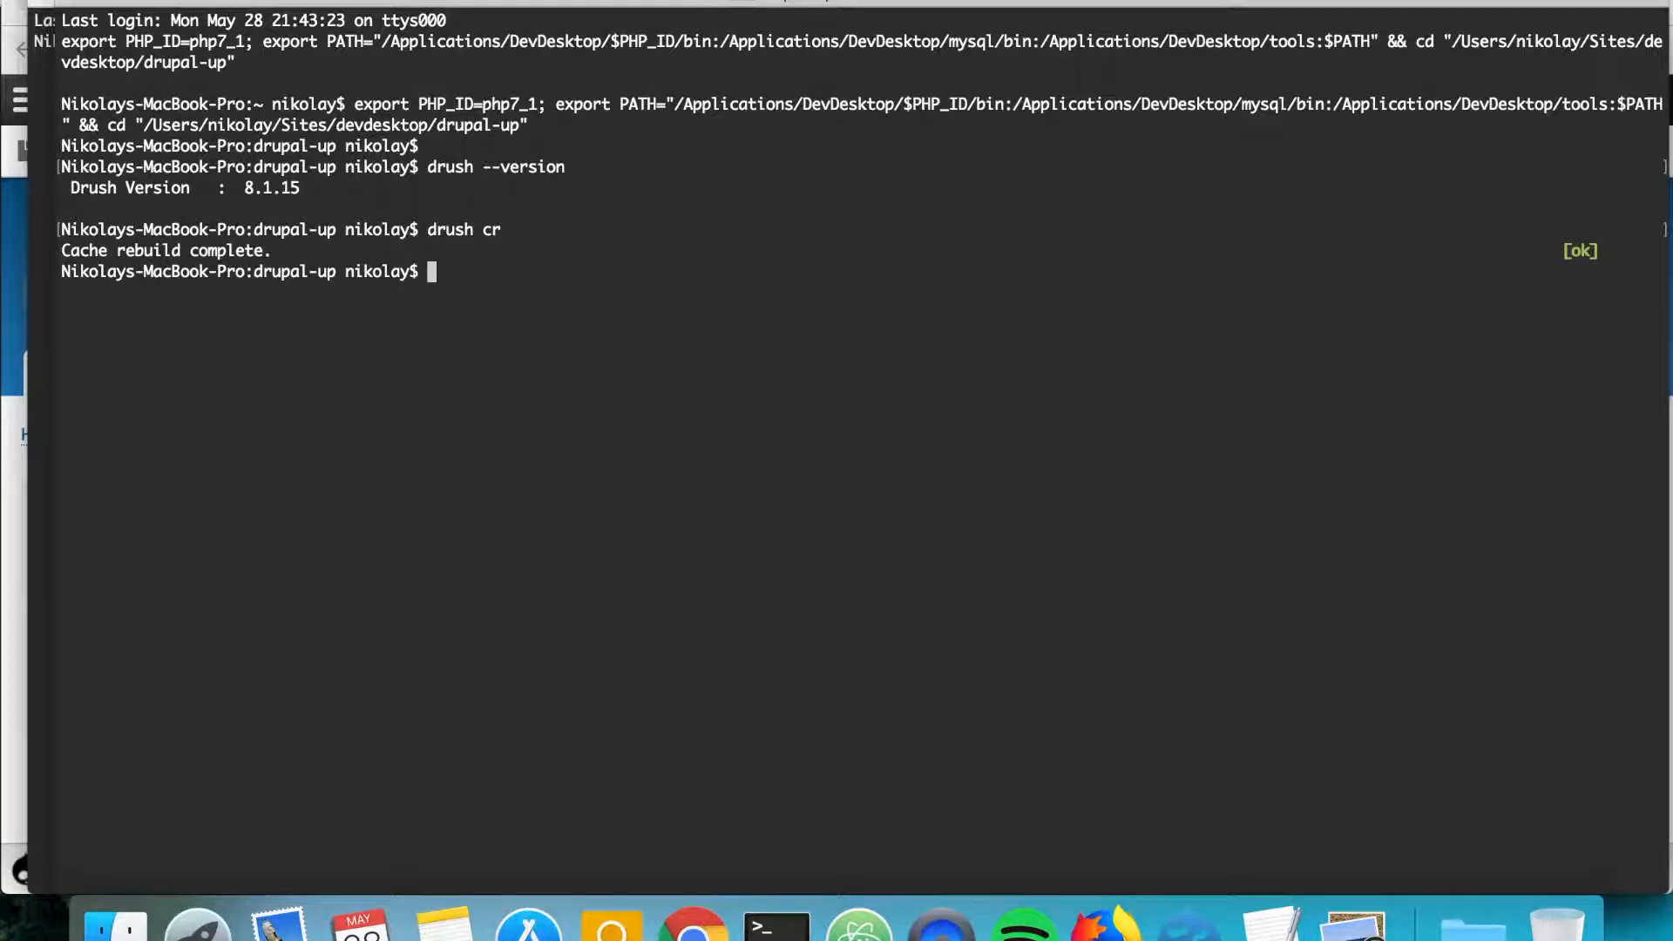
pyautogui.moveTo(752, 769)
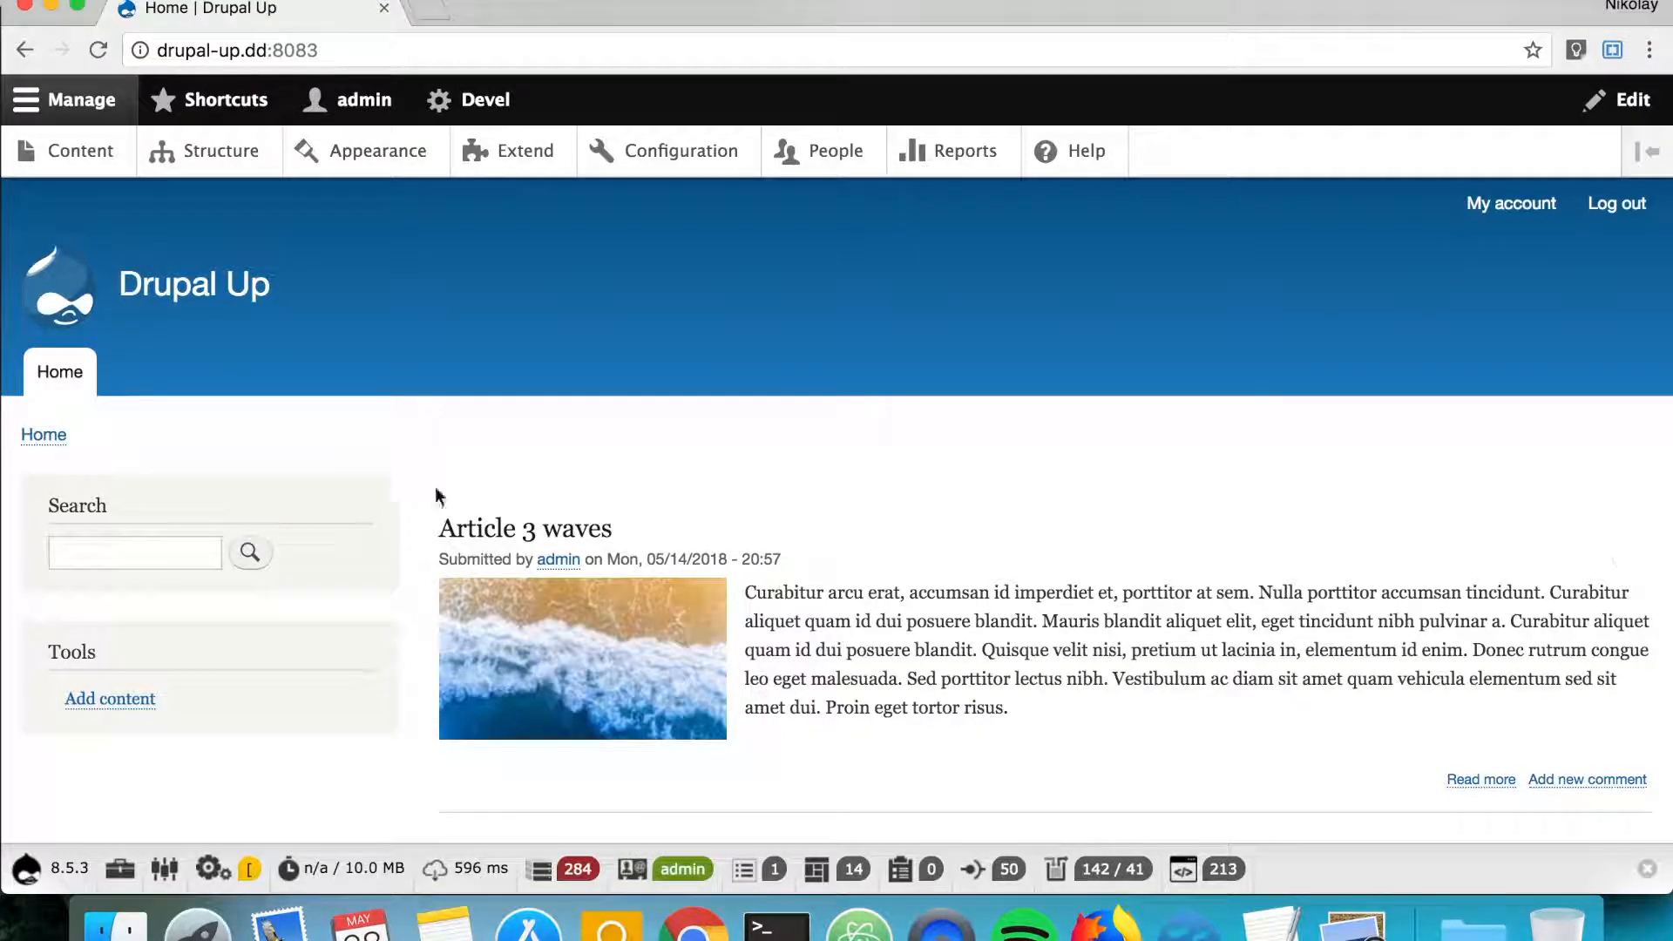
pyautogui.moveTo(690, 456)
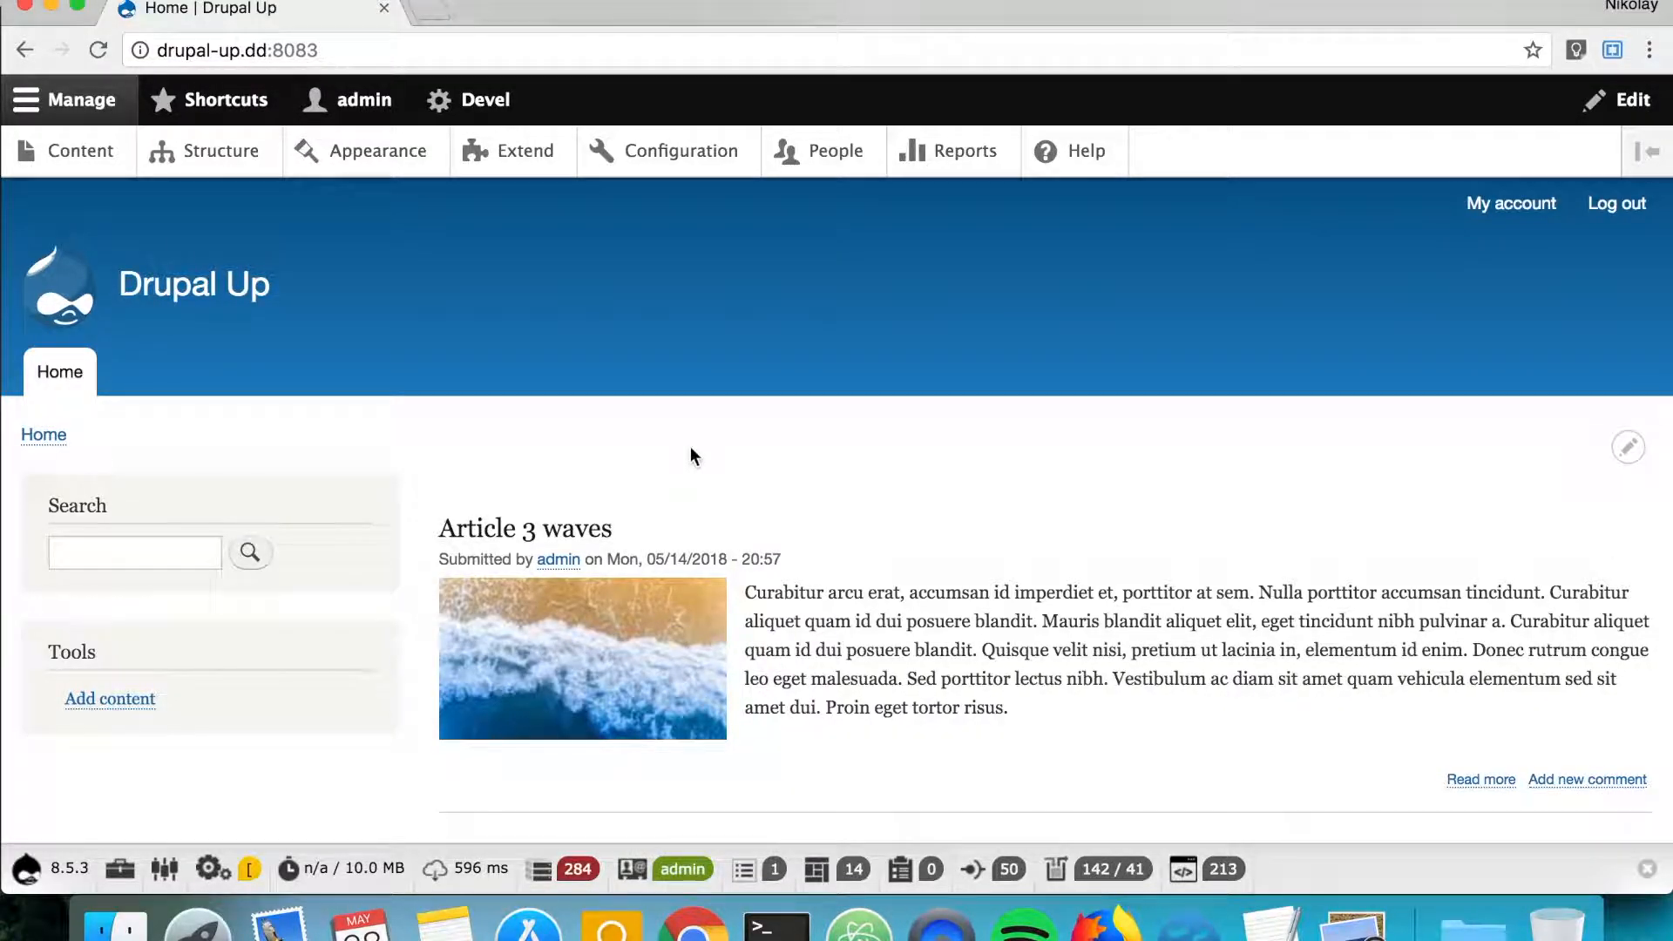
pyautogui.moveTo(750, 481)
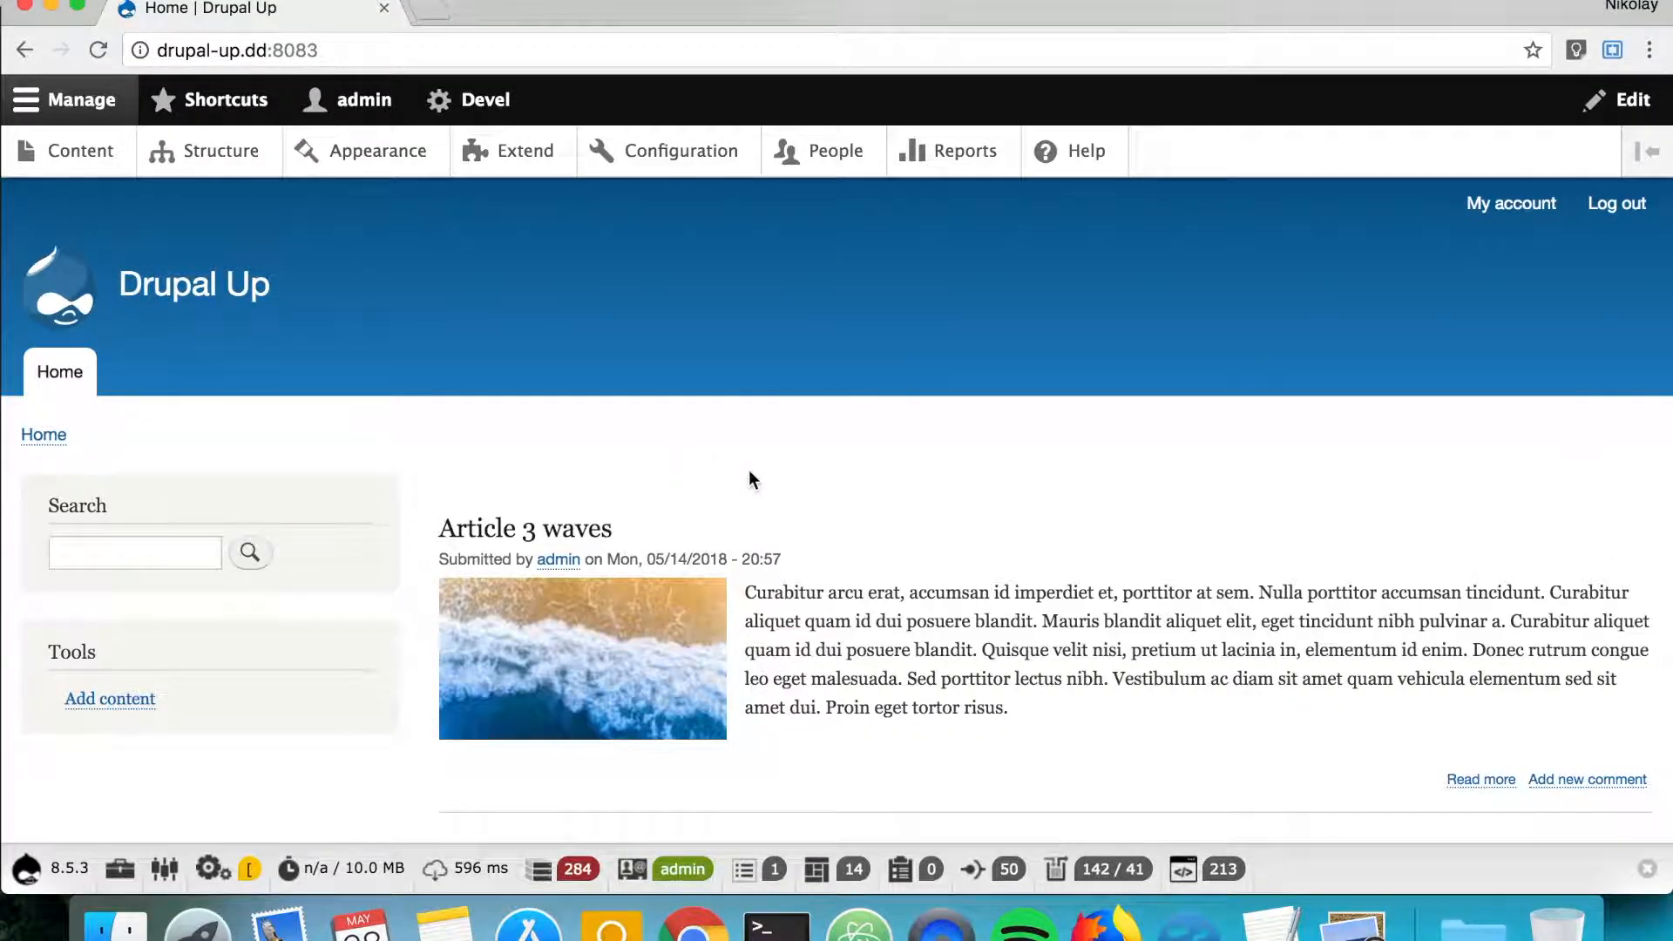
pyautogui.moveTo(1033, 587)
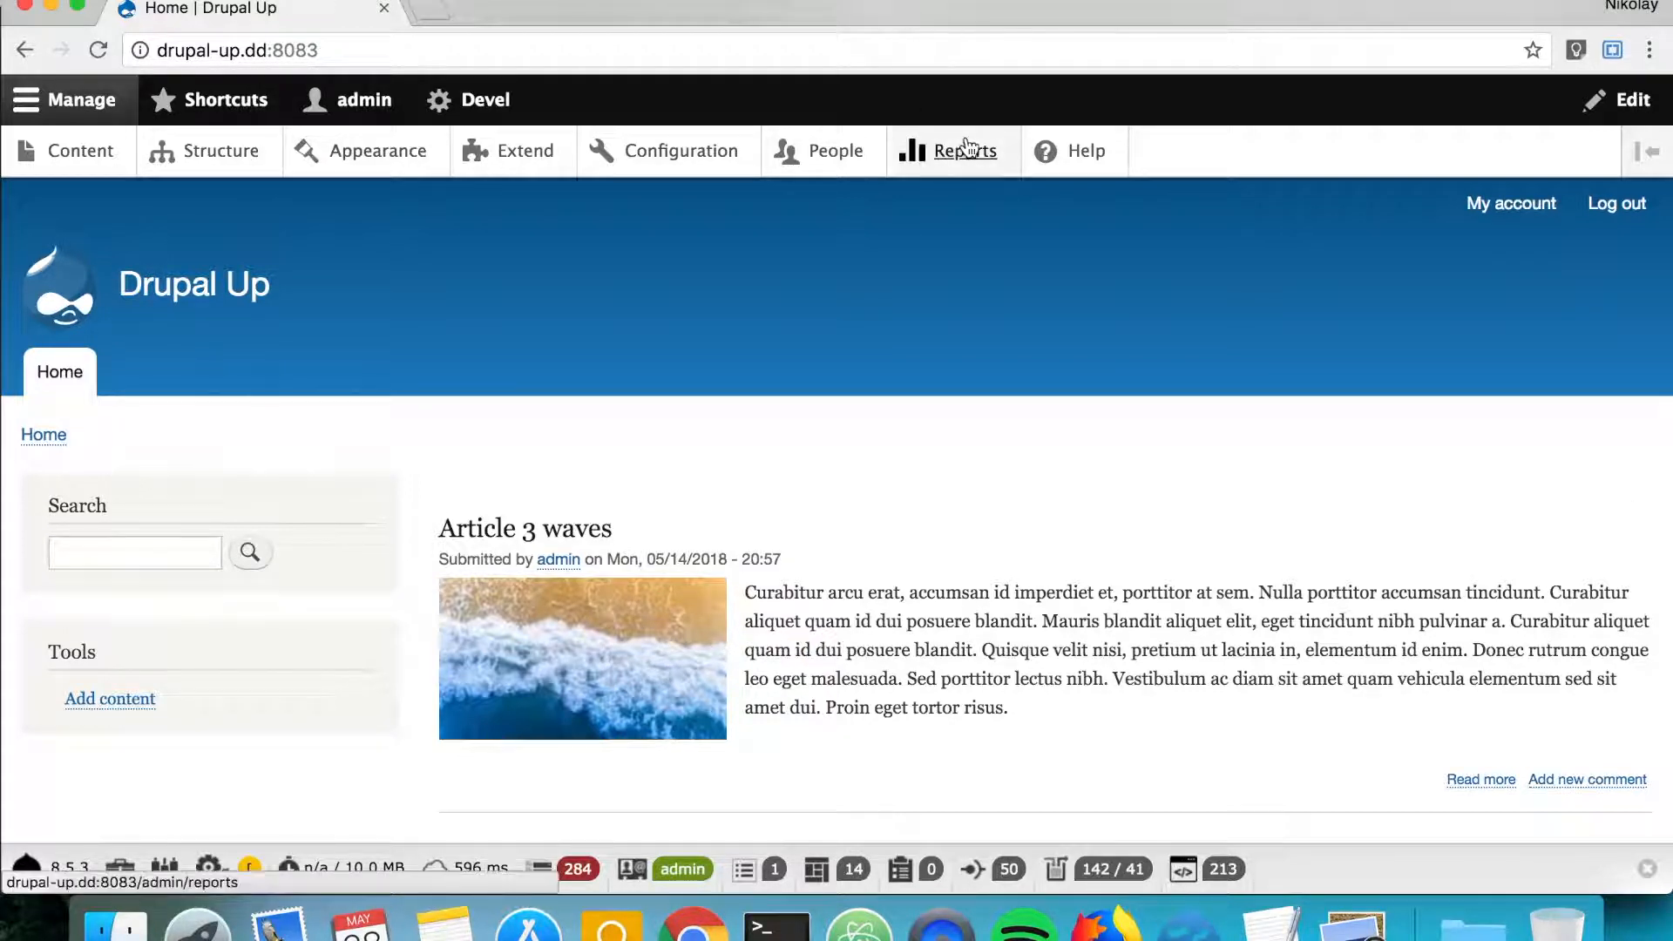
# - Open Reports > Recent log messages and scroll to the 'Illegal string offset' warnings
pyautogui.click(964, 151)
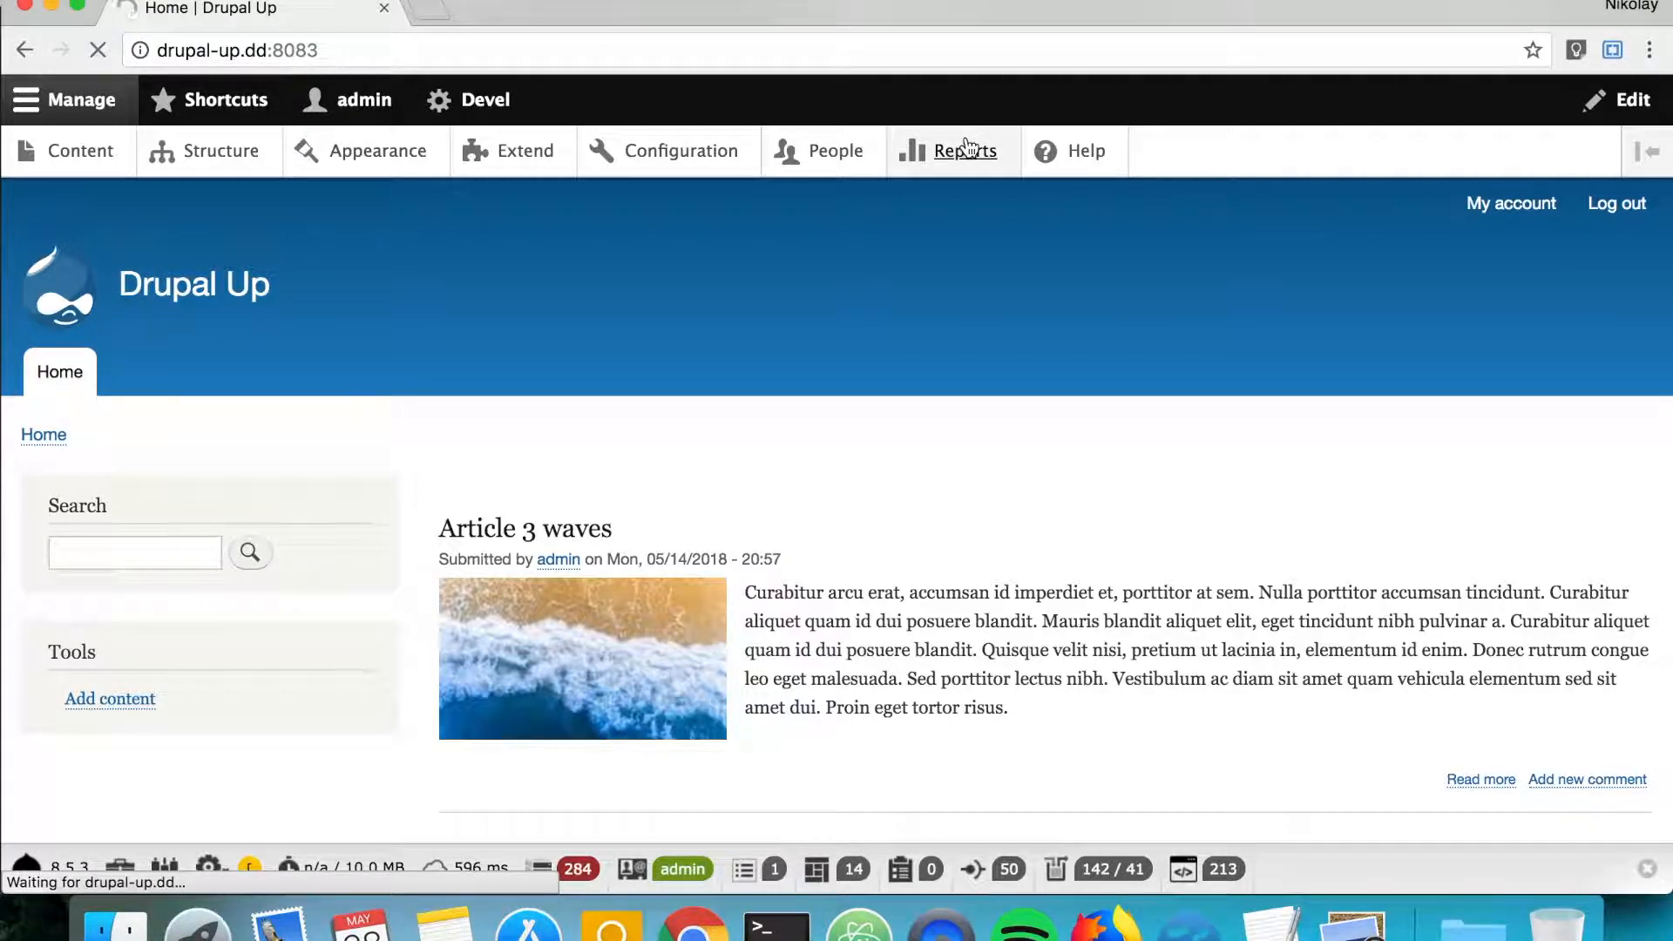
pyautogui.click(964, 151)
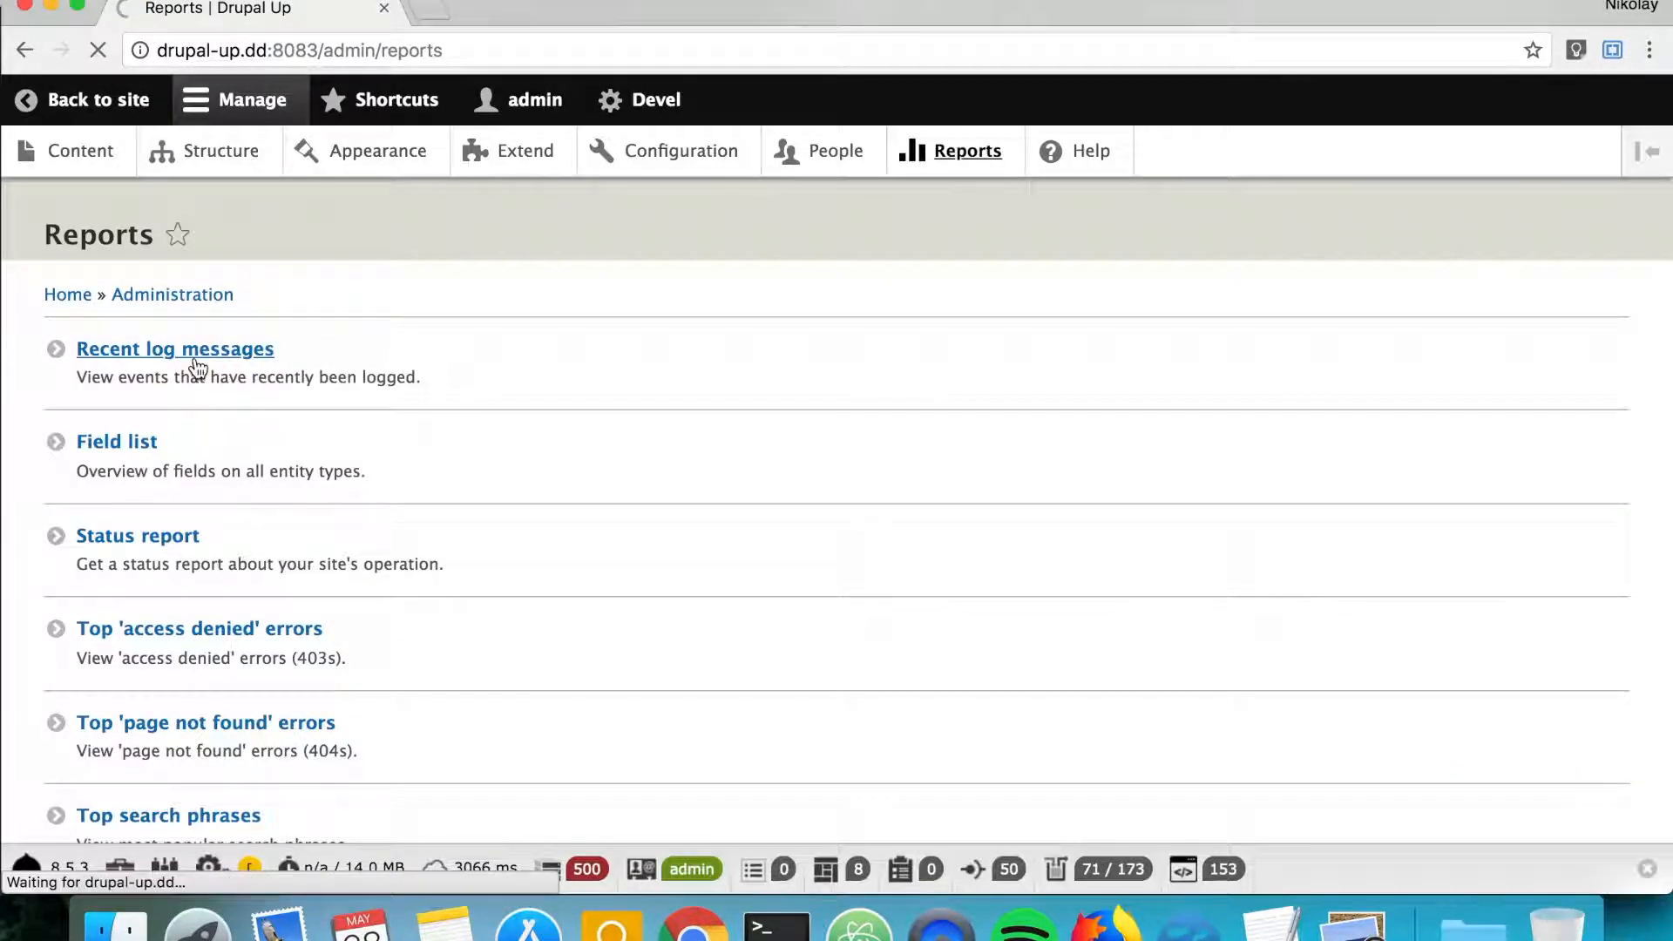
pyautogui.click(175, 349)
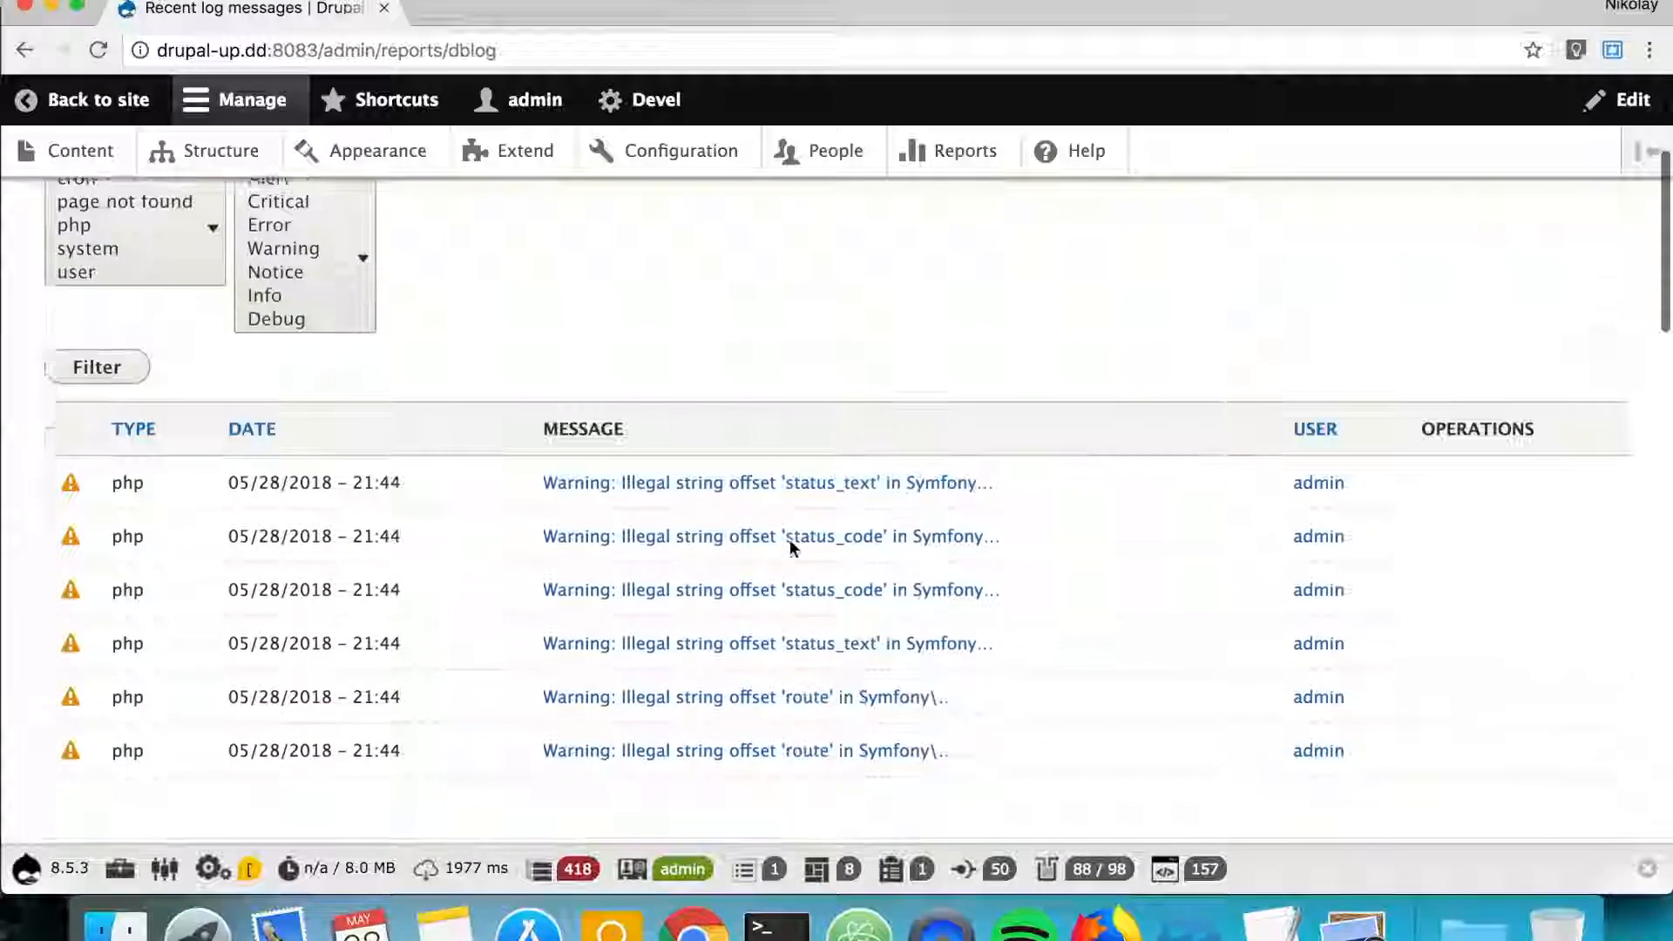
pyautogui.scroll(-3)
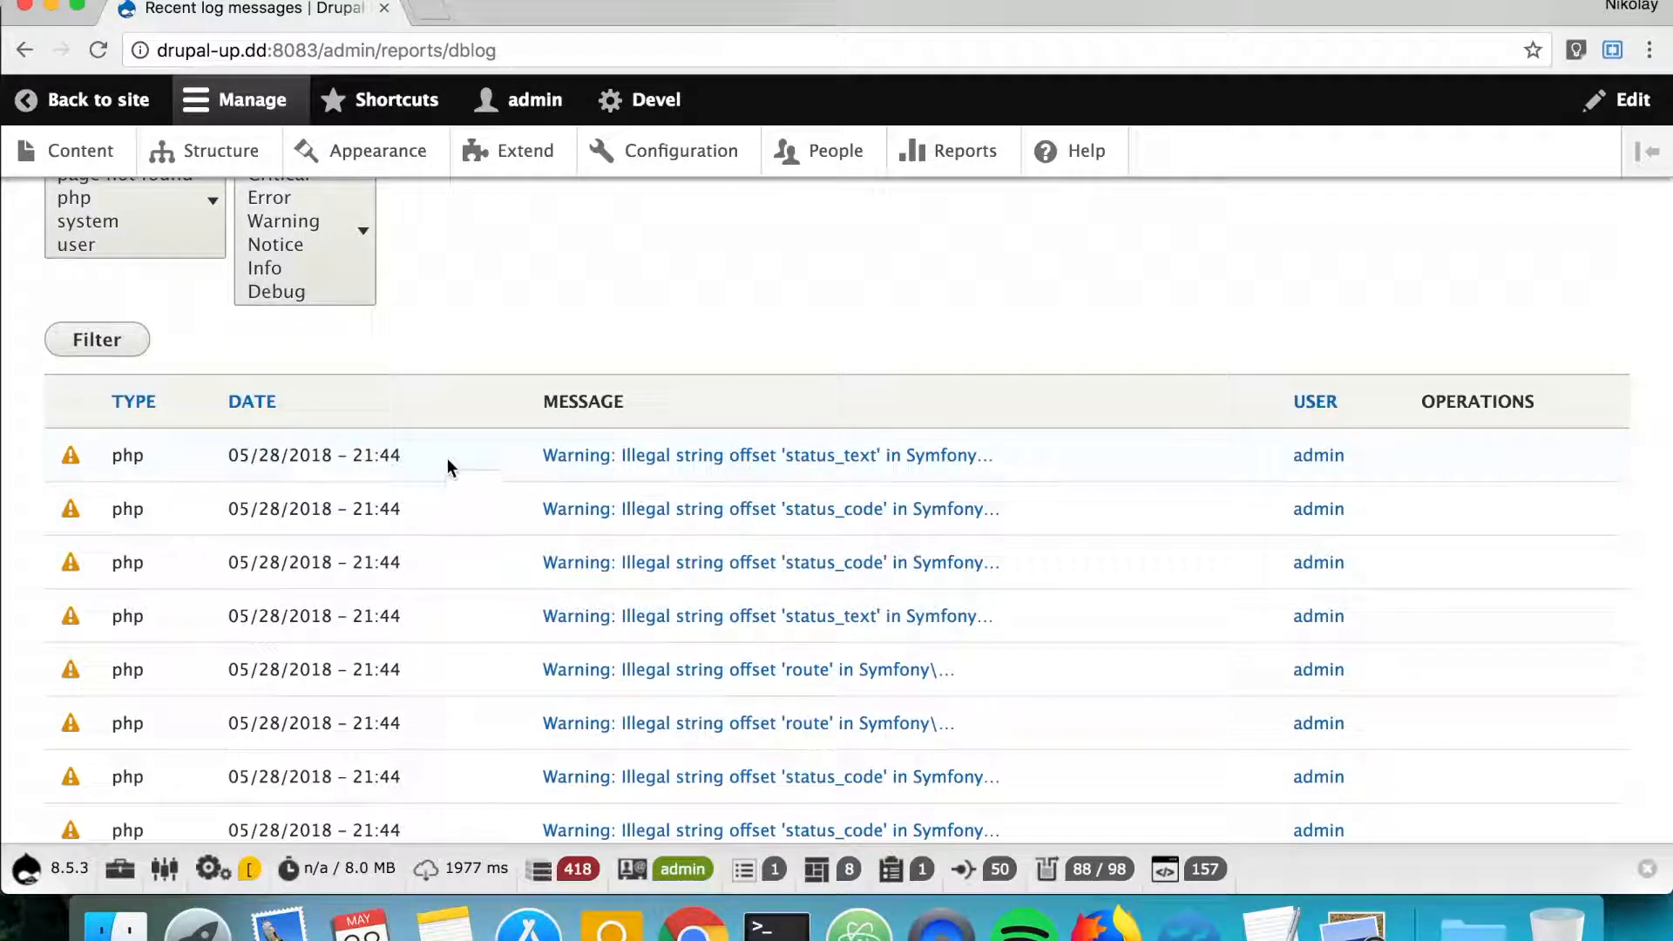
pyautogui.moveTo(723, 309)
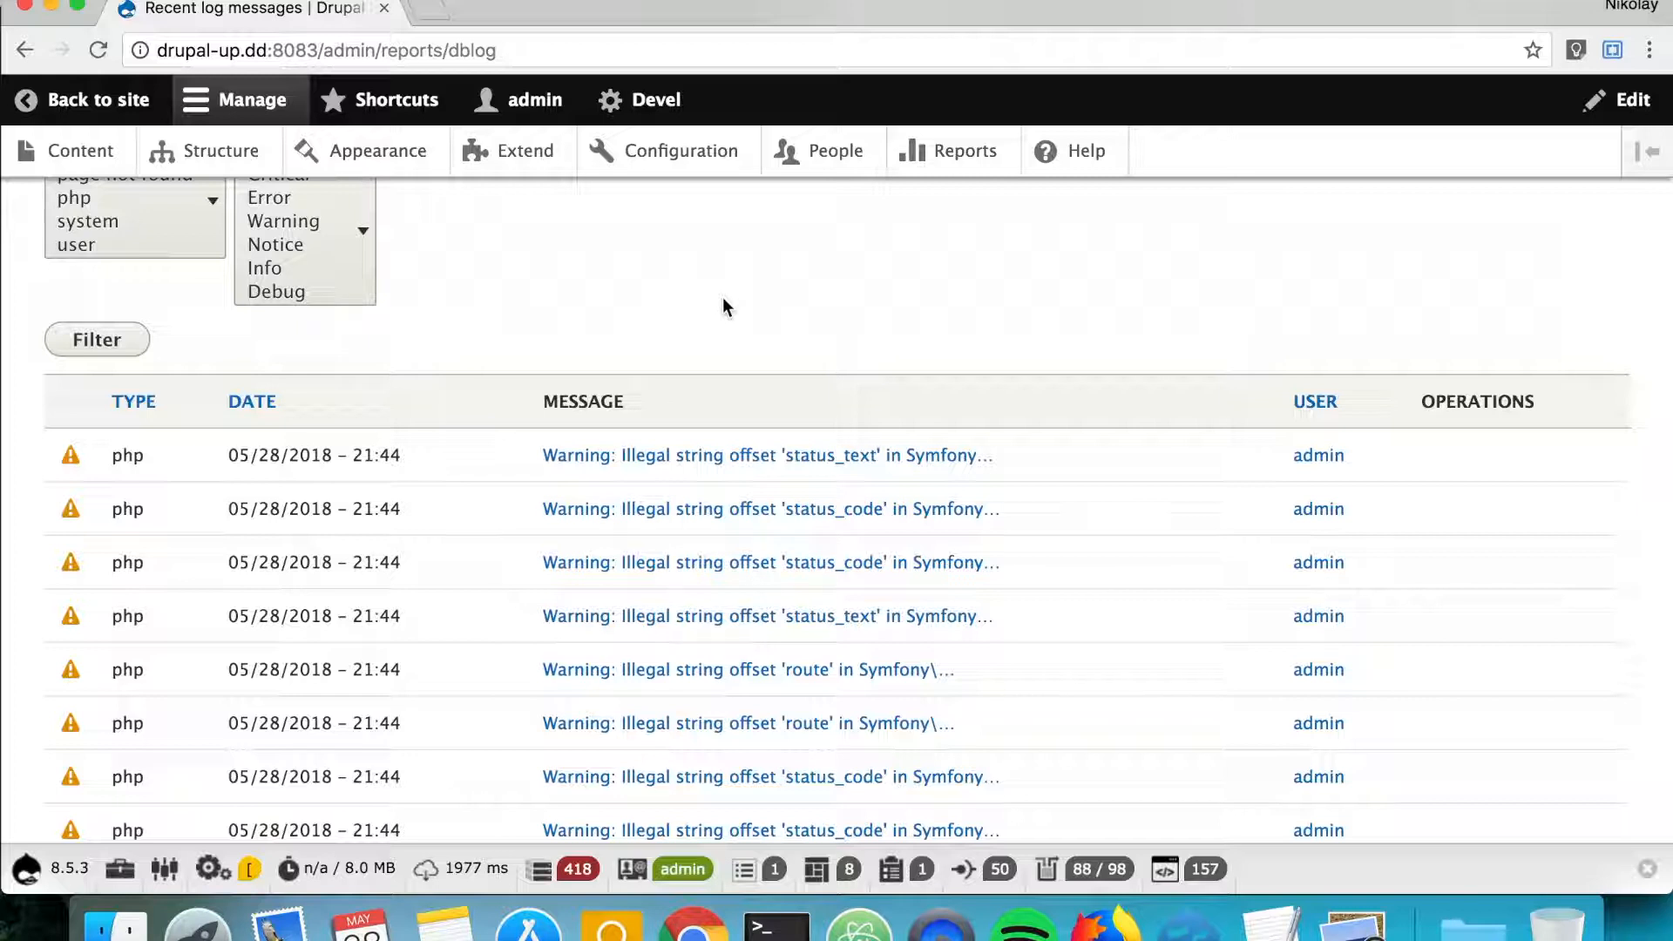
pyautogui.moveTo(751, 333)
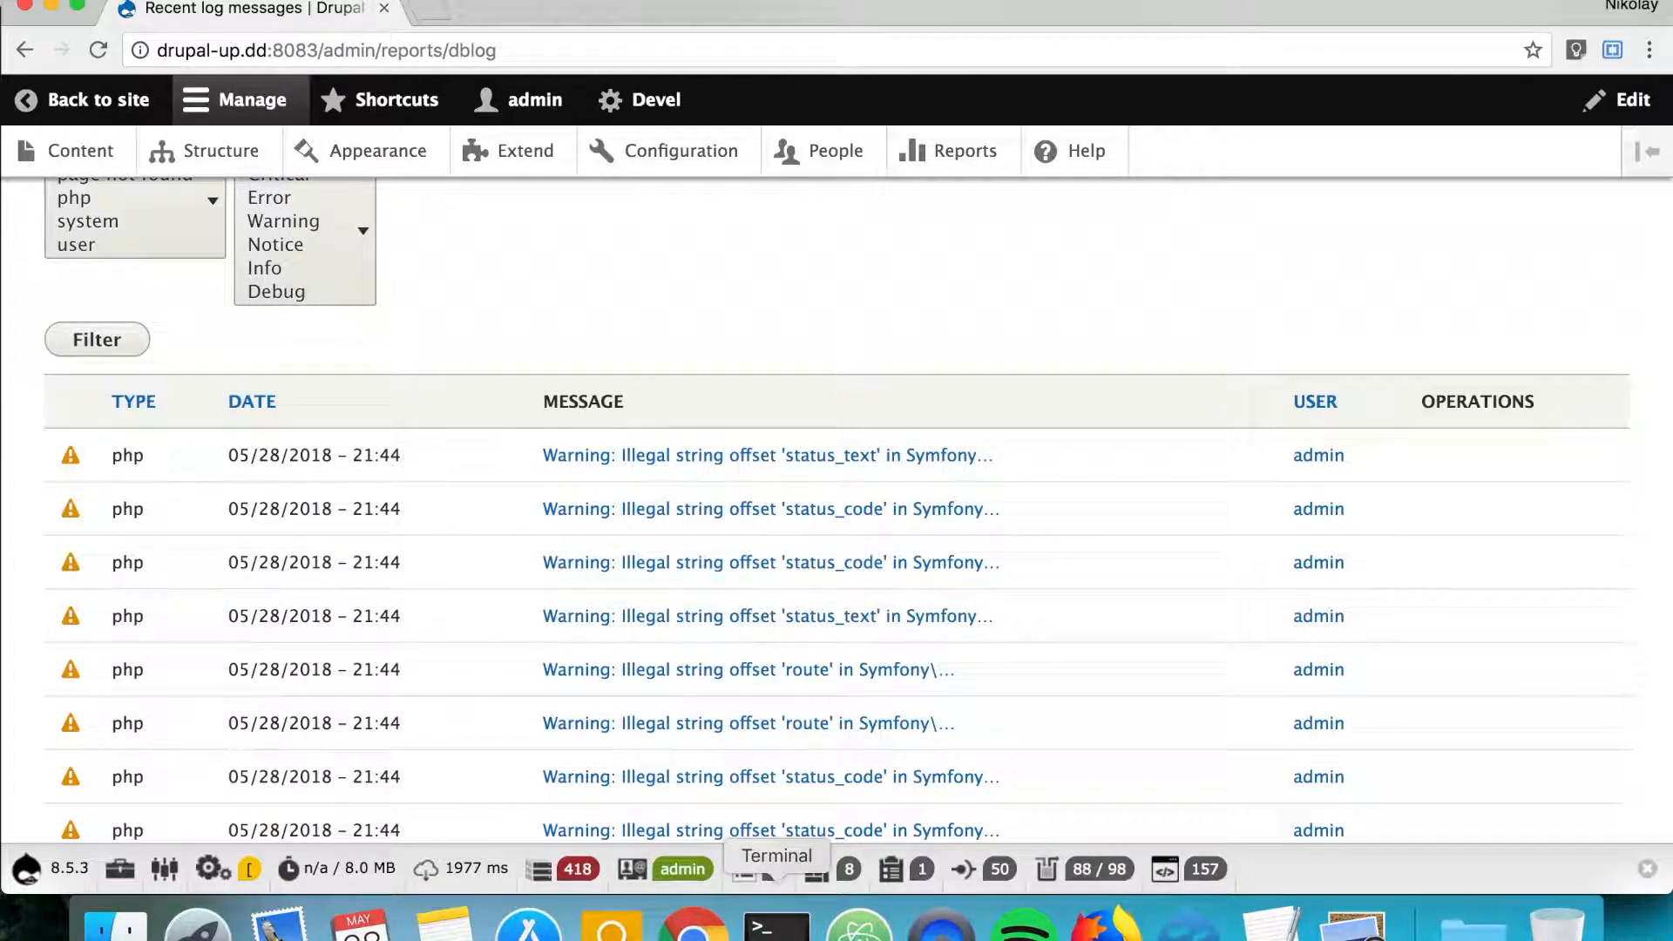
# - Run drush ws to list watchdog entries 1745–1754 with the string offset warnings
pyautogui.click(776, 924)
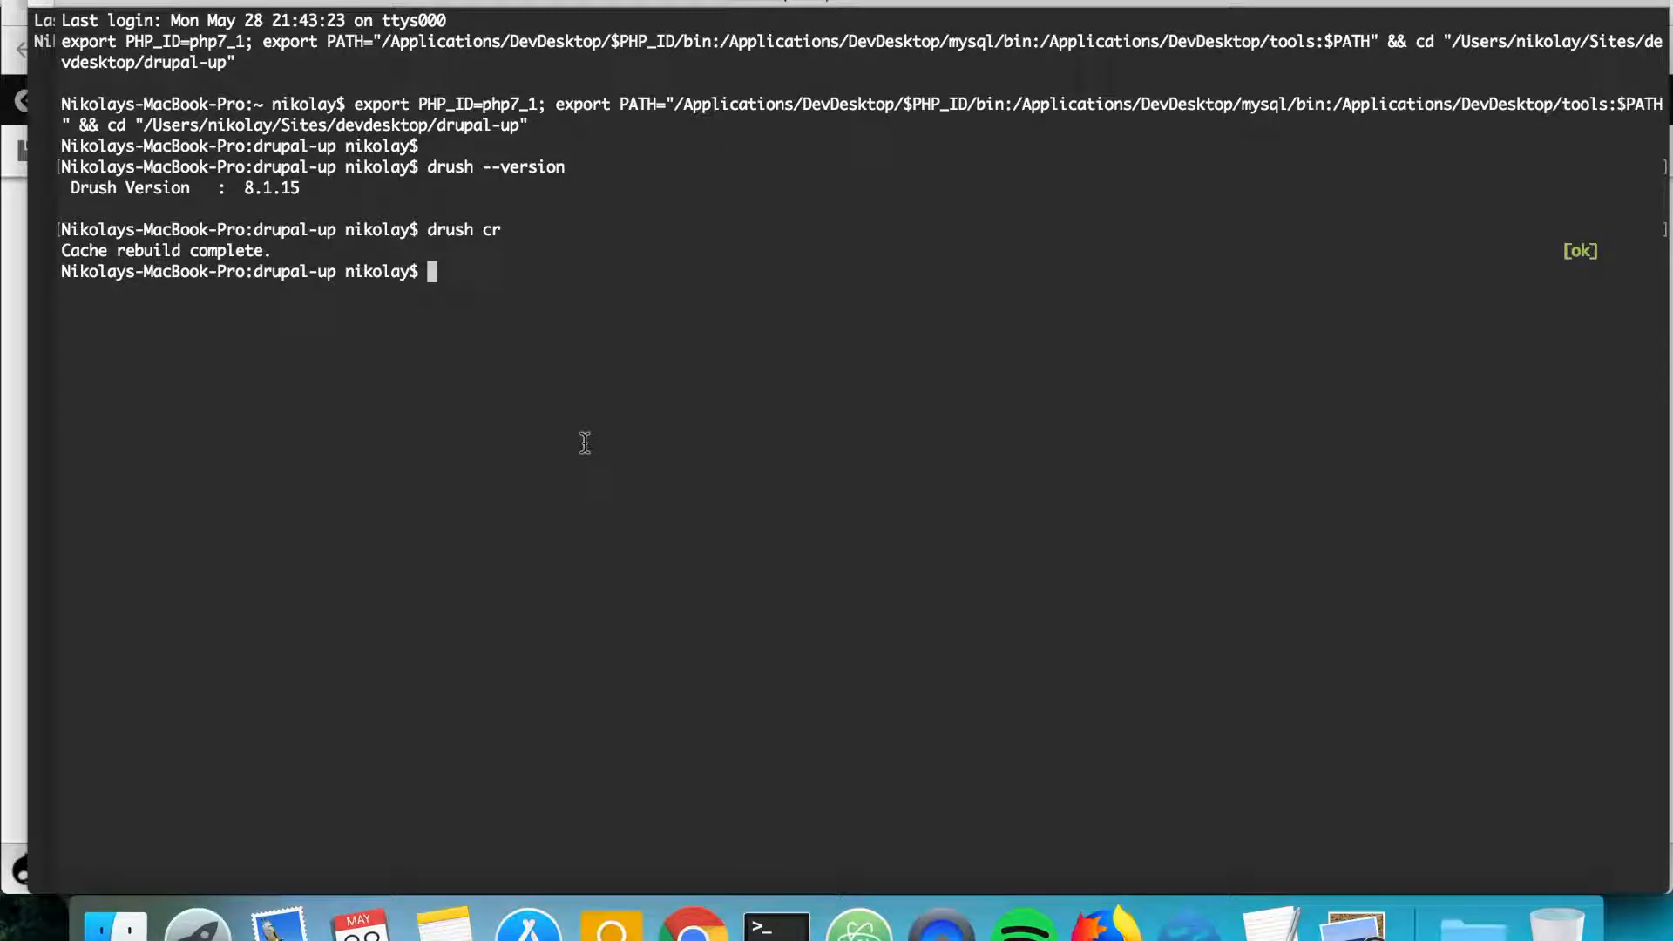
pyautogui.write('drush ws')
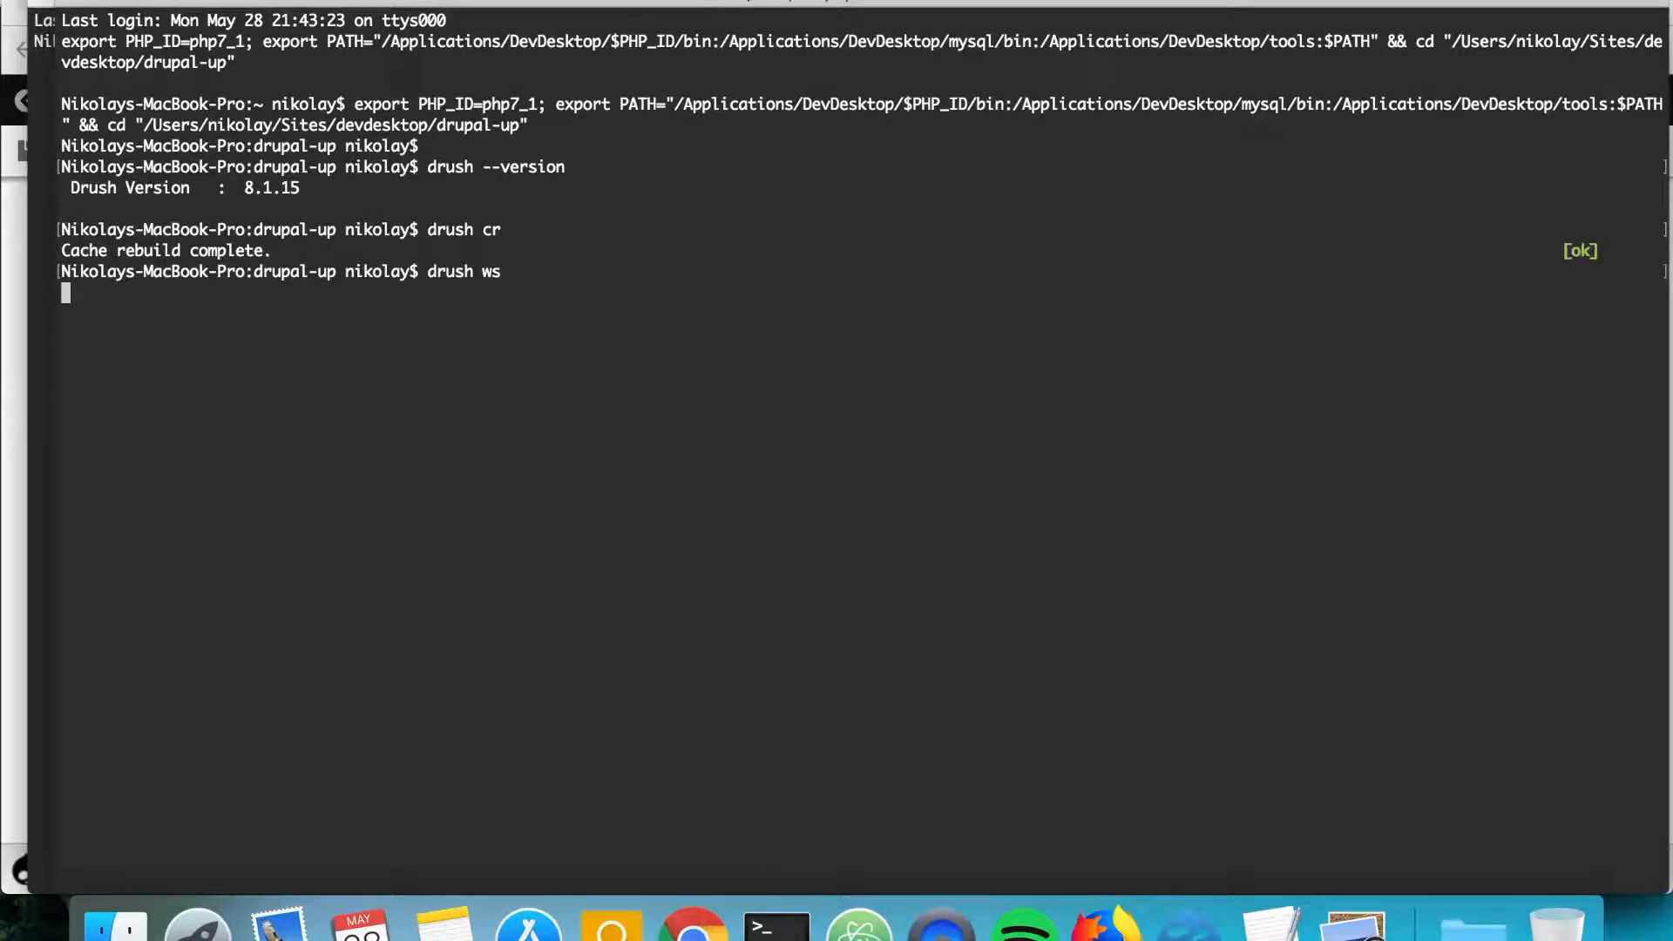
pyautogui.press('Return')
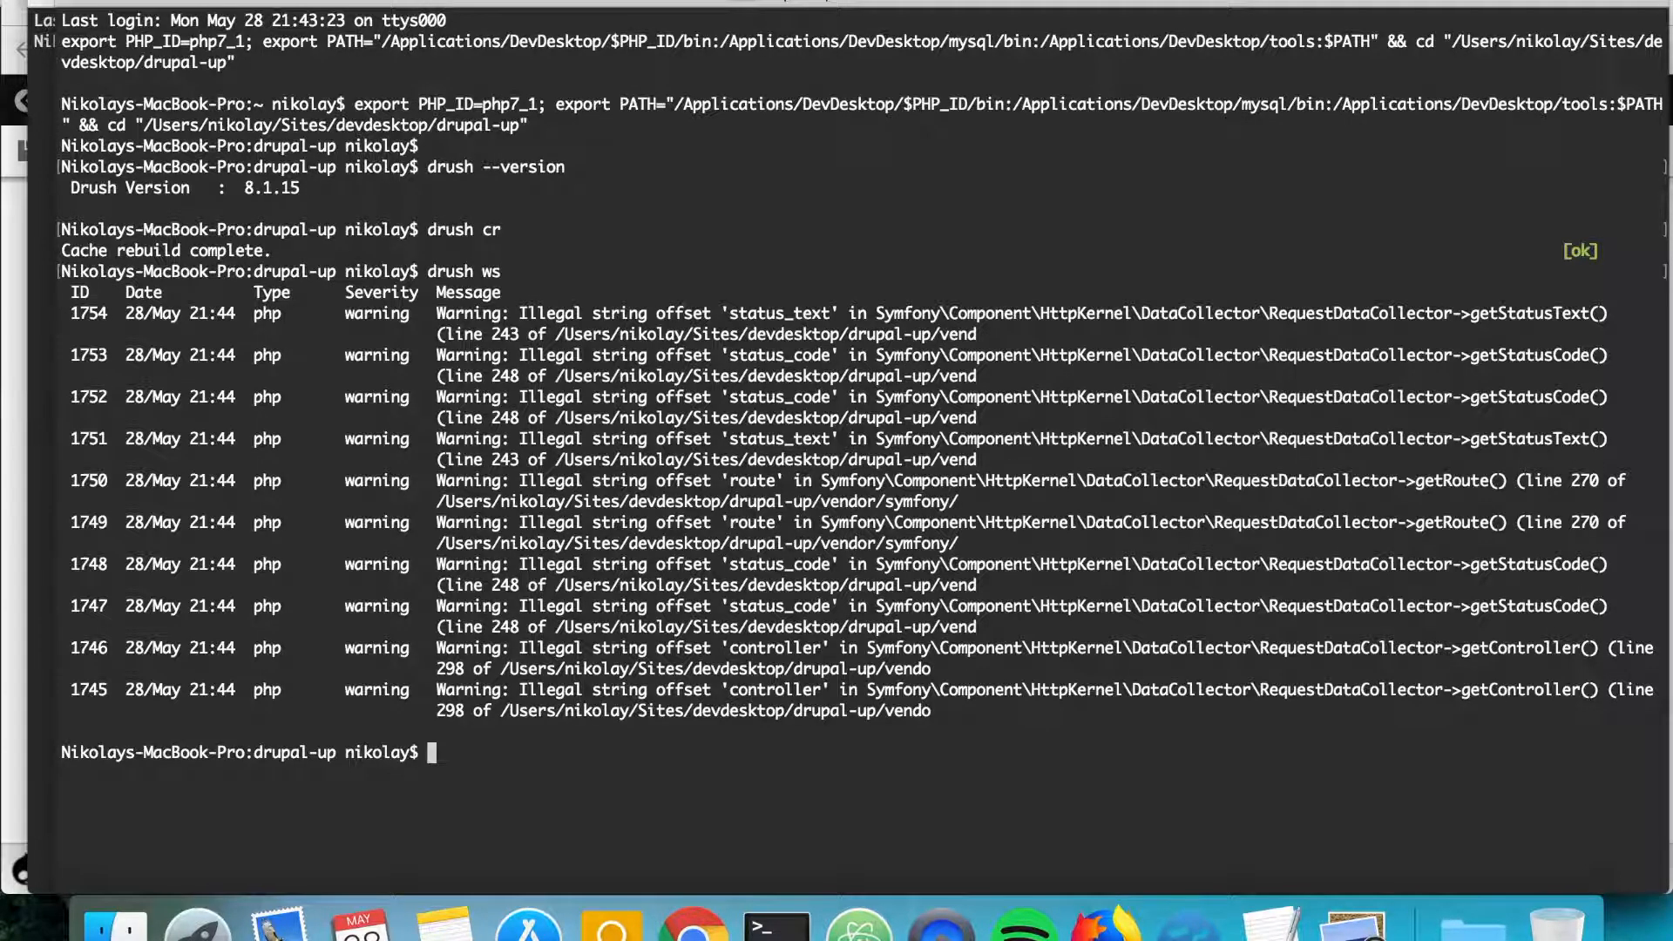
pyautogui.moveTo(581, 325)
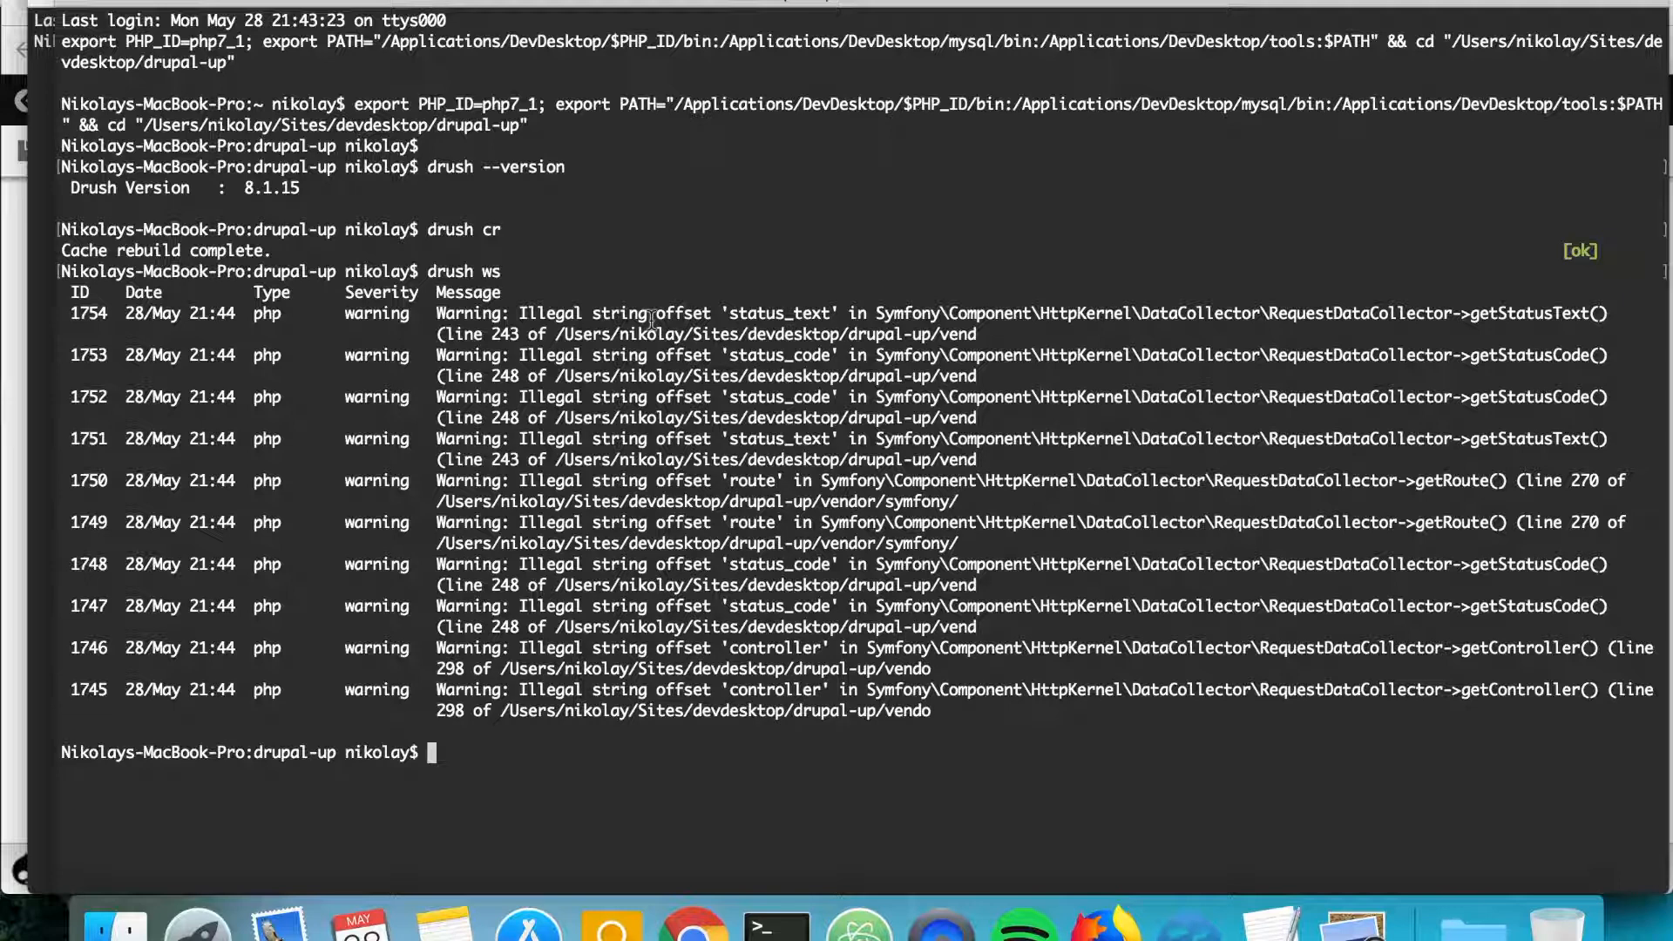
pyautogui.moveTo(965, 678)
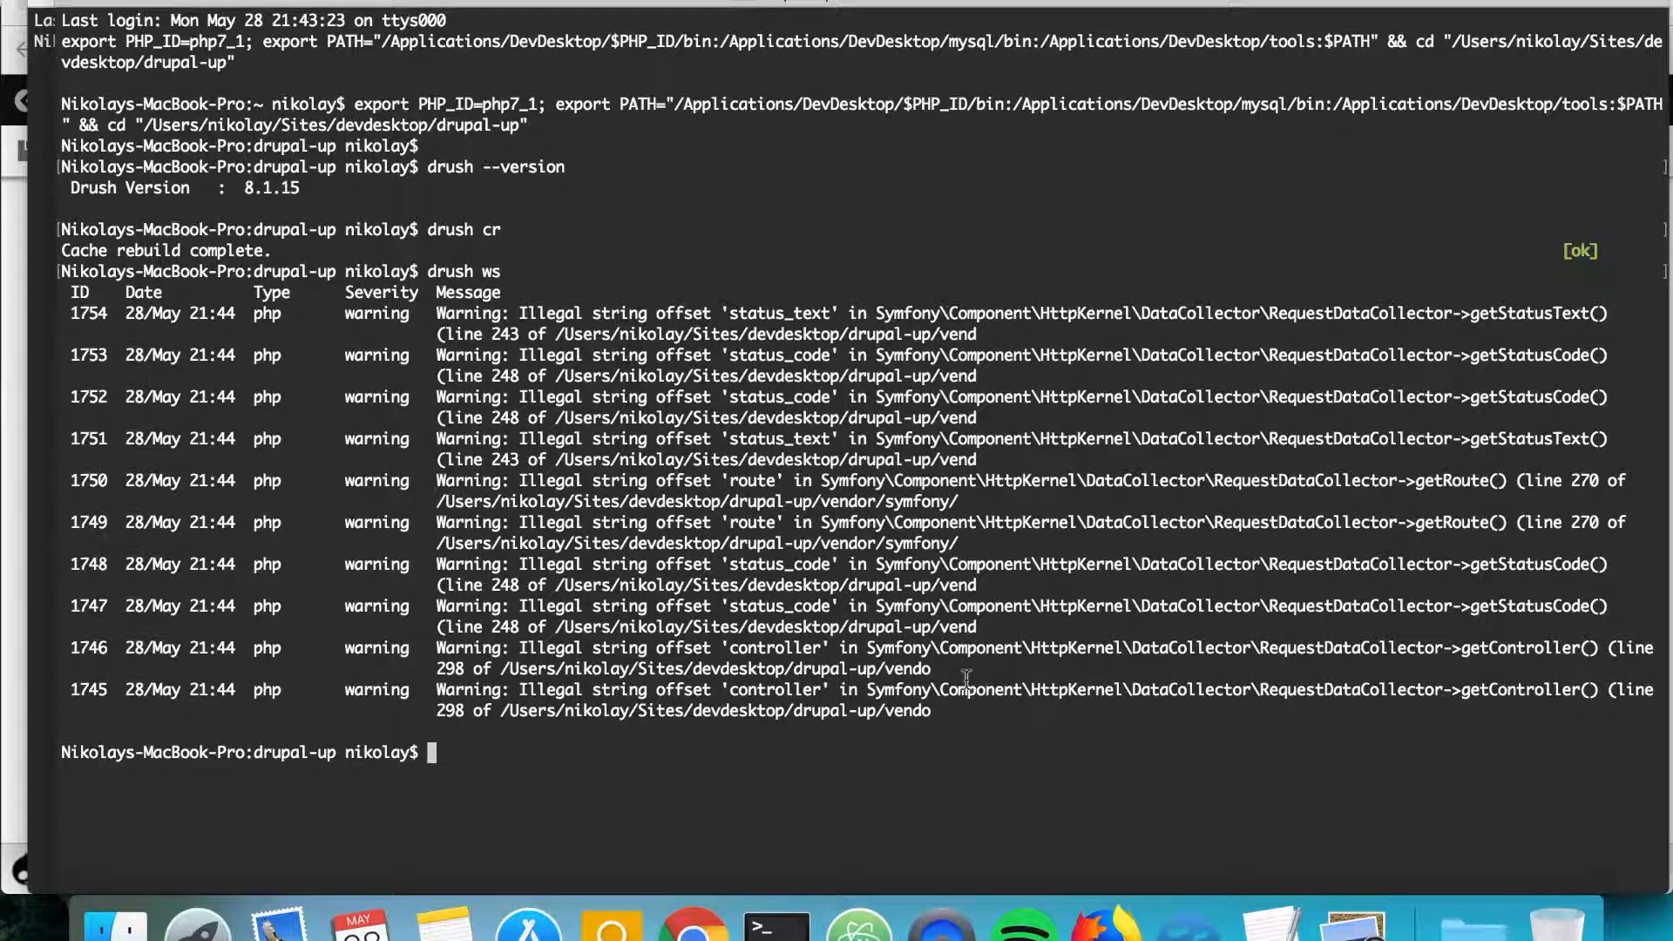
pyautogui.moveTo(822, 837)
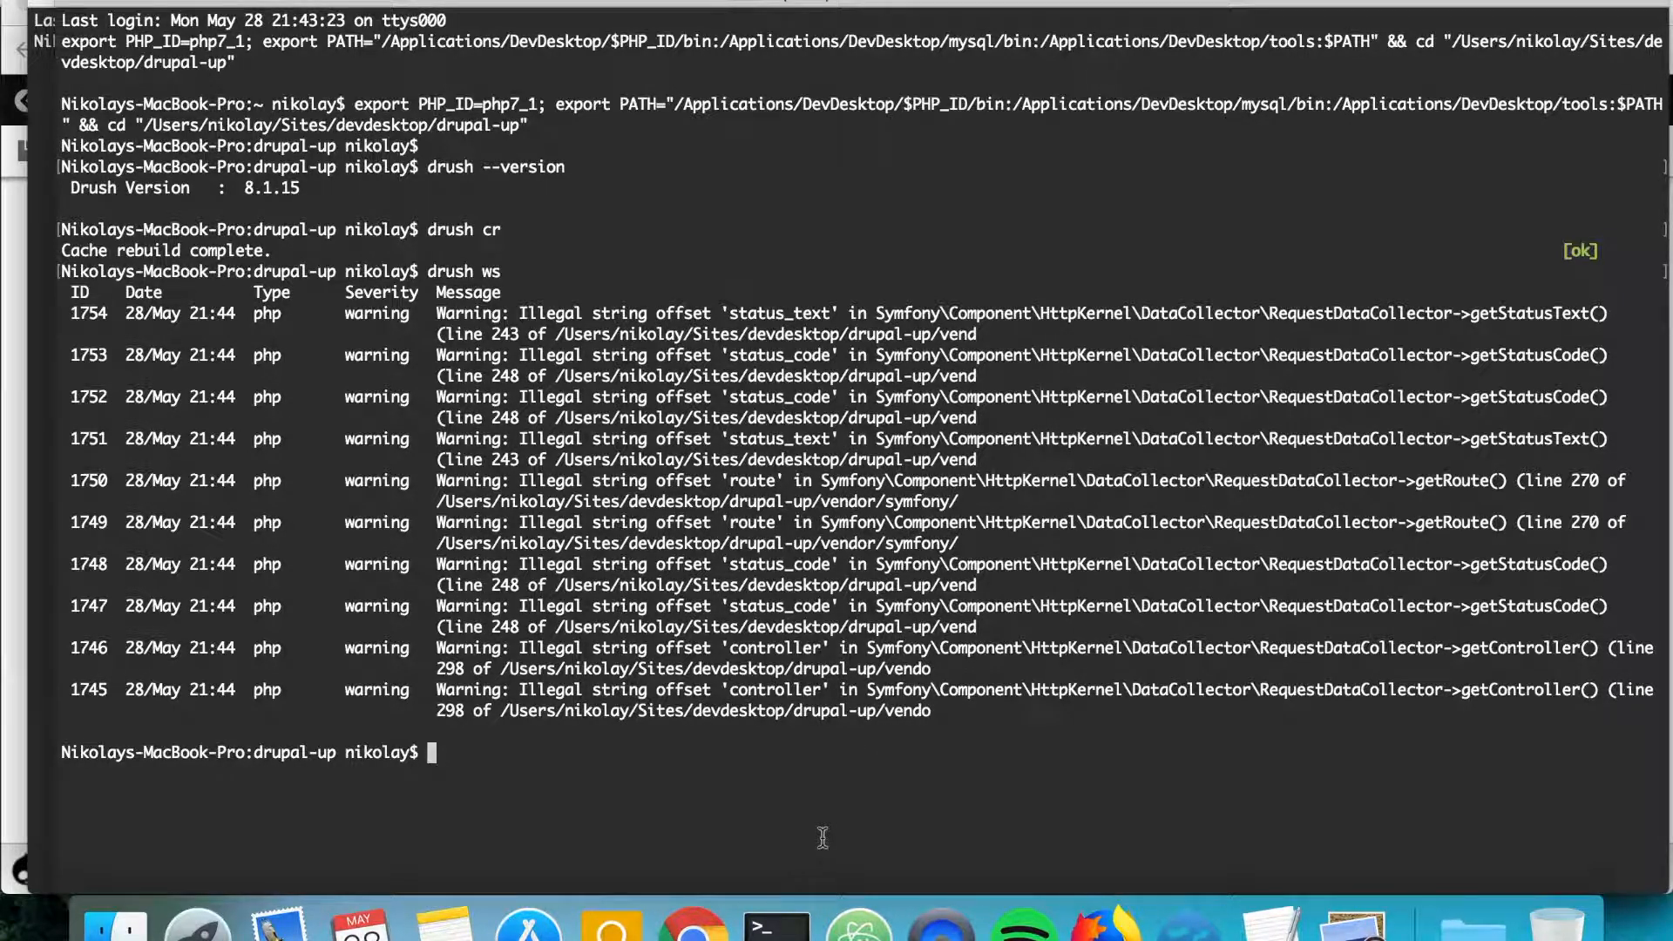
pyautogui.moveTo(693, 923)
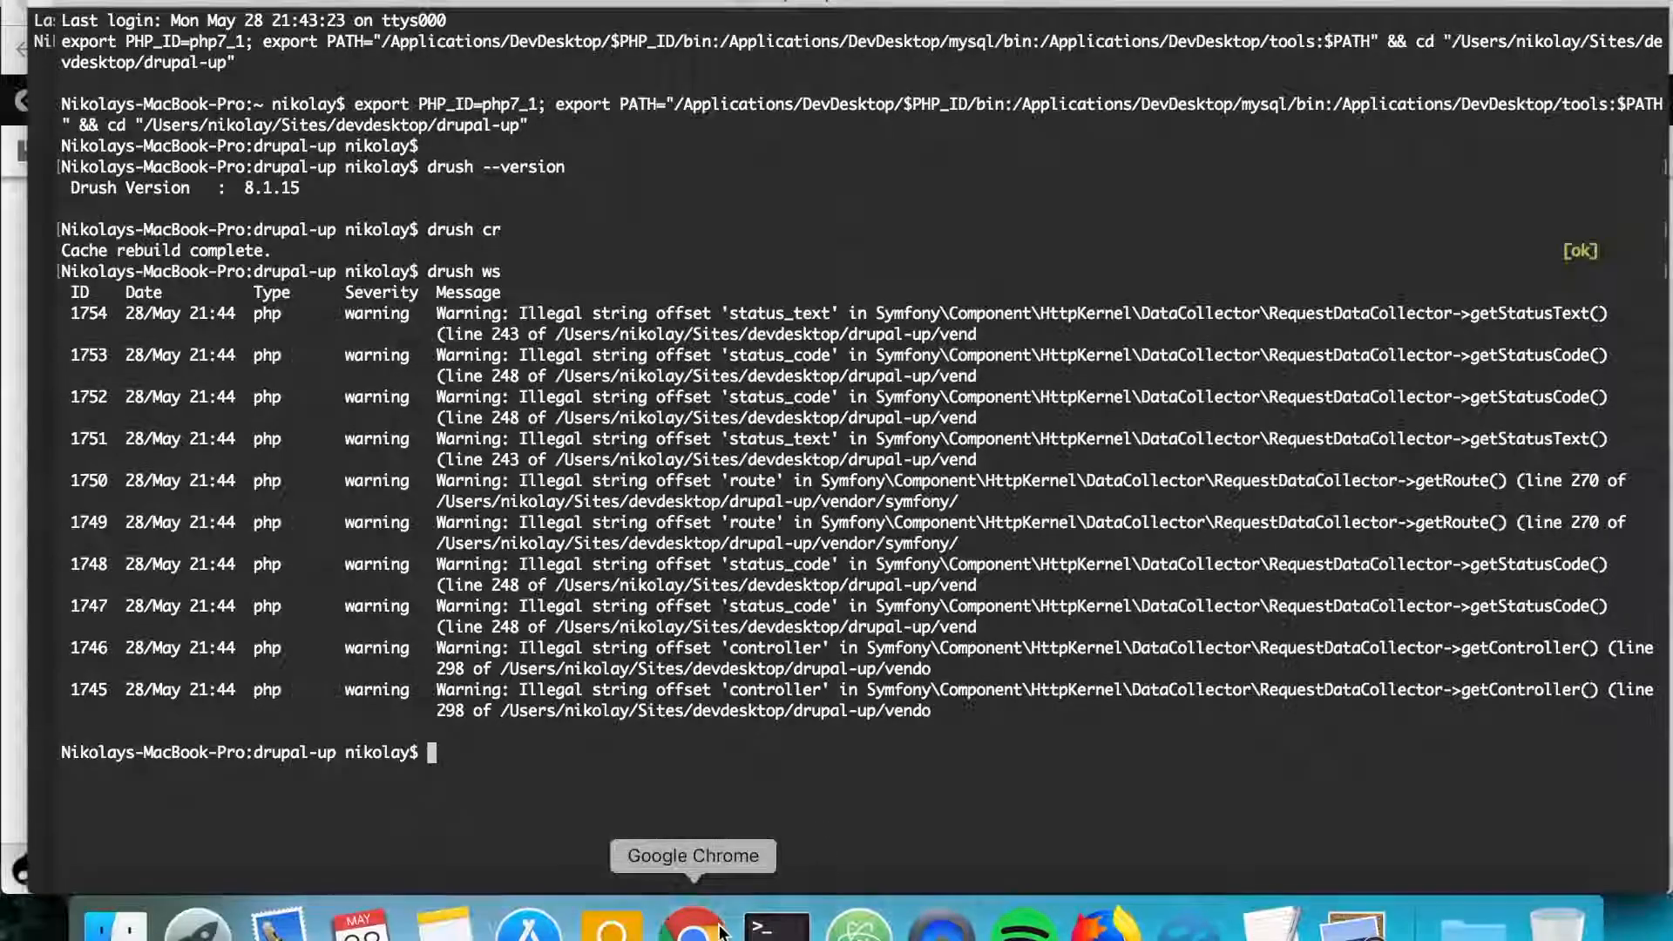
# - Log out of admin and submit a bogus username, triggering 'Unrecognized username or password'
pyautogui.click(693, 926)
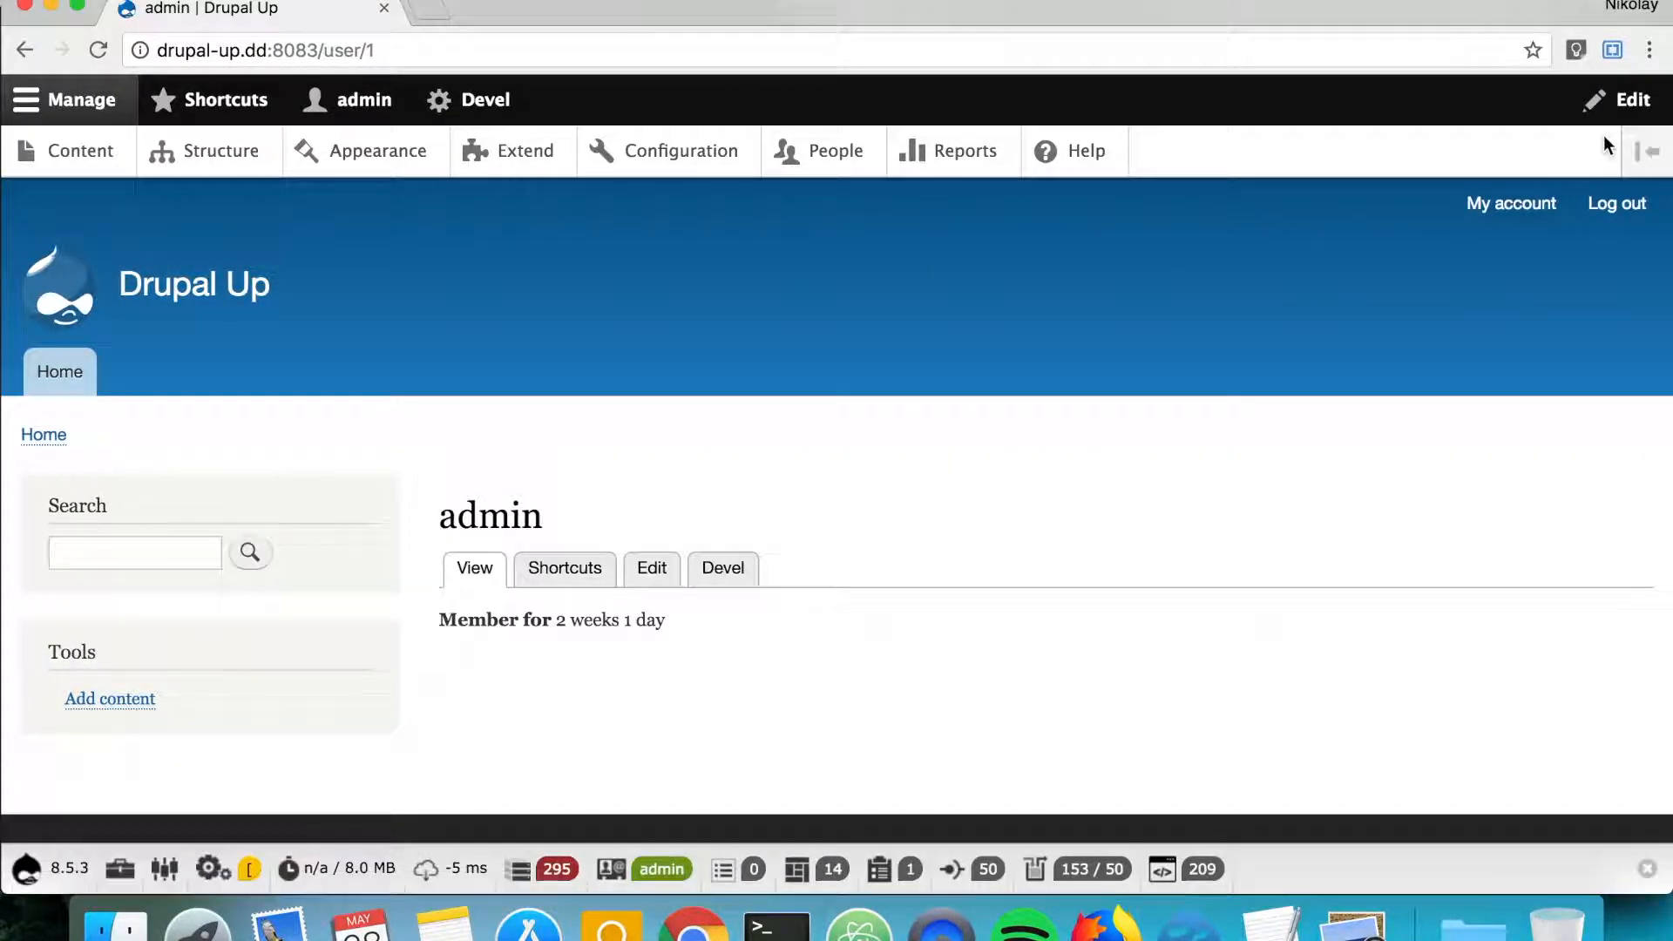
pyautogui.moveTo(1616, 204)
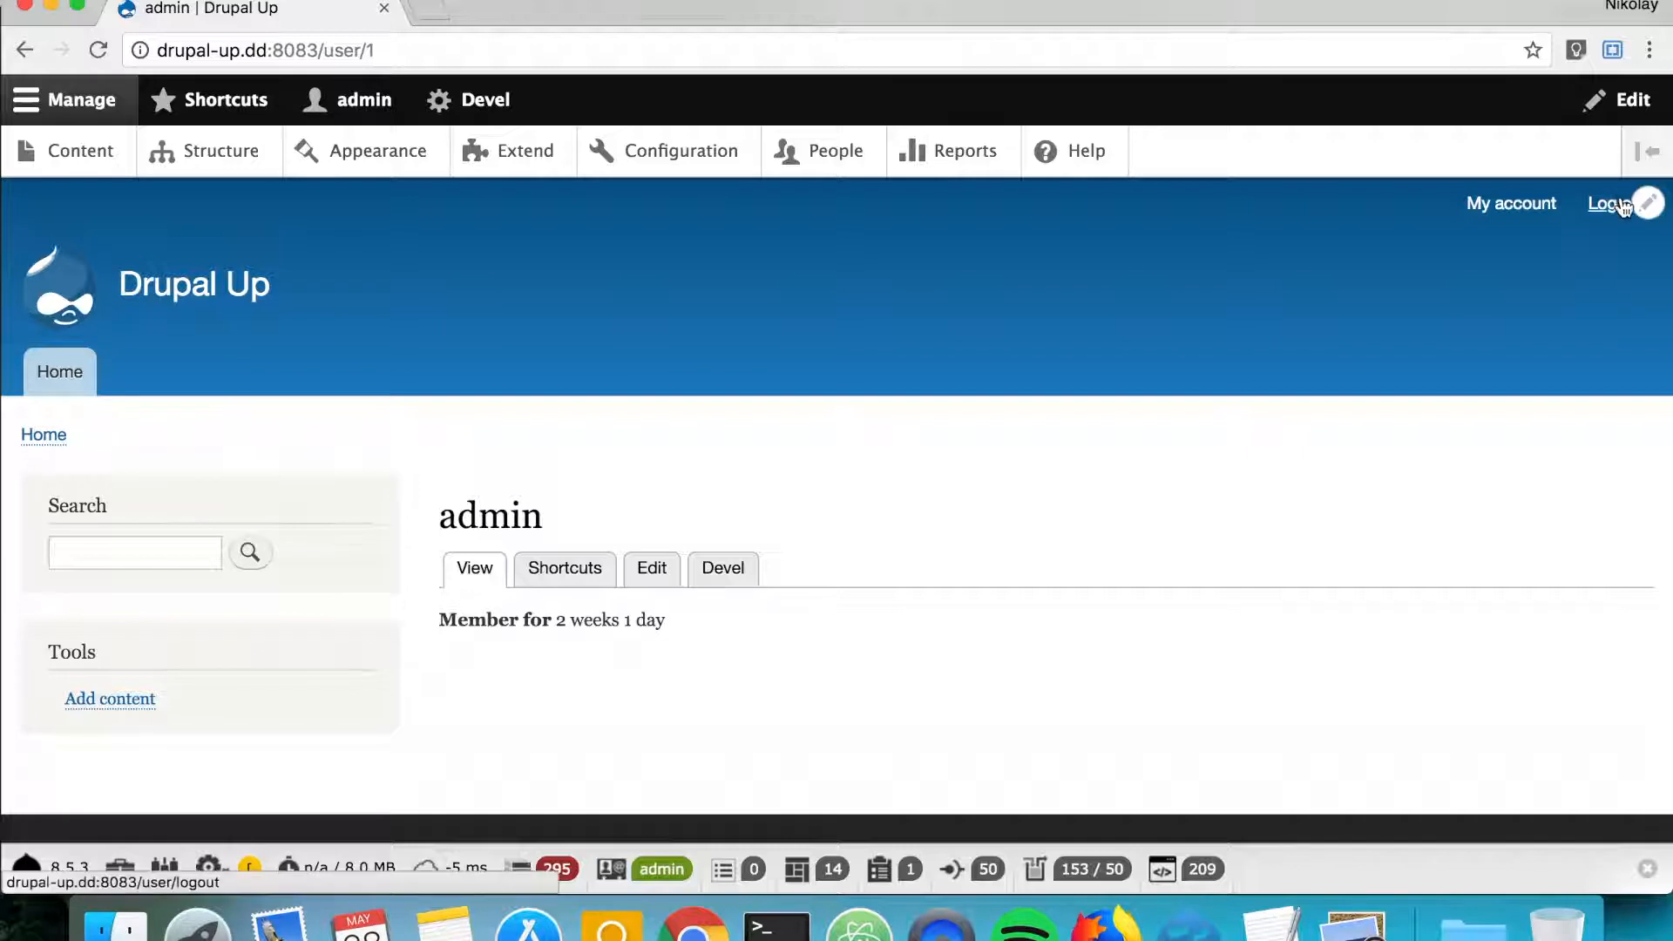
pyautogui.click(1610, 204)
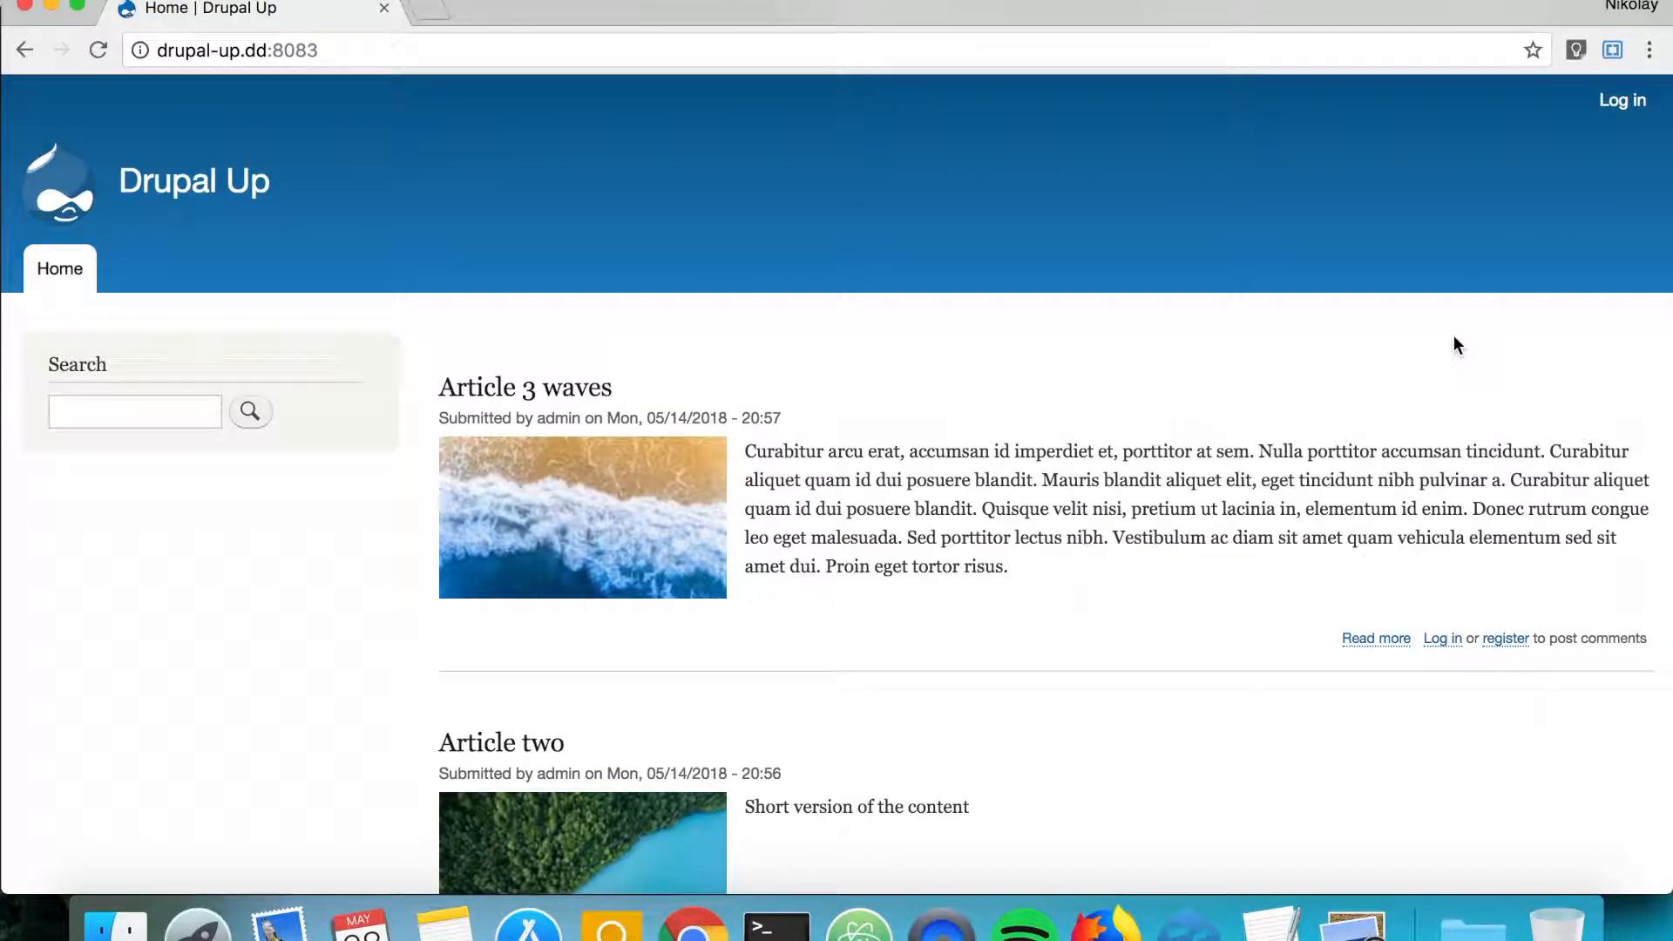
pyautogui.click(1621, 100)
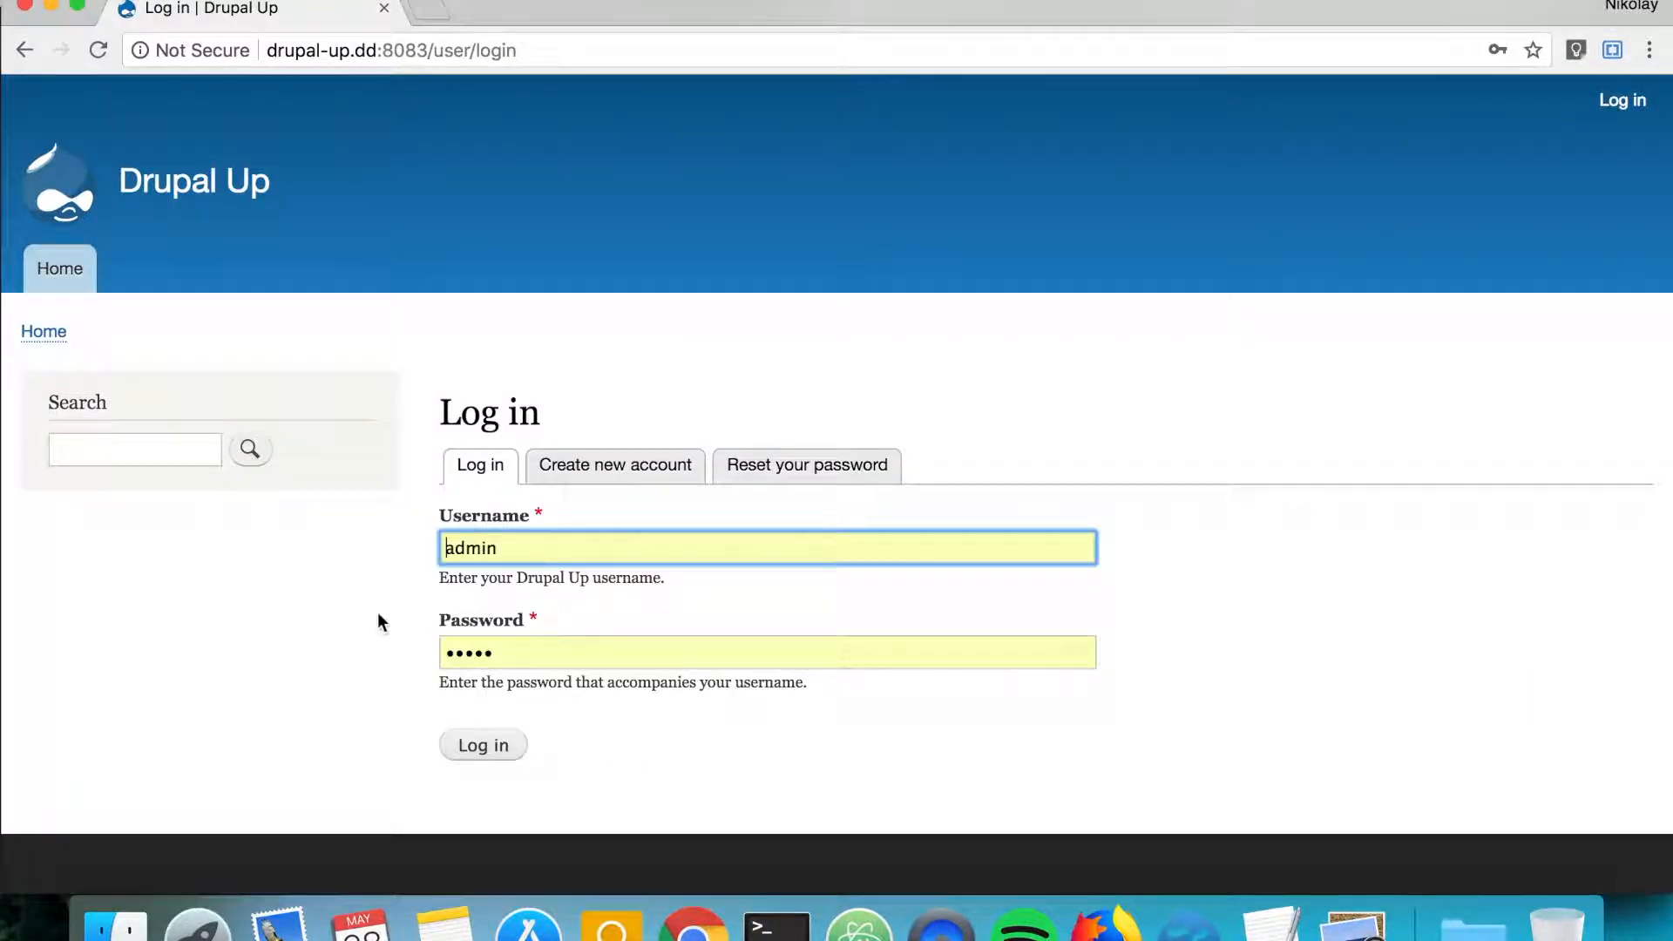
pyautogui.click(766, 548)
pyautogui.write('fdsfsdfds')
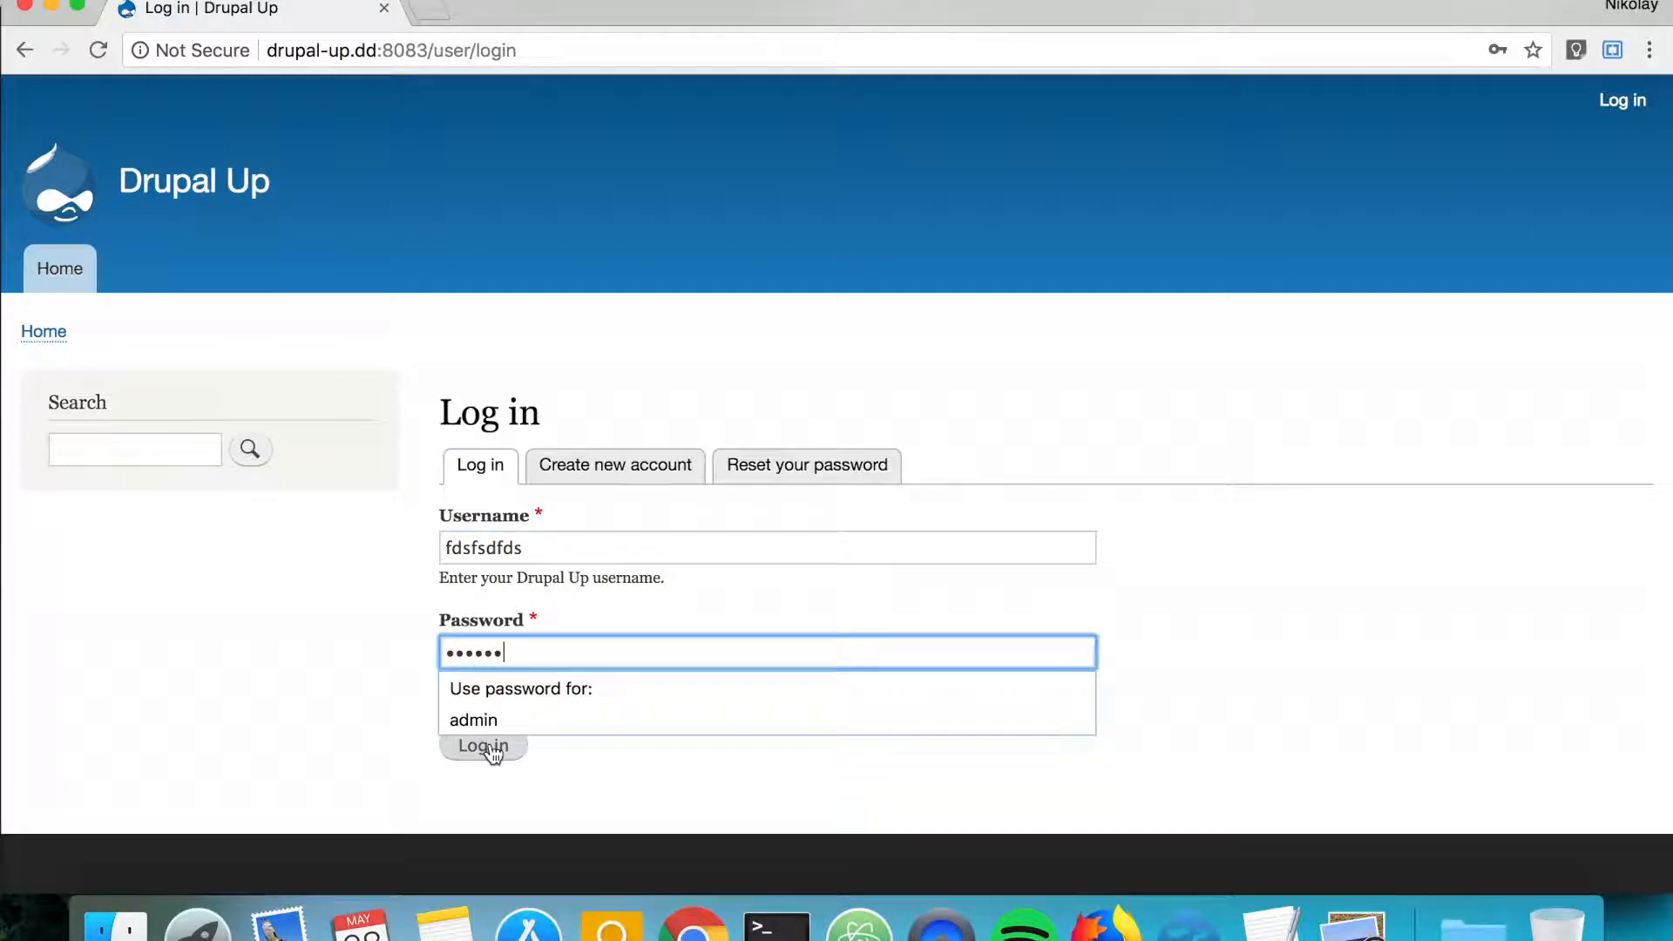
pyautogui.click(482, 746)
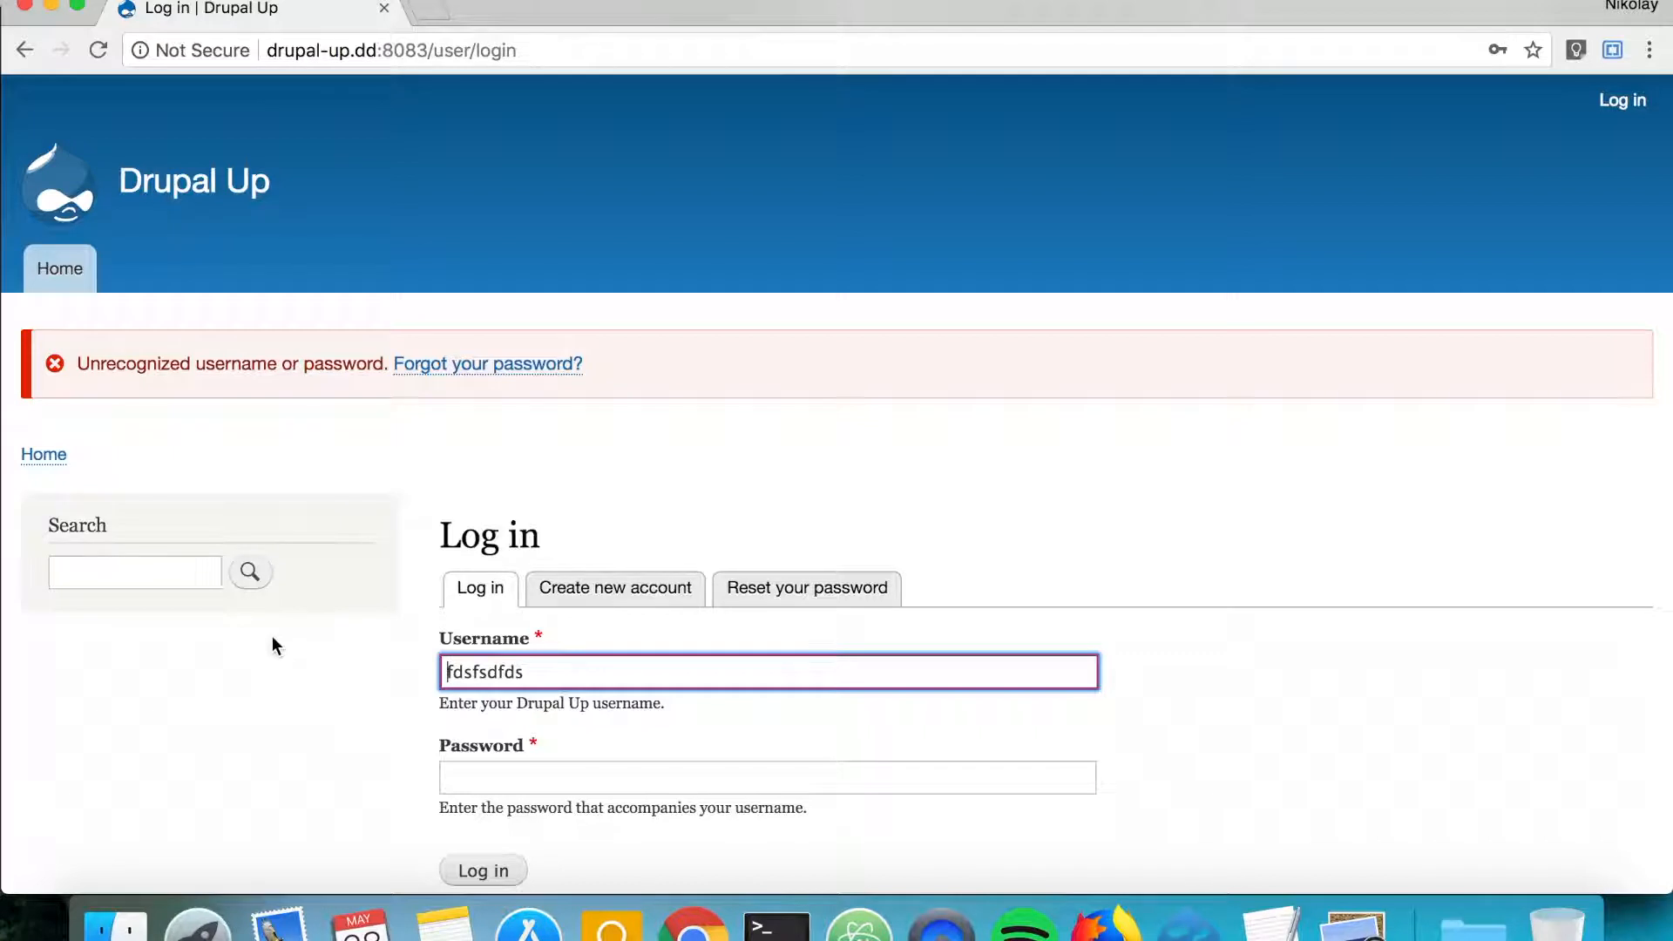
pyautogui.moveTo(294, 651)
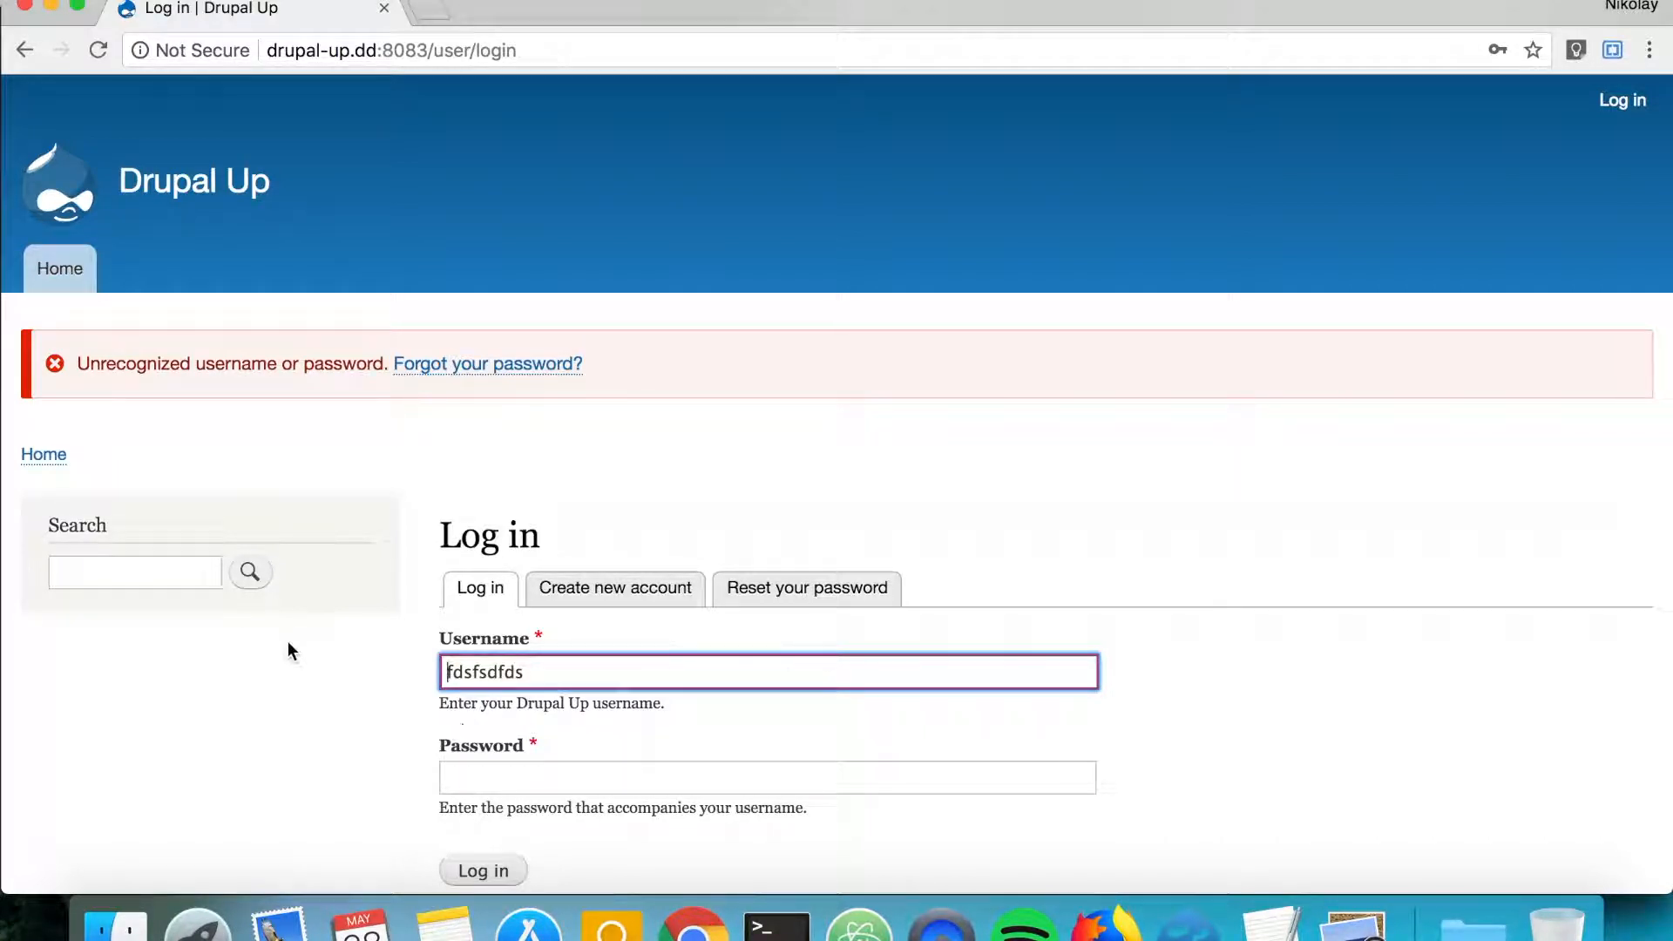
pyautogui.click(776, 924)
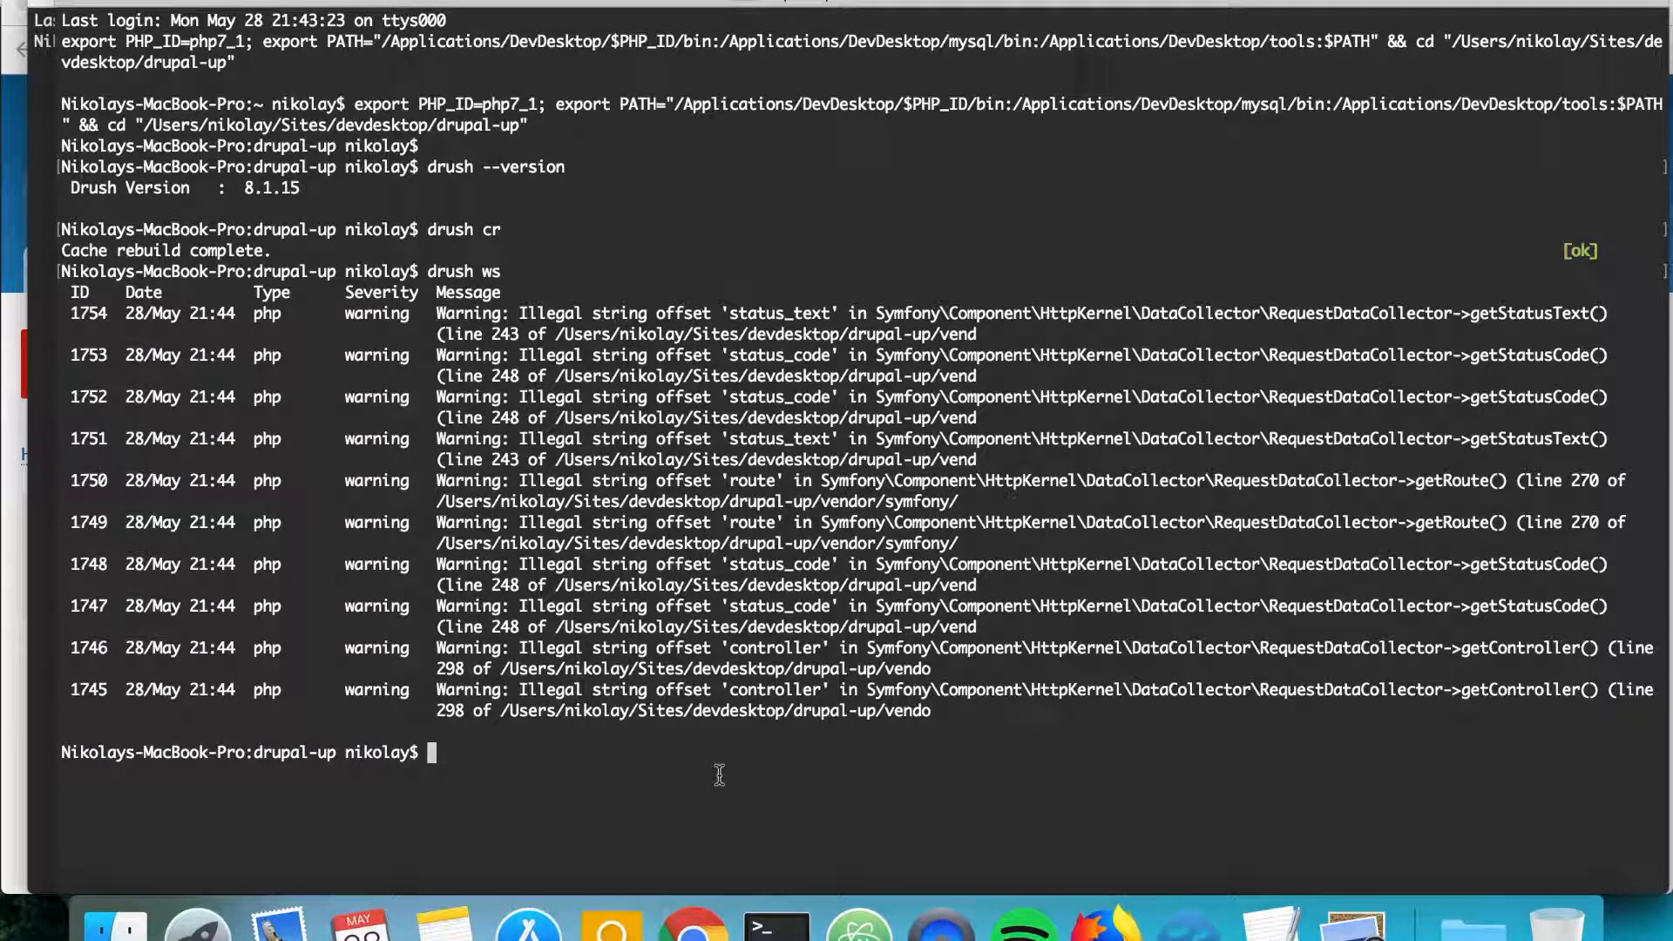
# - Run drush uli to generate a one-time login reset link
pyautogui.write('drush u')
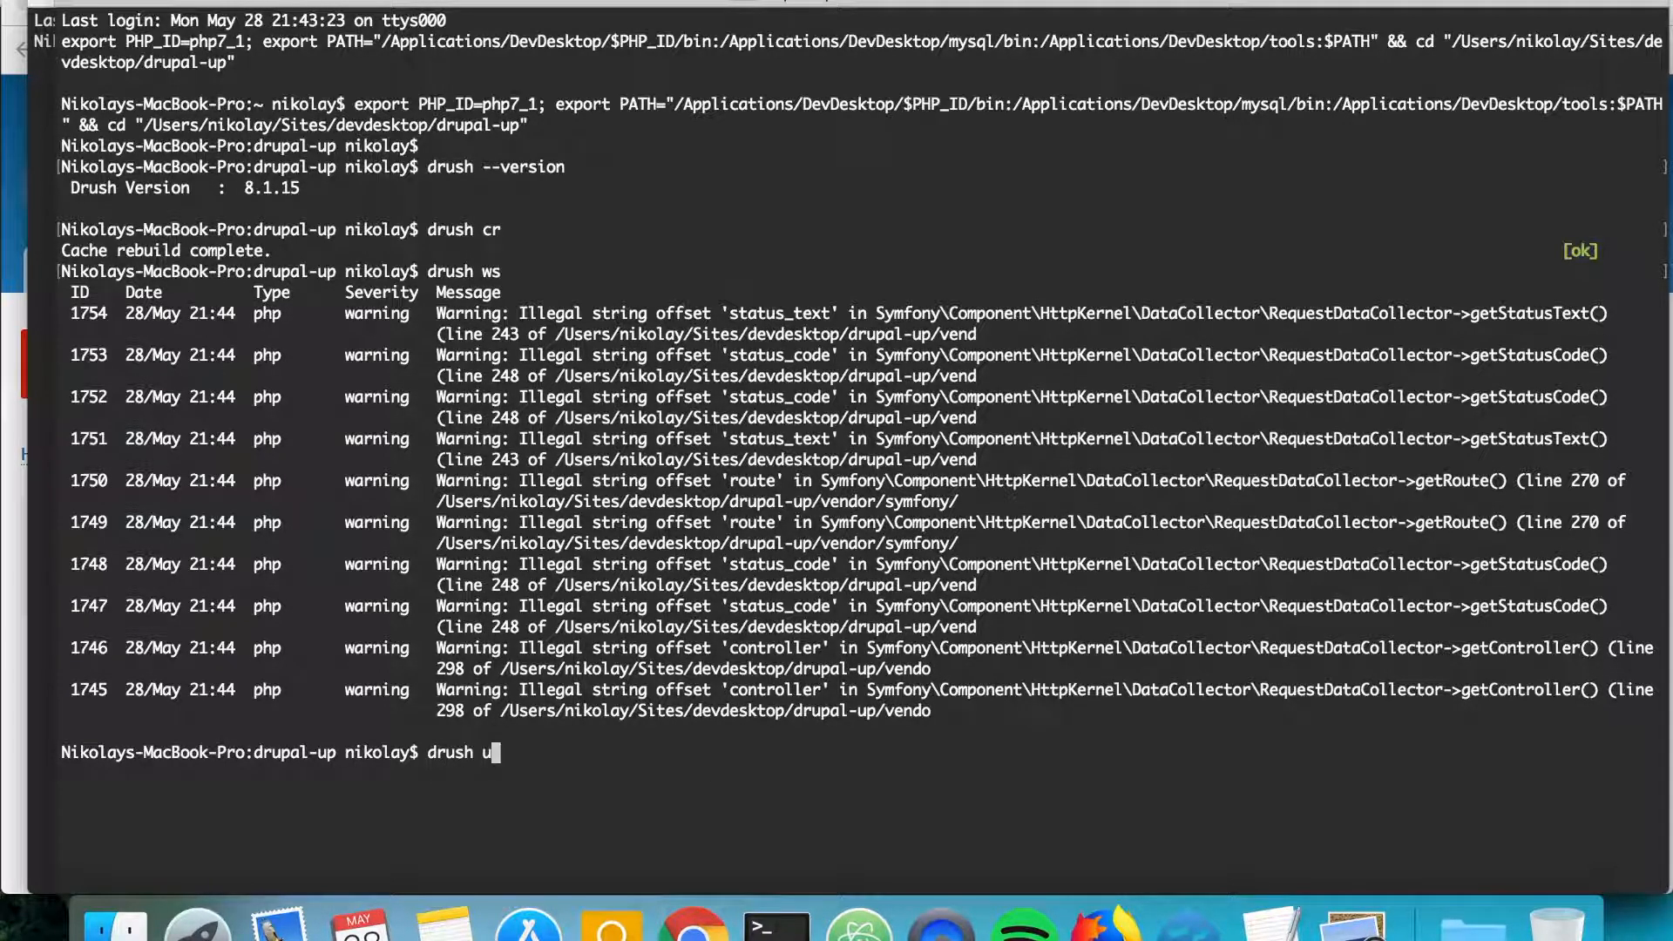
pyautogui.press('Return')
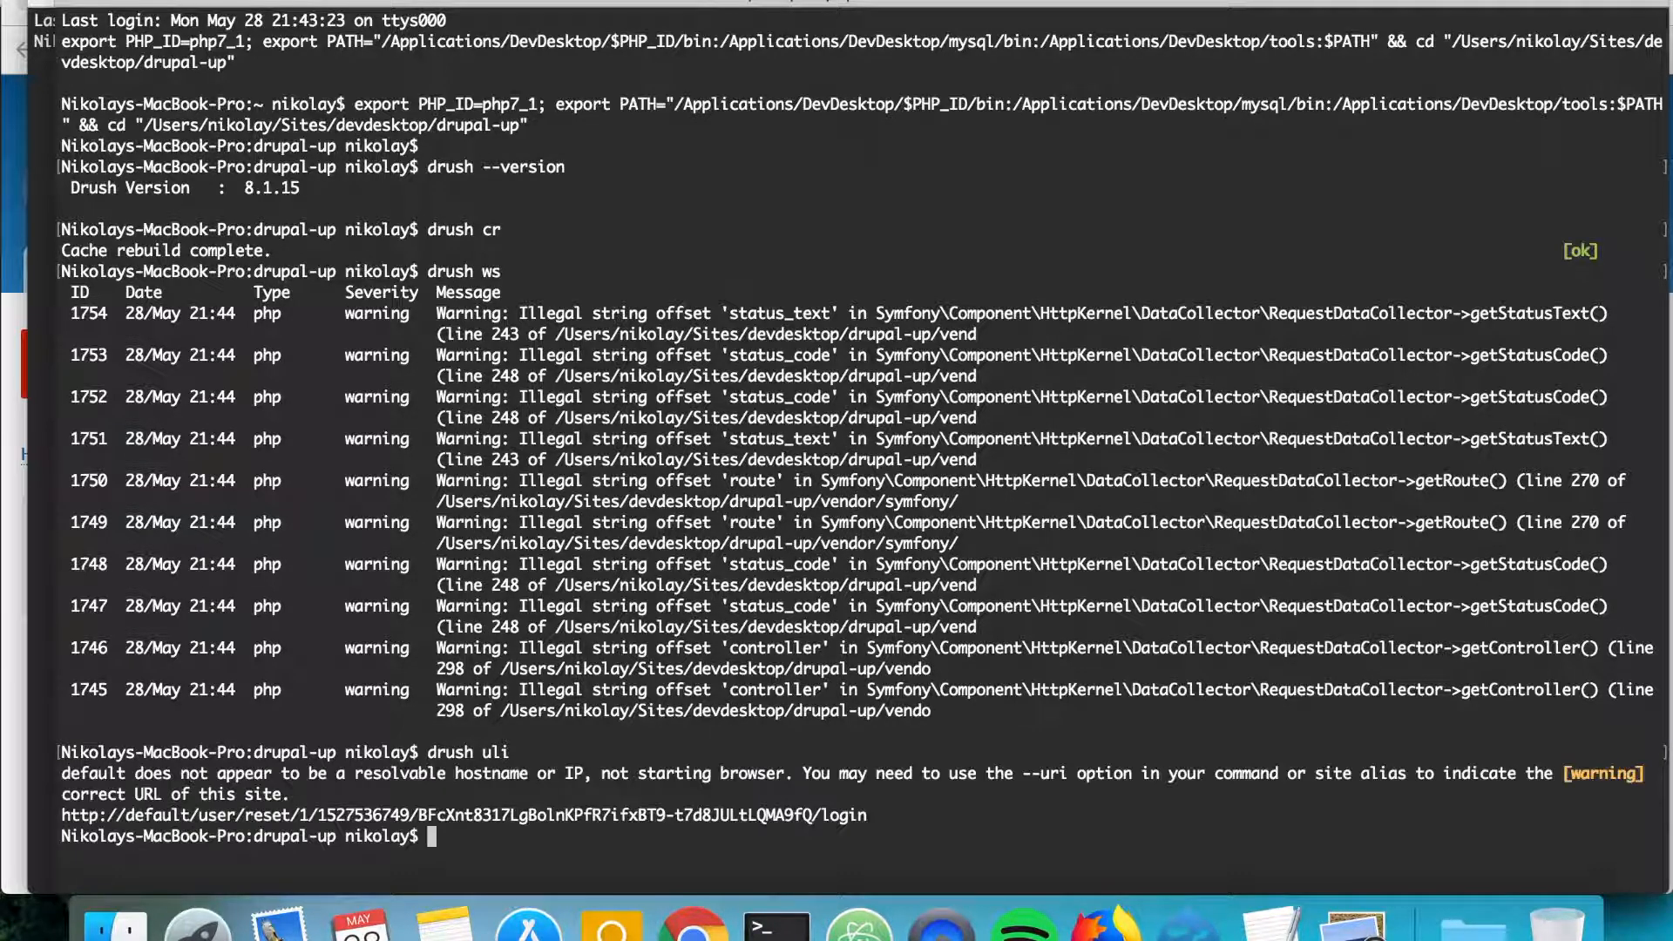
pyautogui.moveTo(854, 927)
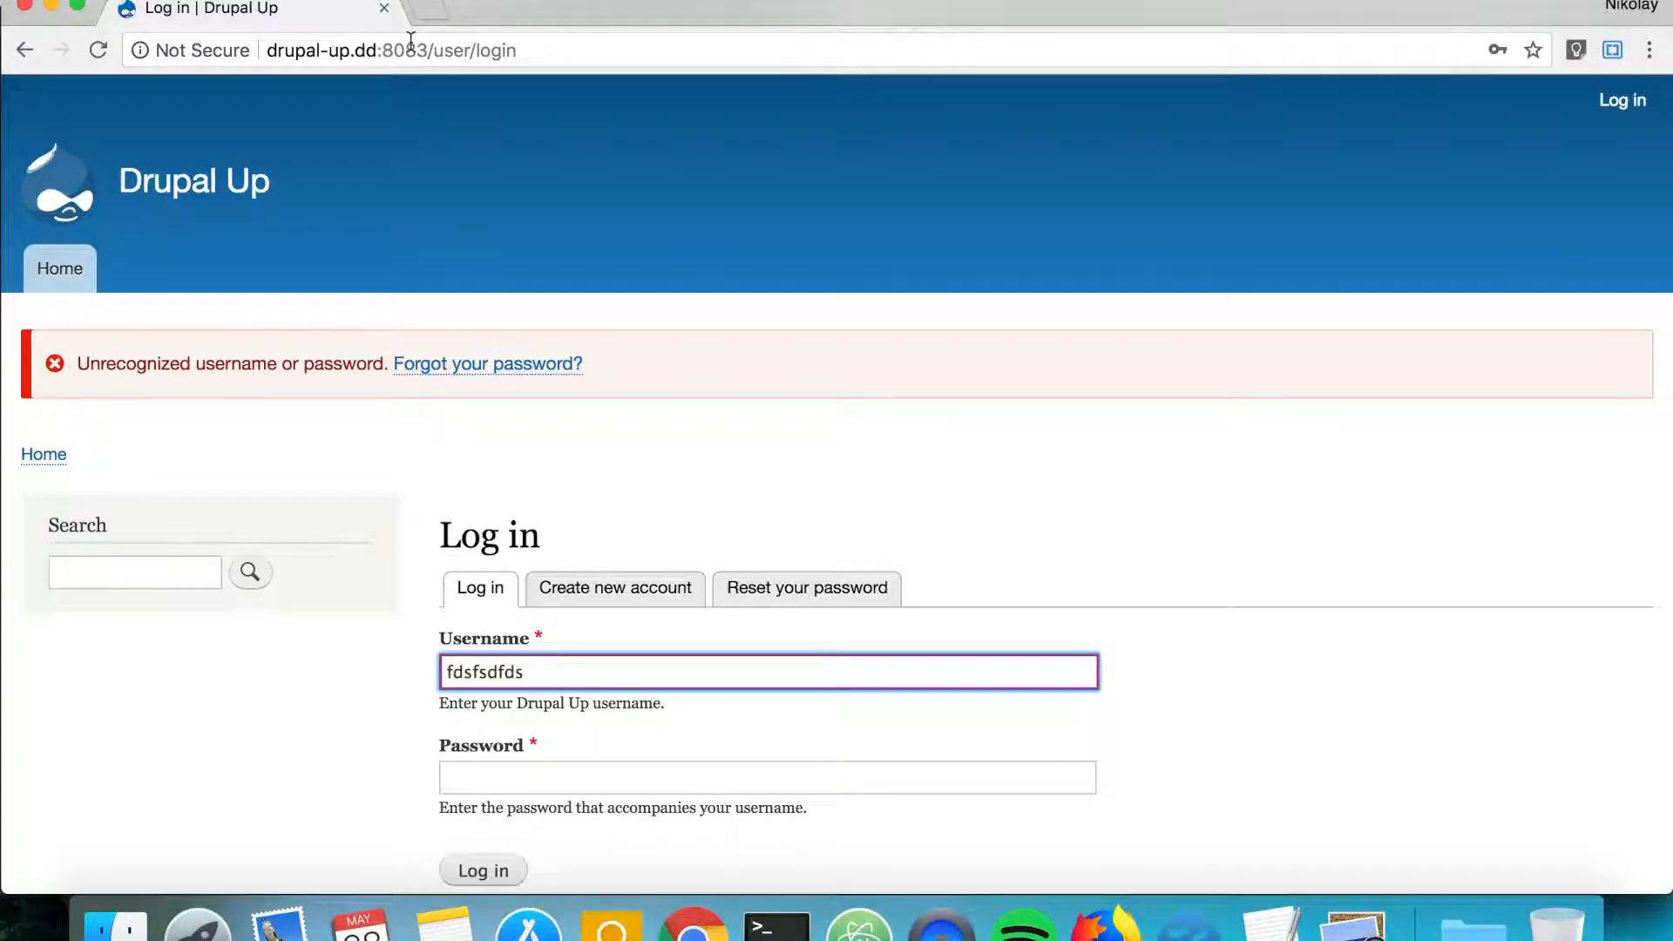
# - Log in as admin via the one-time link and open the Content overview
pyautogui.click(391, 49)
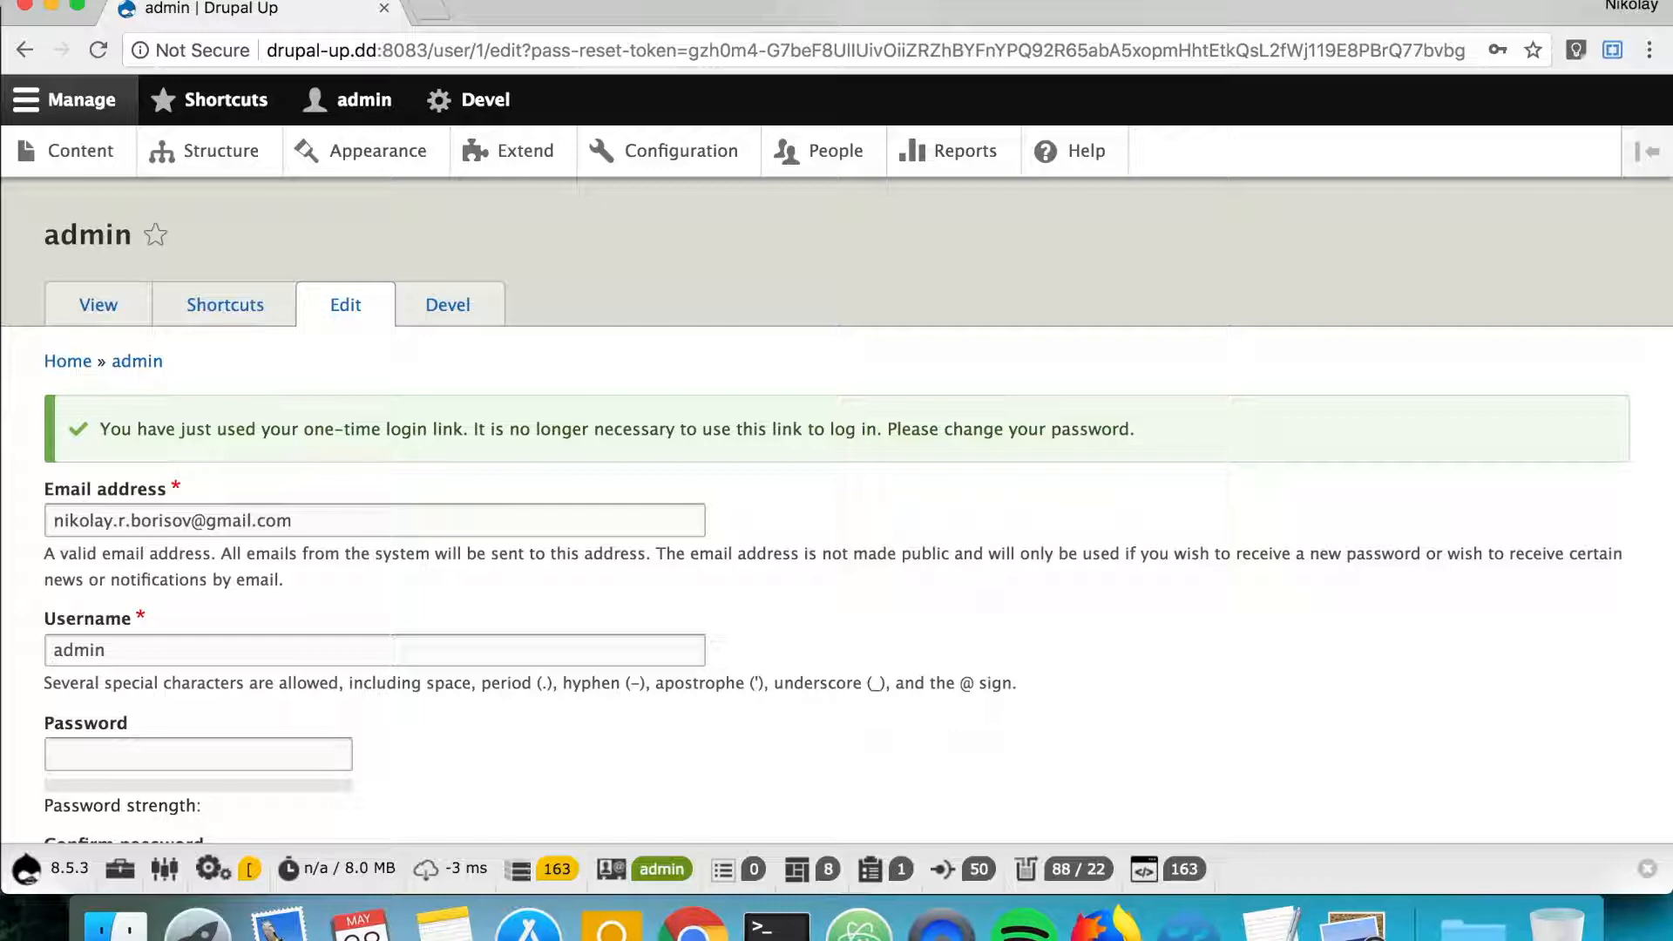
pyautogui.scroll(-3)
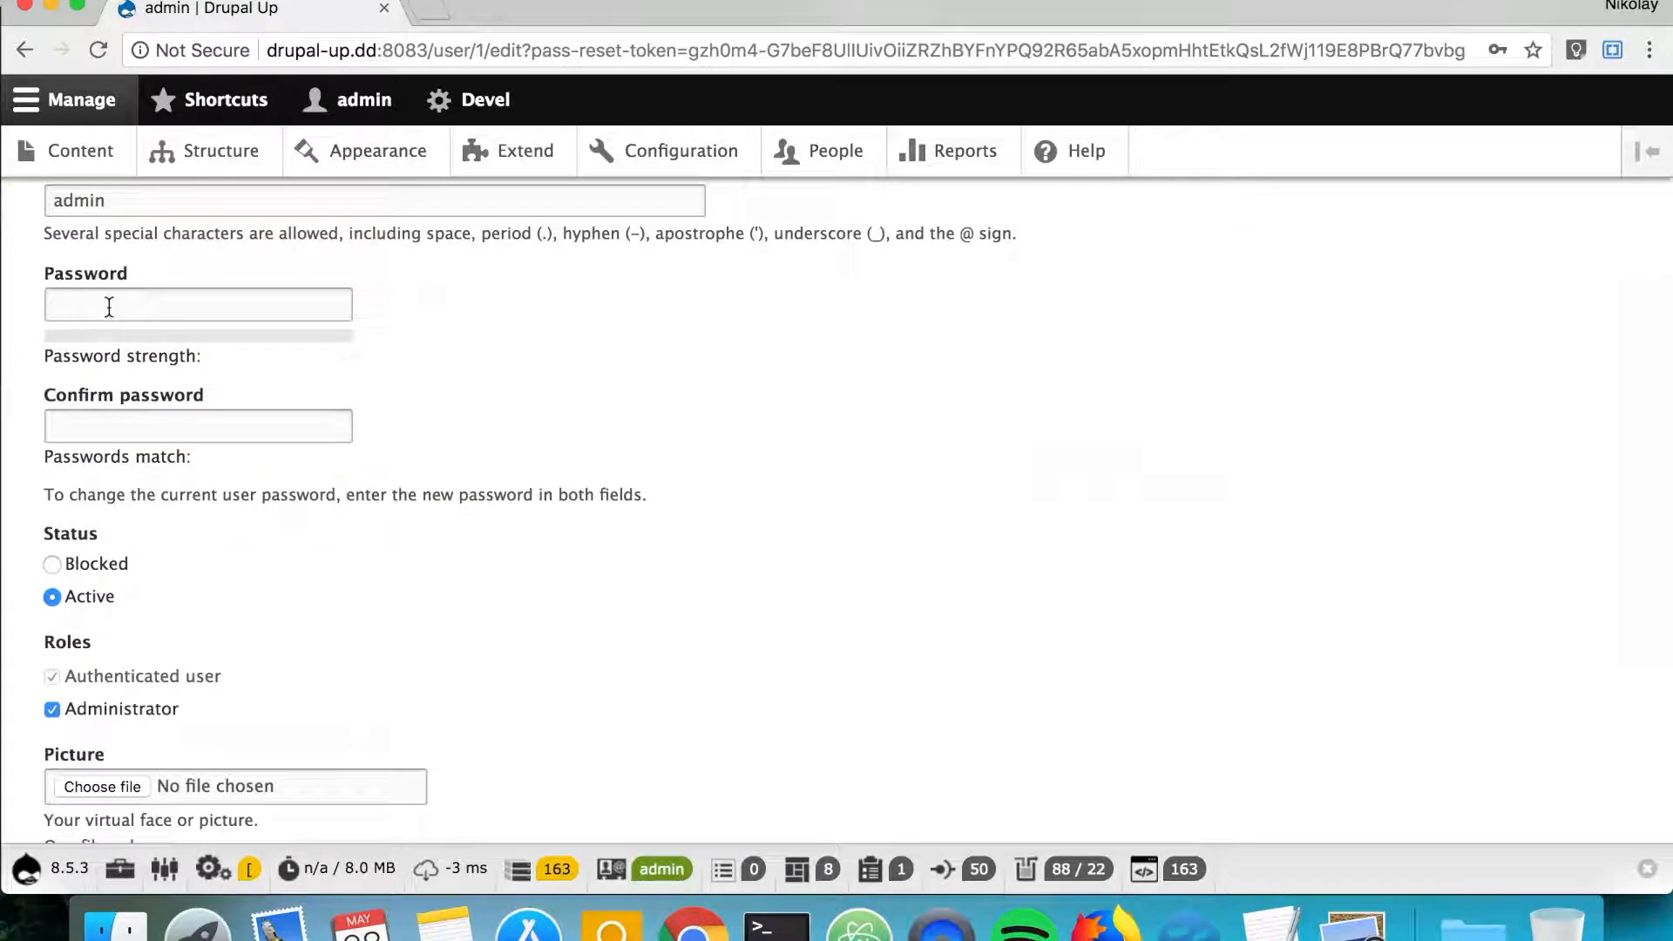
pyautogui.click(198, 424)
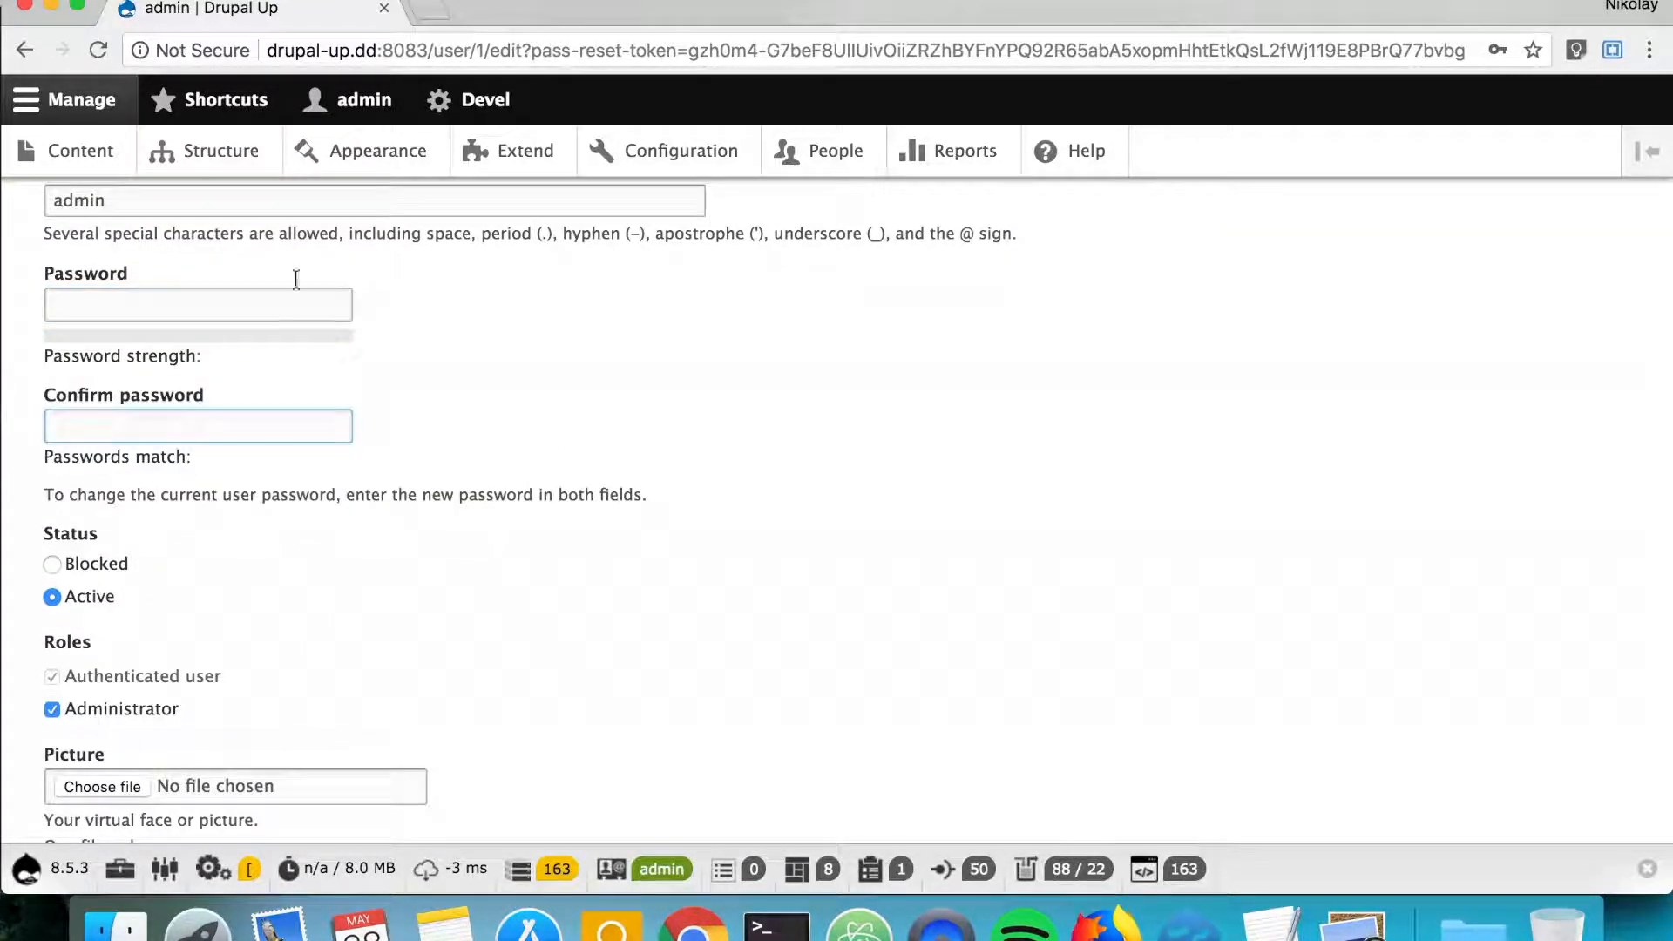
pyautogui.click(79, 151)
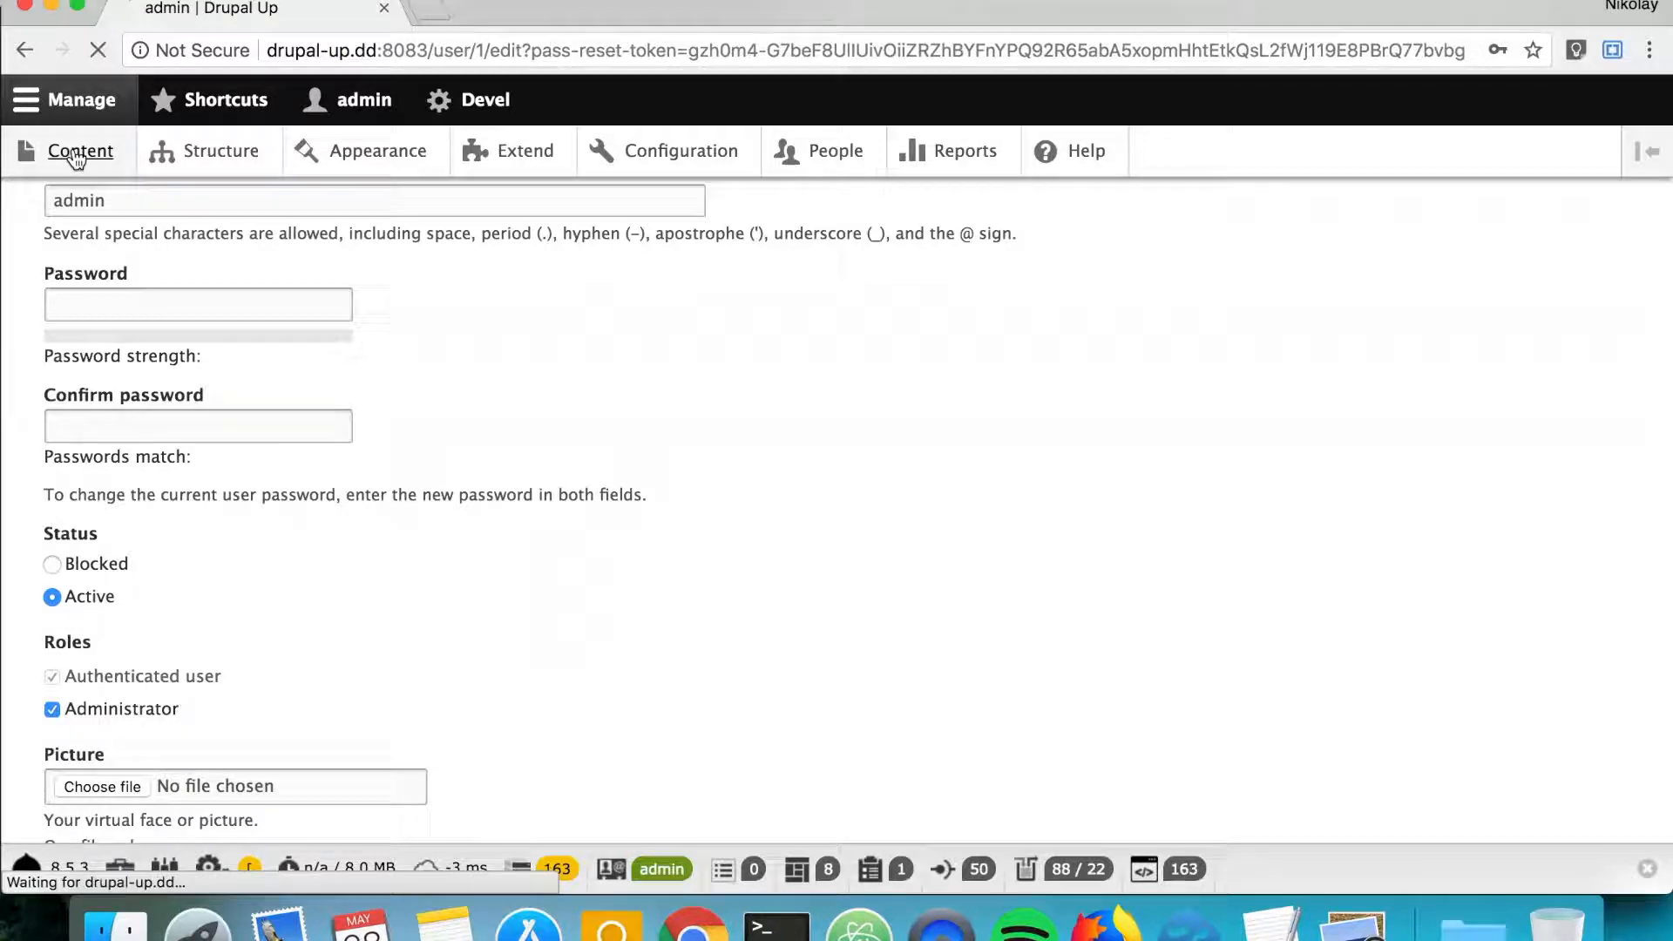
pyautogui.click(80, 151)
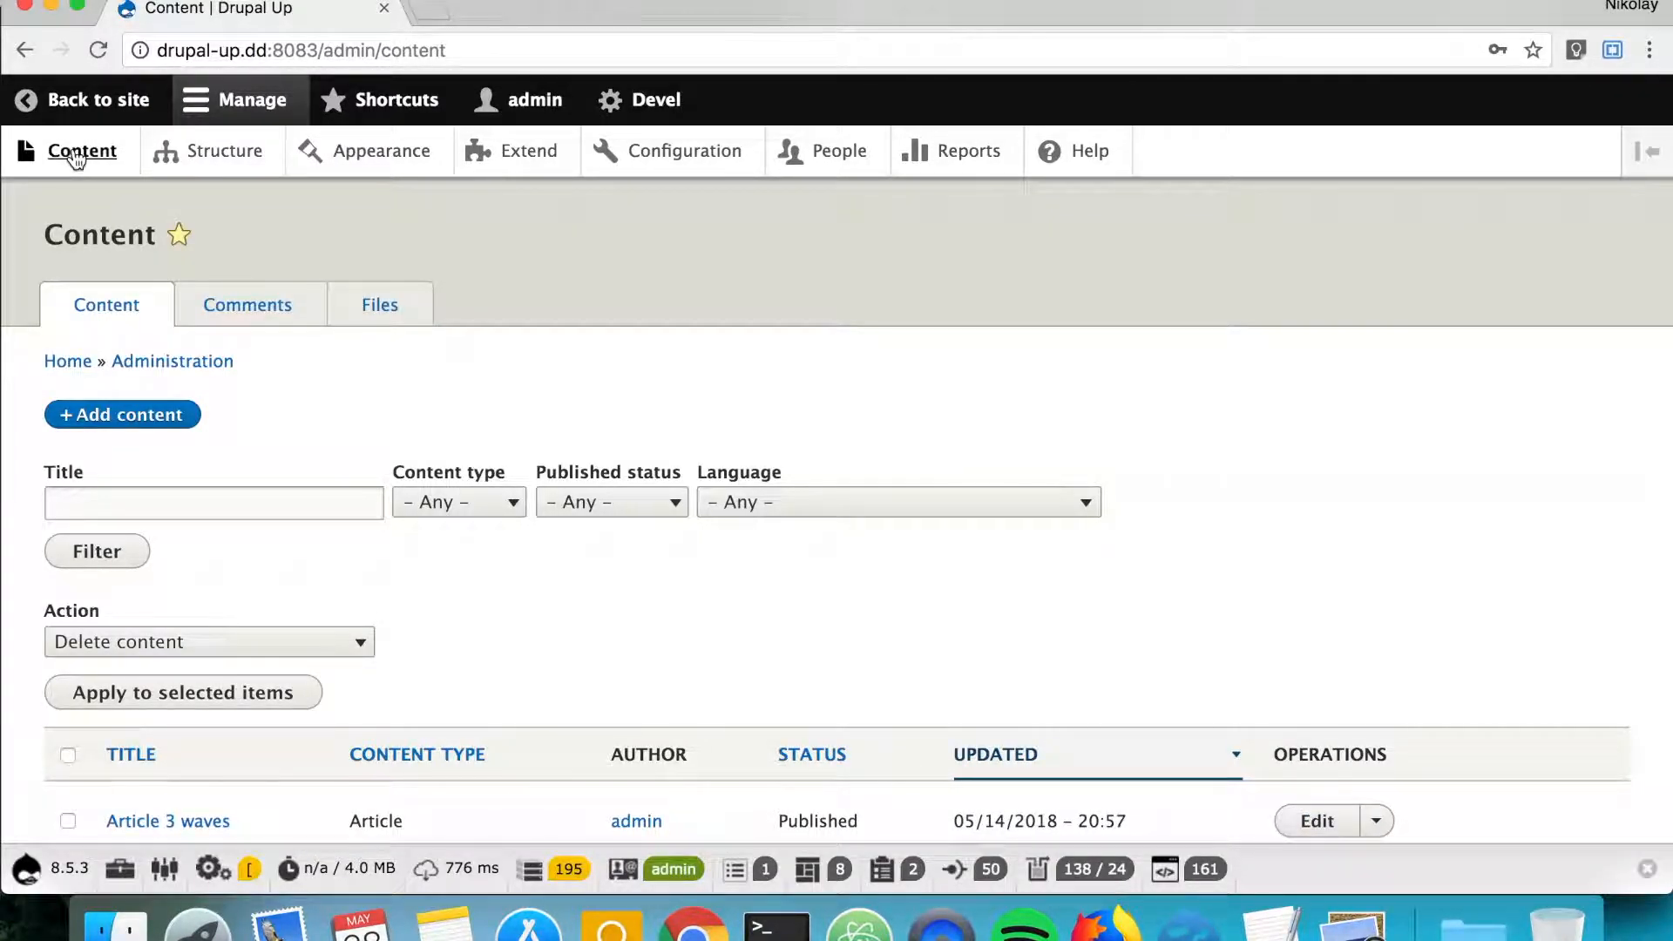
pyautogui.moveTo(652, 592)
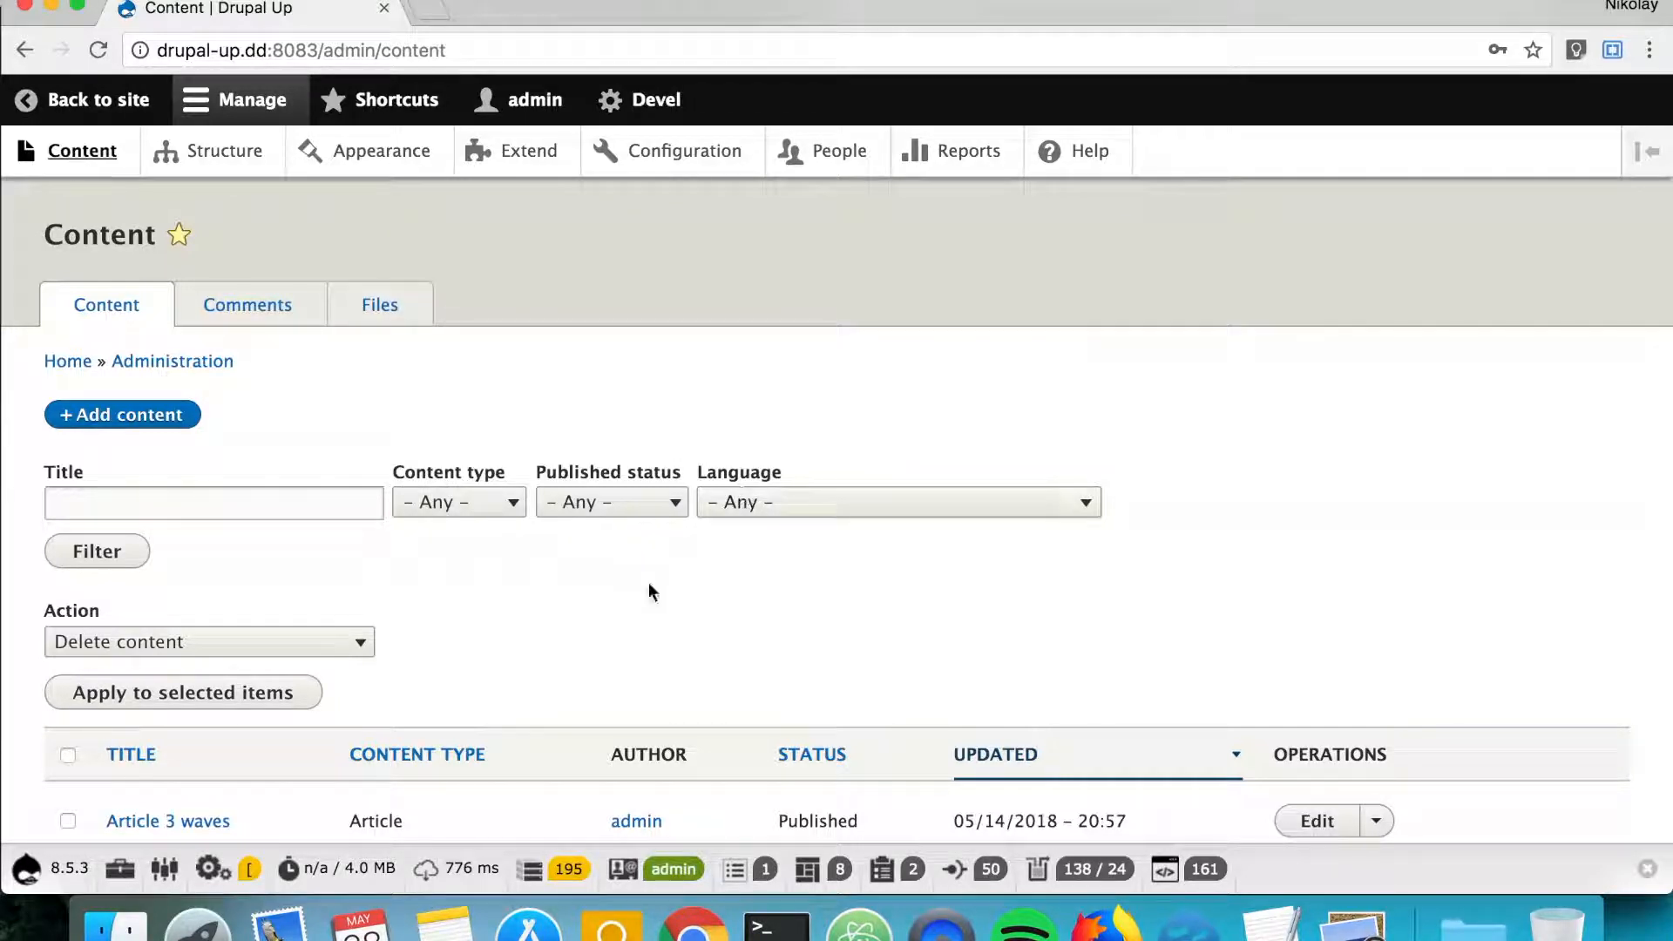
pyautogui.moveTo(667, 638)
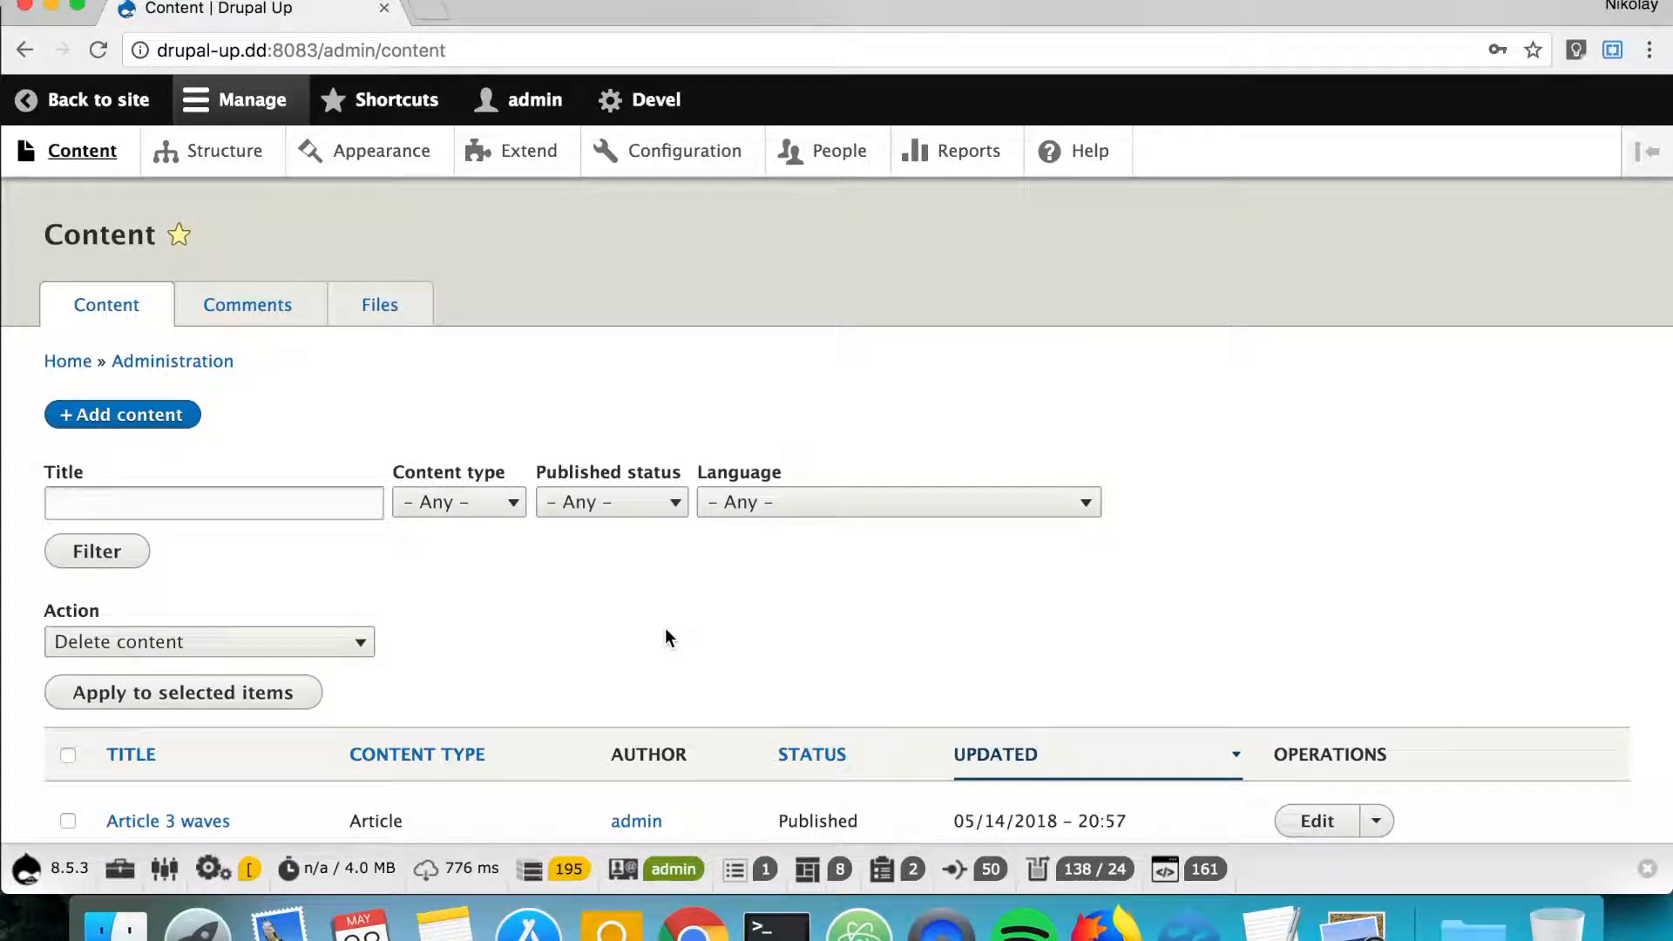
pyautogui.scroll(-3)
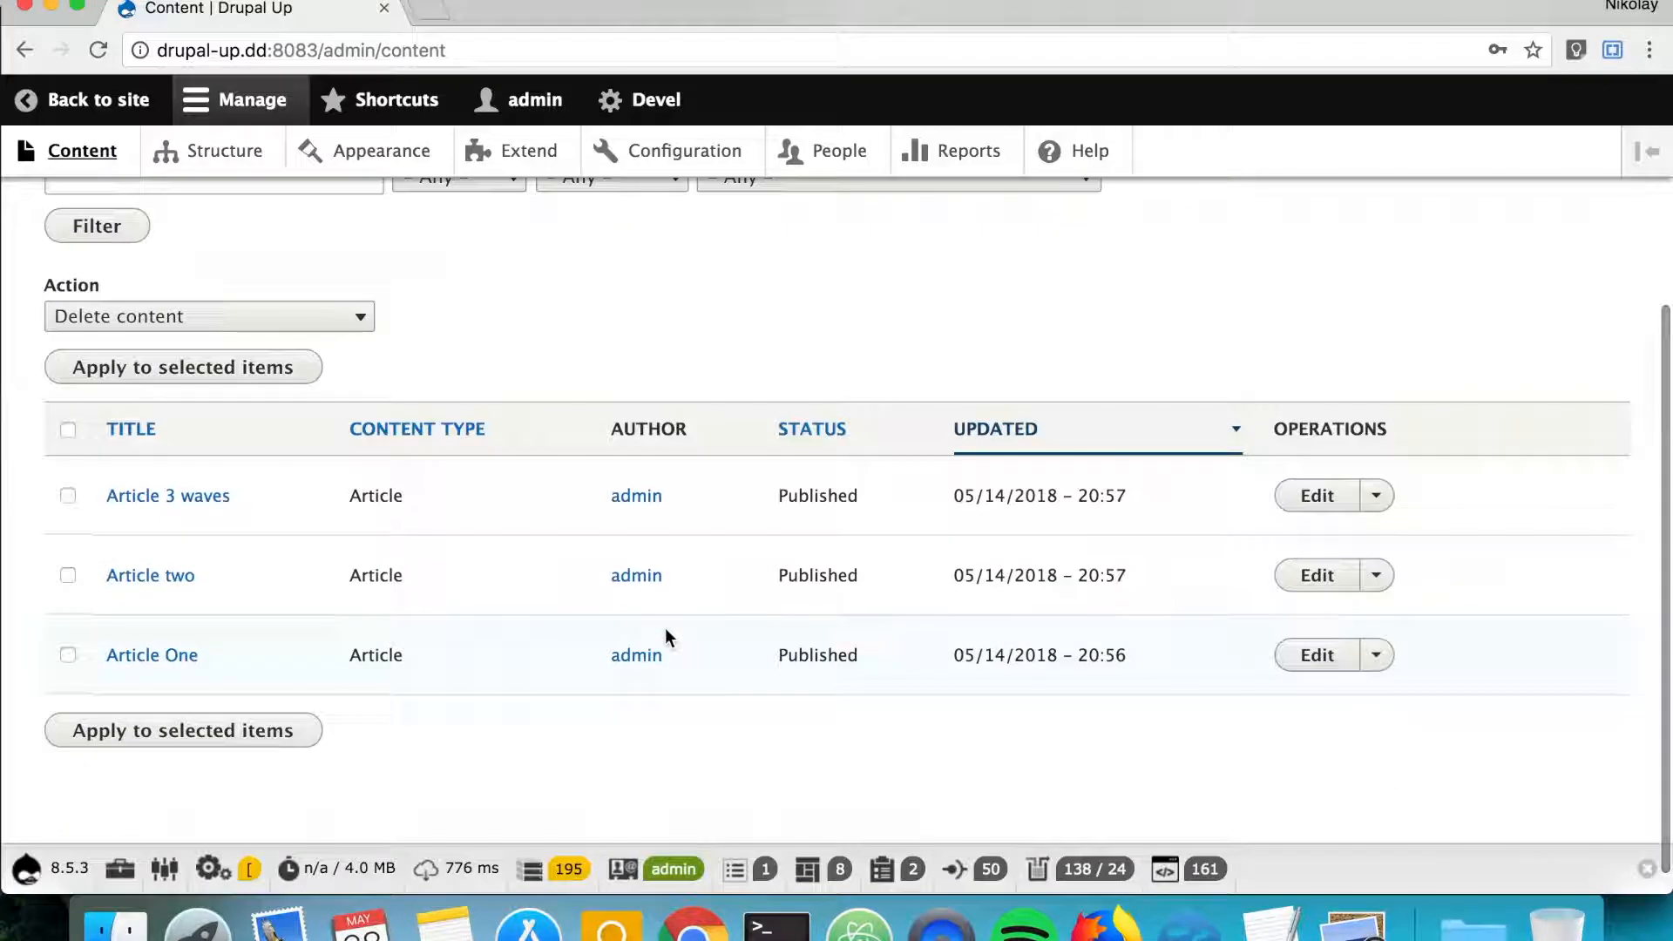
pyautogui.moveTo(167, 496)
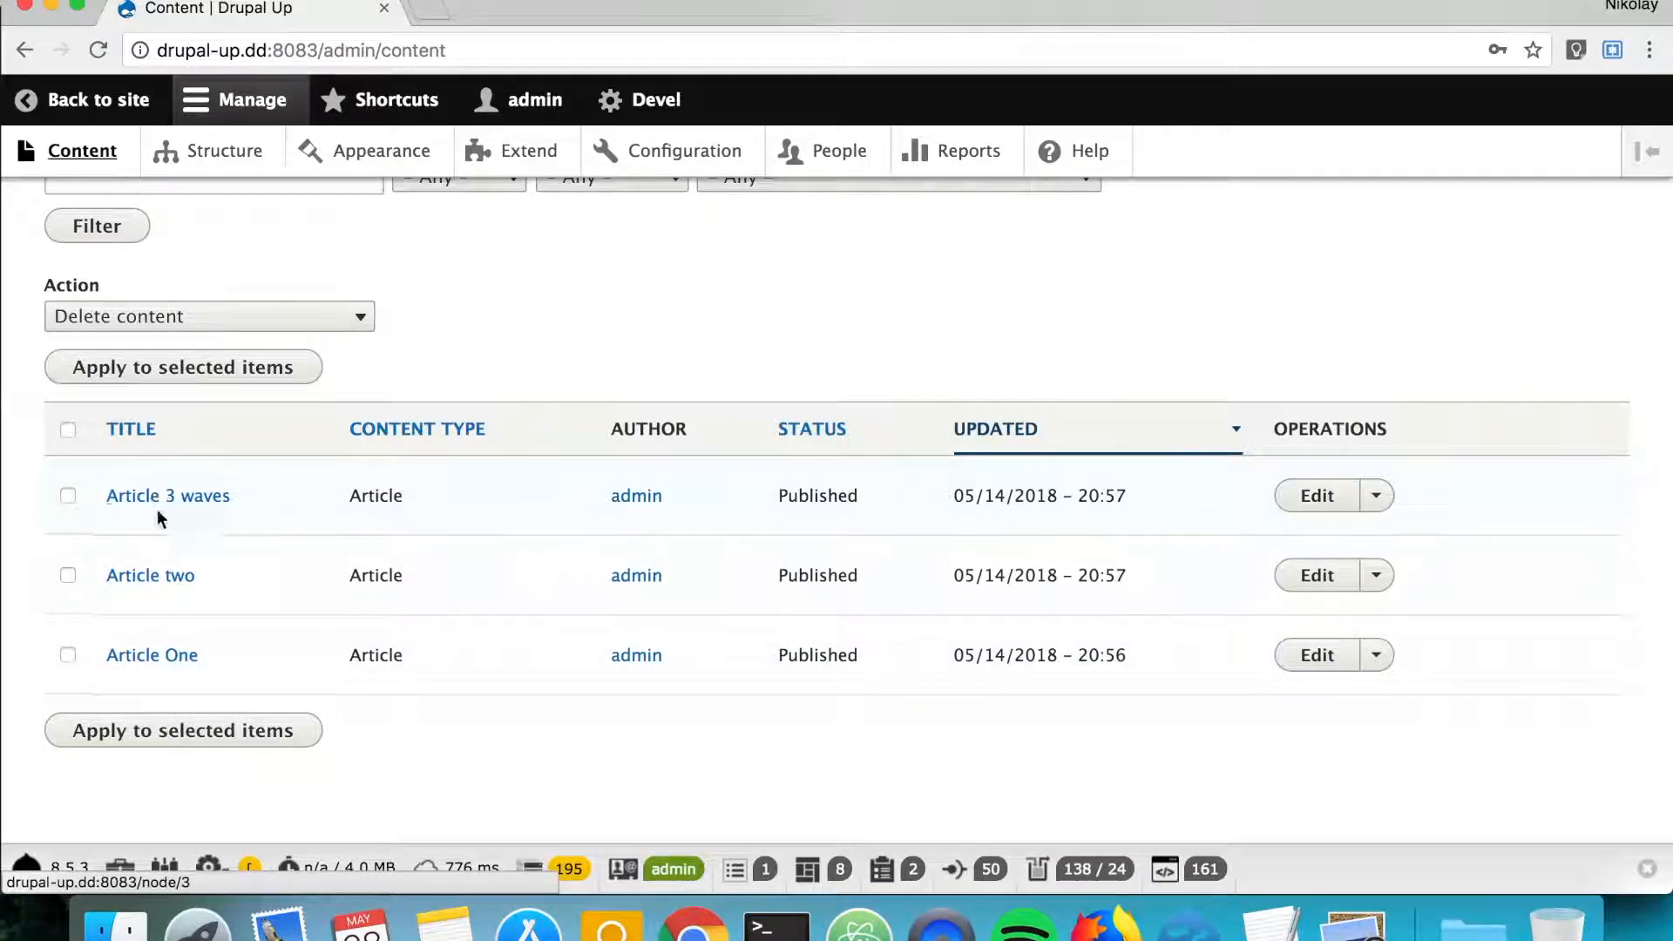
pyautogui.moveTo(194, 637)
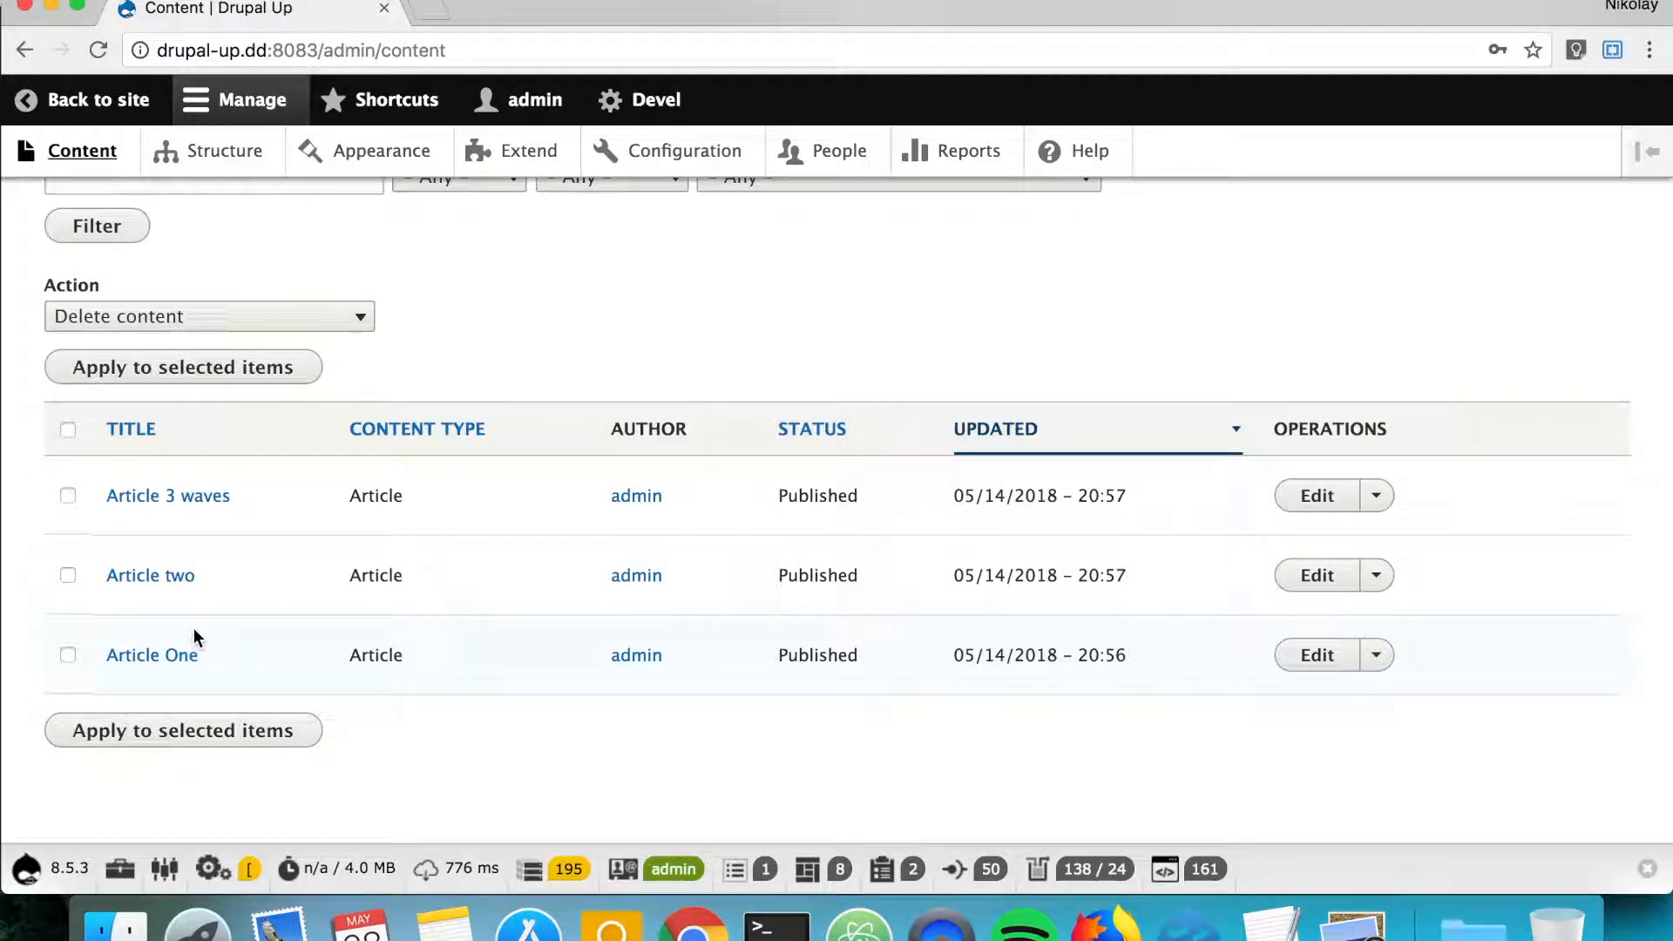
# - Clear the old terminal output
pyautogui.click(774, 922)
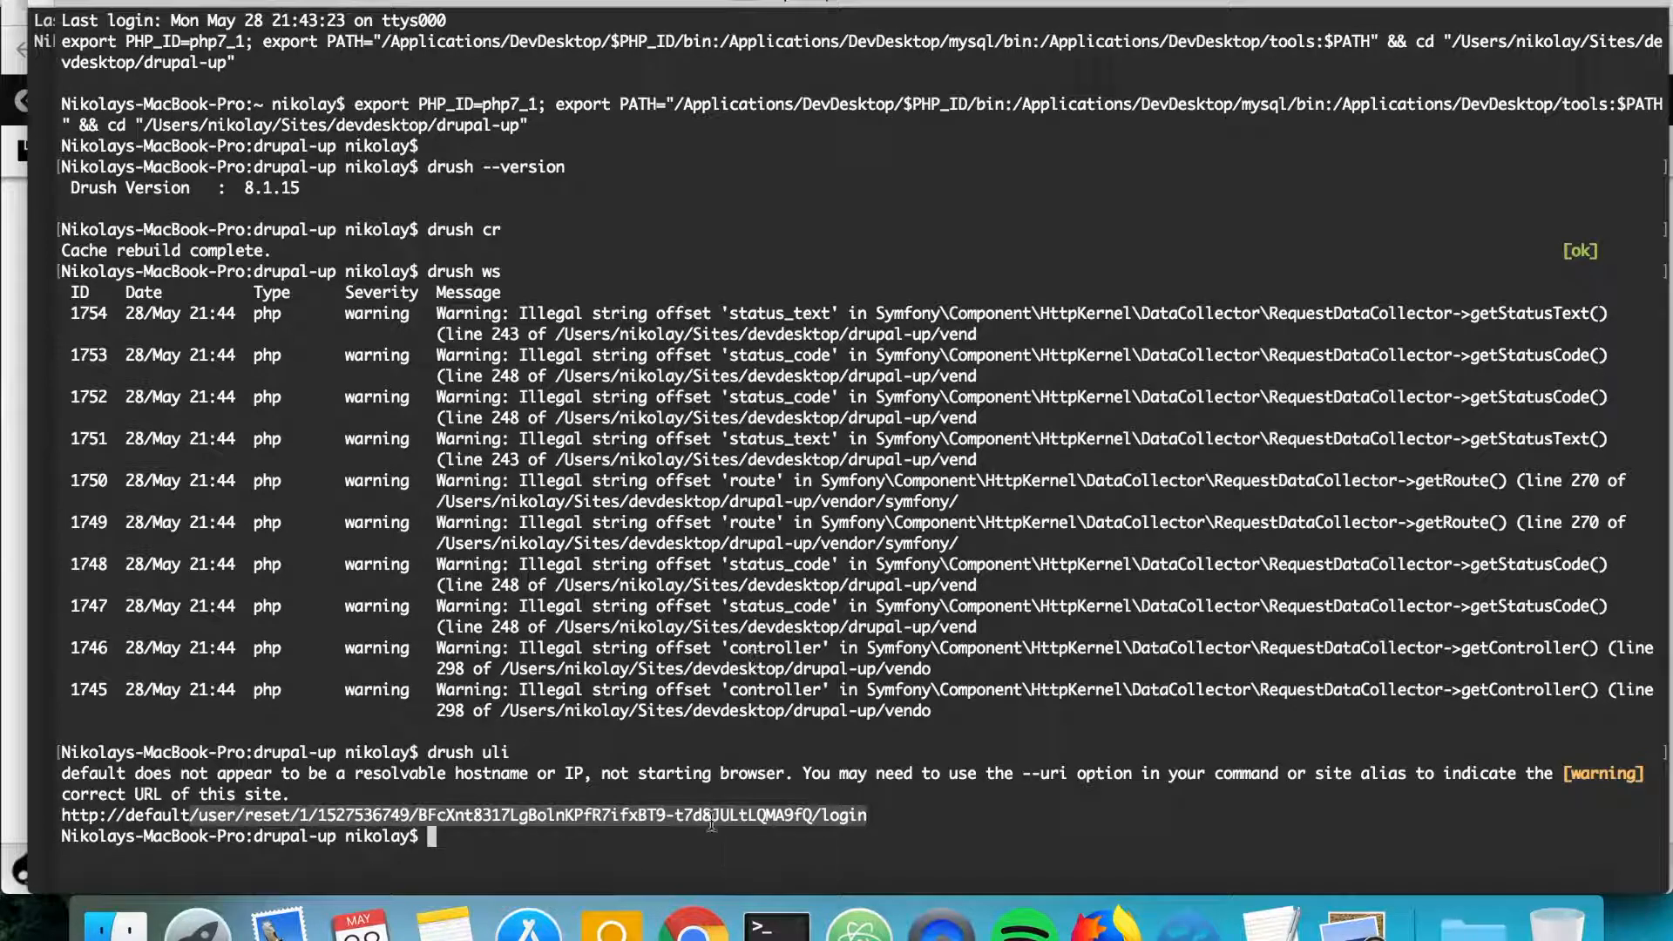
pyautogui.write('clear')
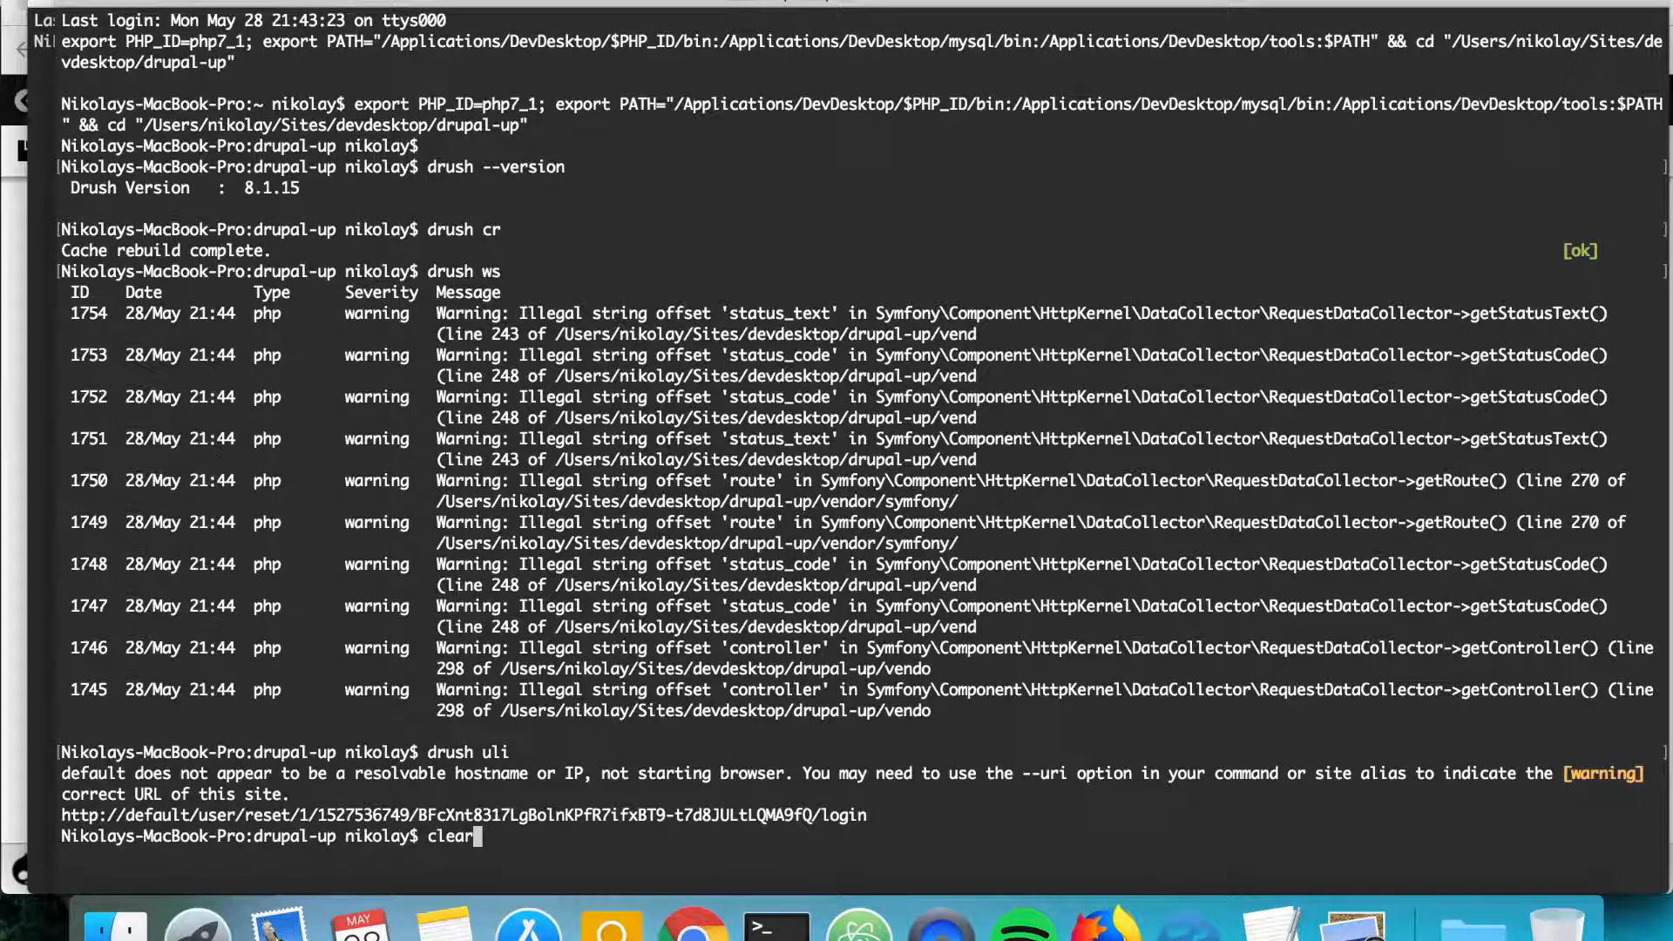
pyautogui.press('Return')
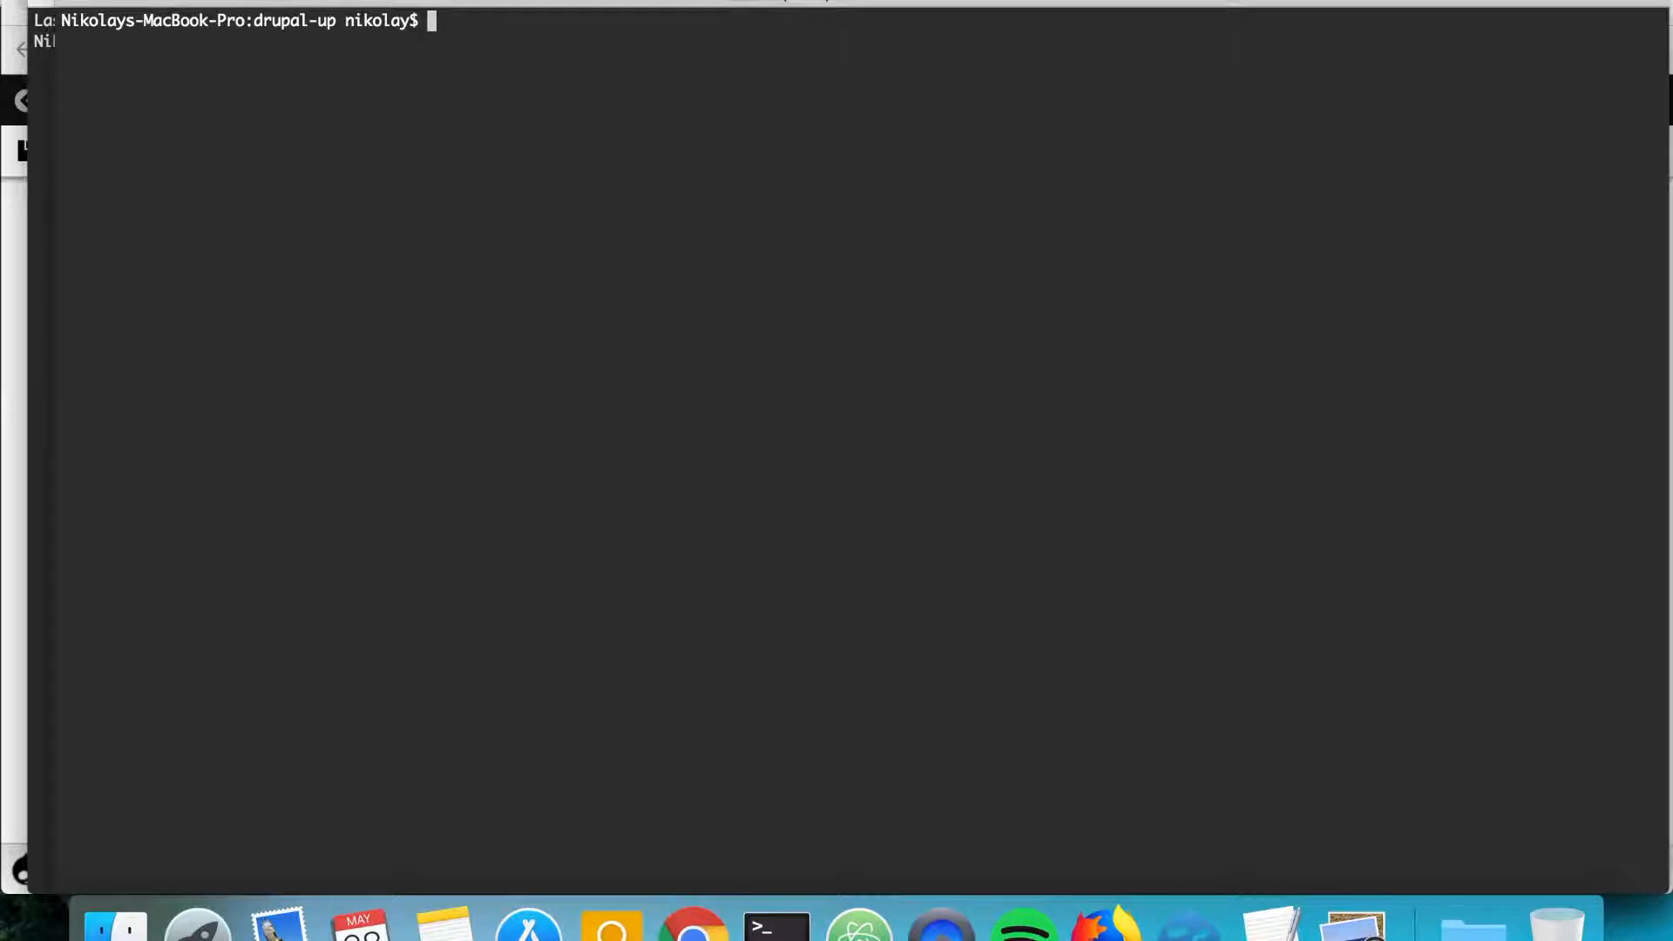
# - Dump the database via drush sql-dump | gzip to drupal_up_28_05_2018_2147.sql.gz and list the folder
pyautogui.write('drush')
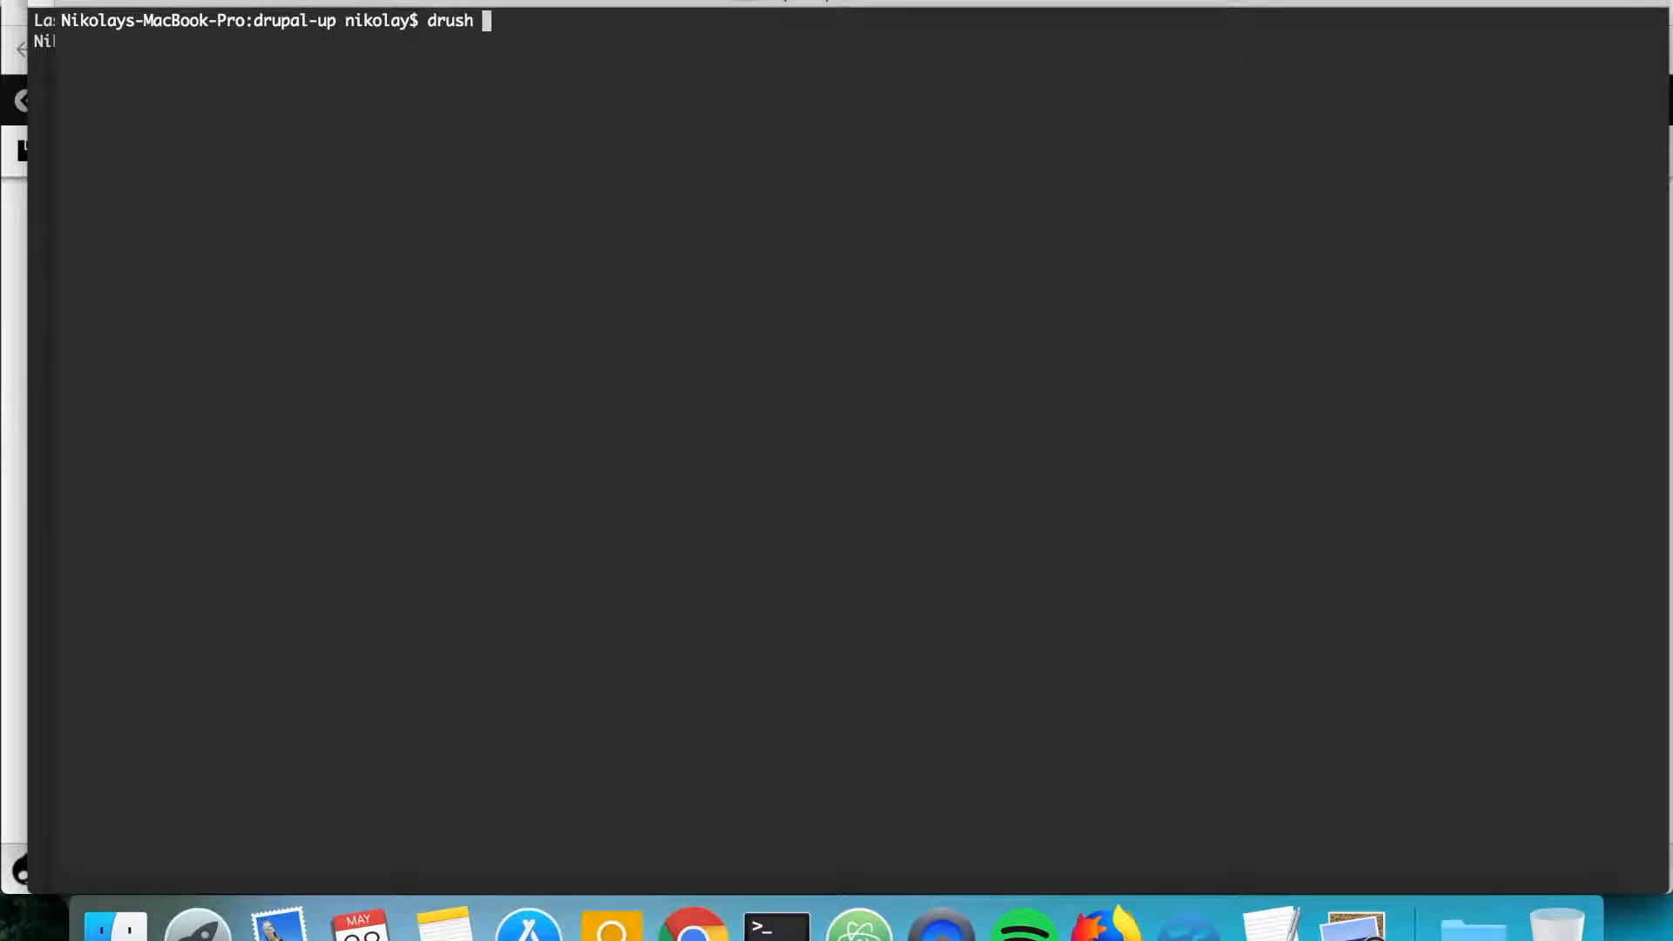
pyautogui.write('sql-du')
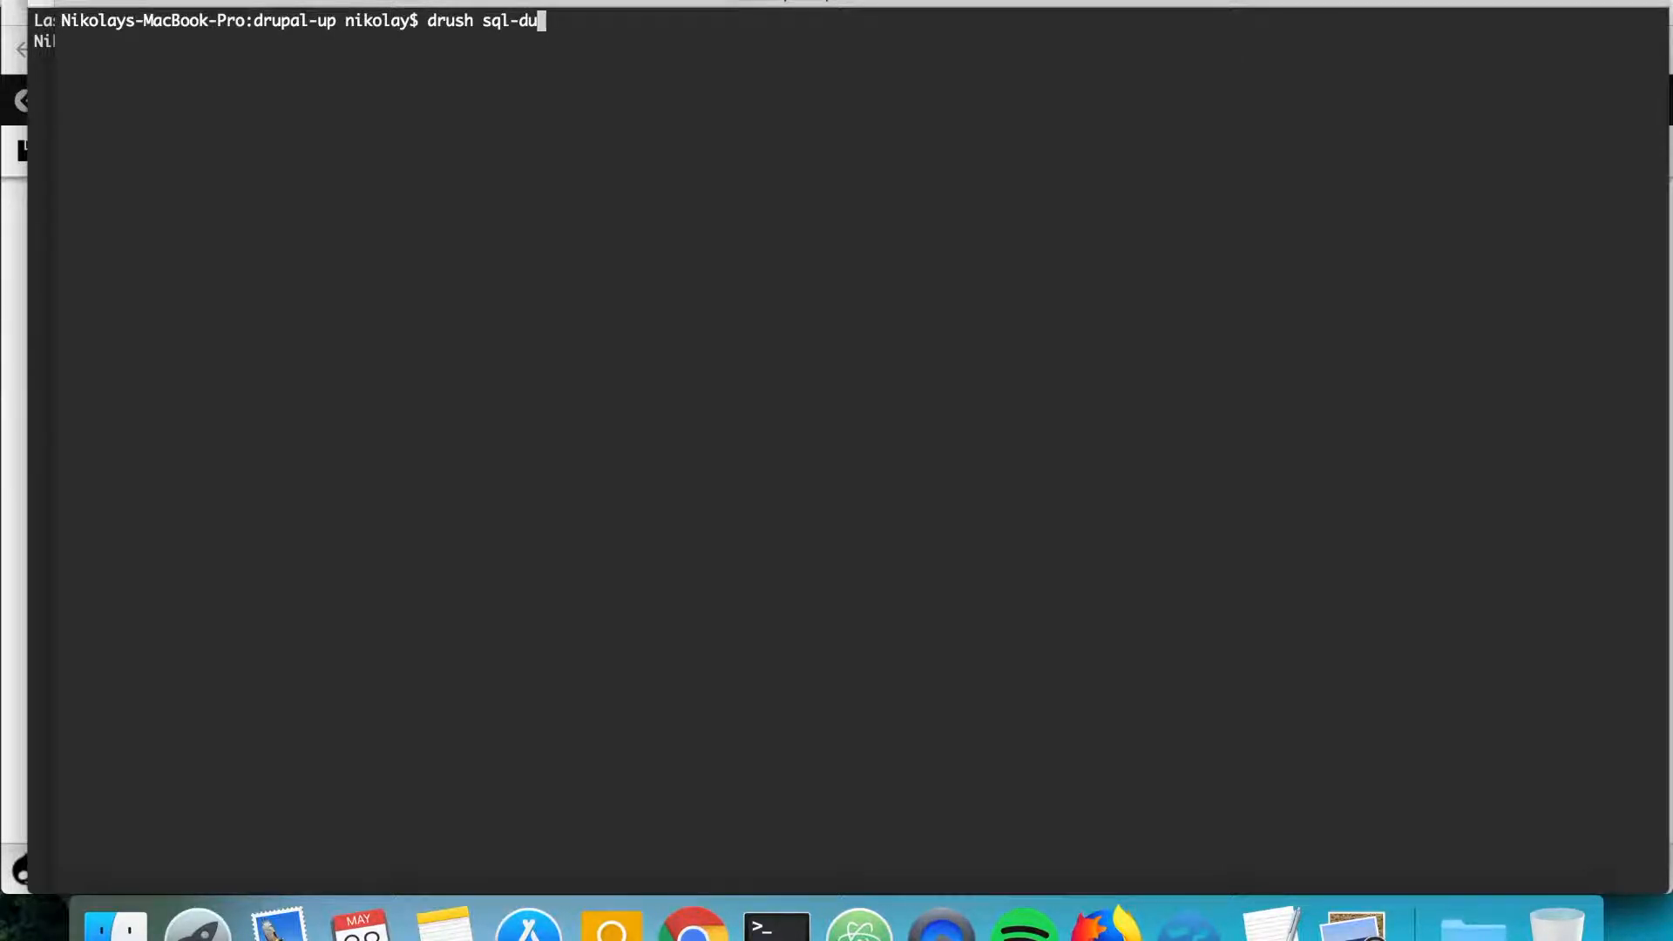
pyautogui.write('mp |')
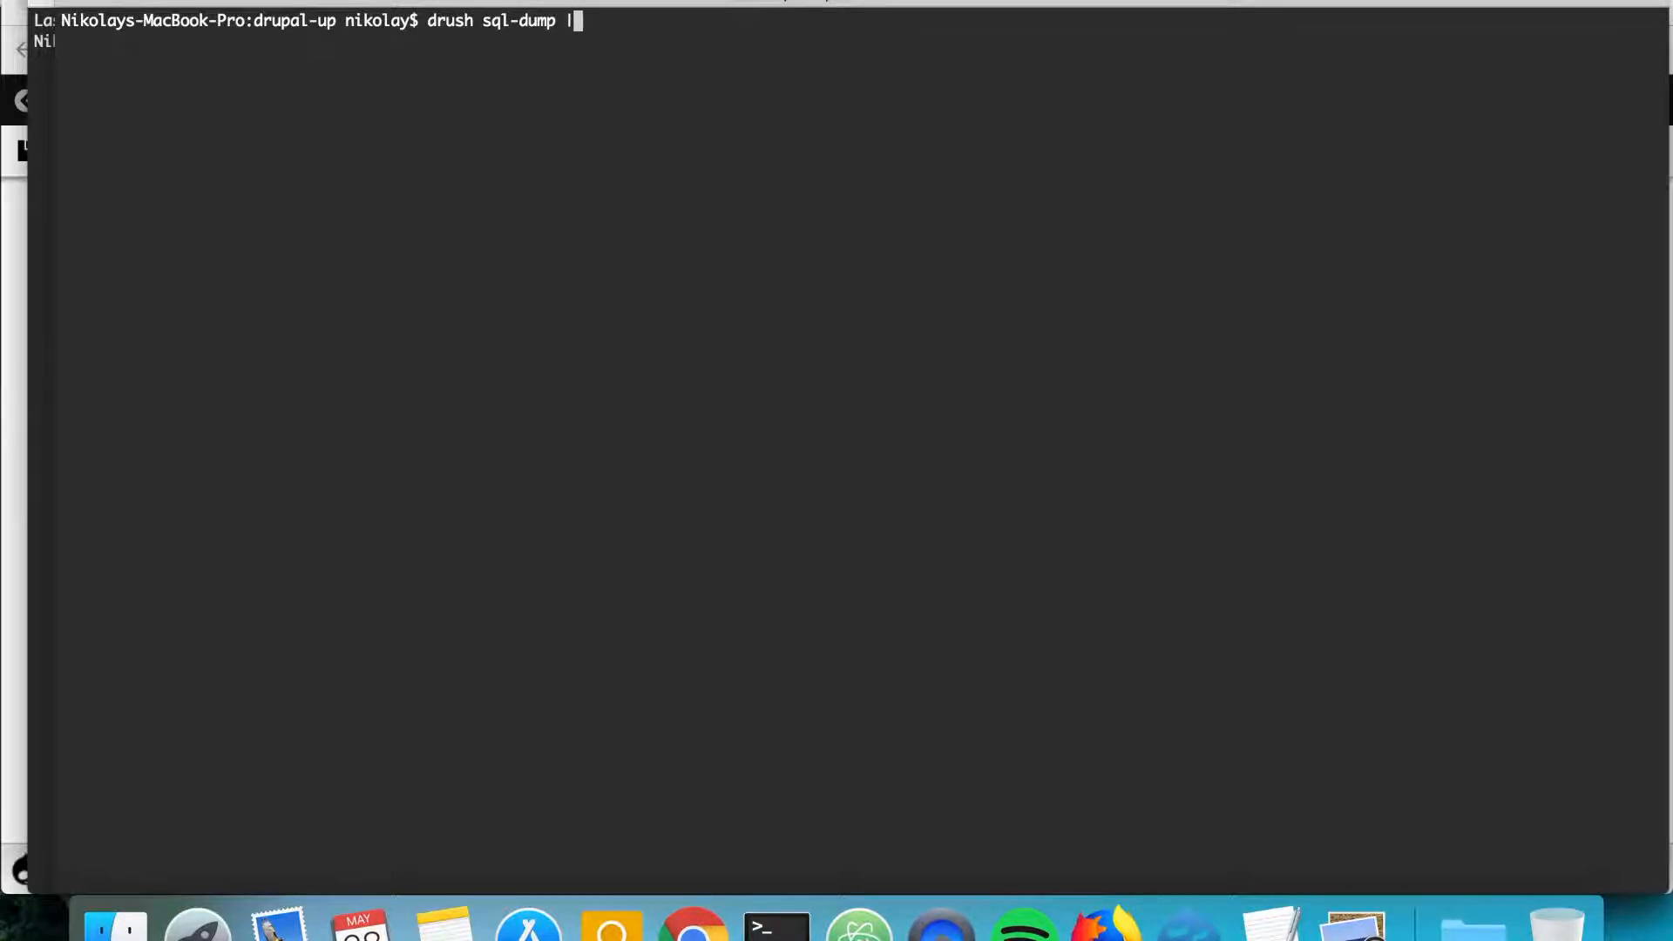
pyautogui.write('g')
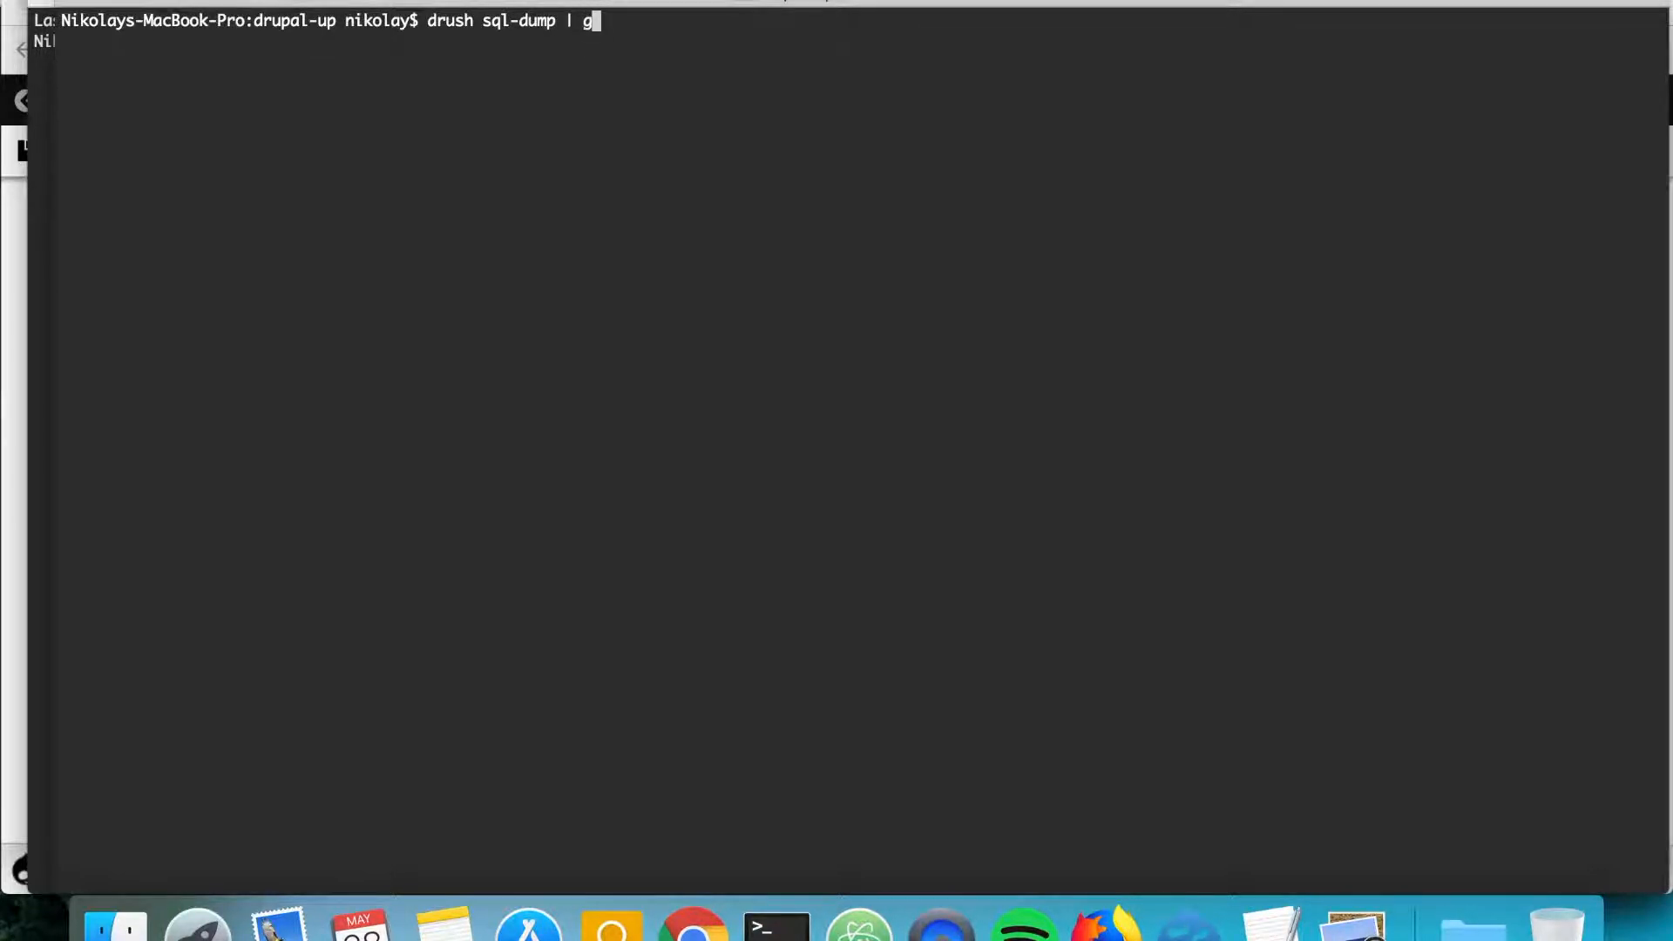
pyautogui.write('zip >')
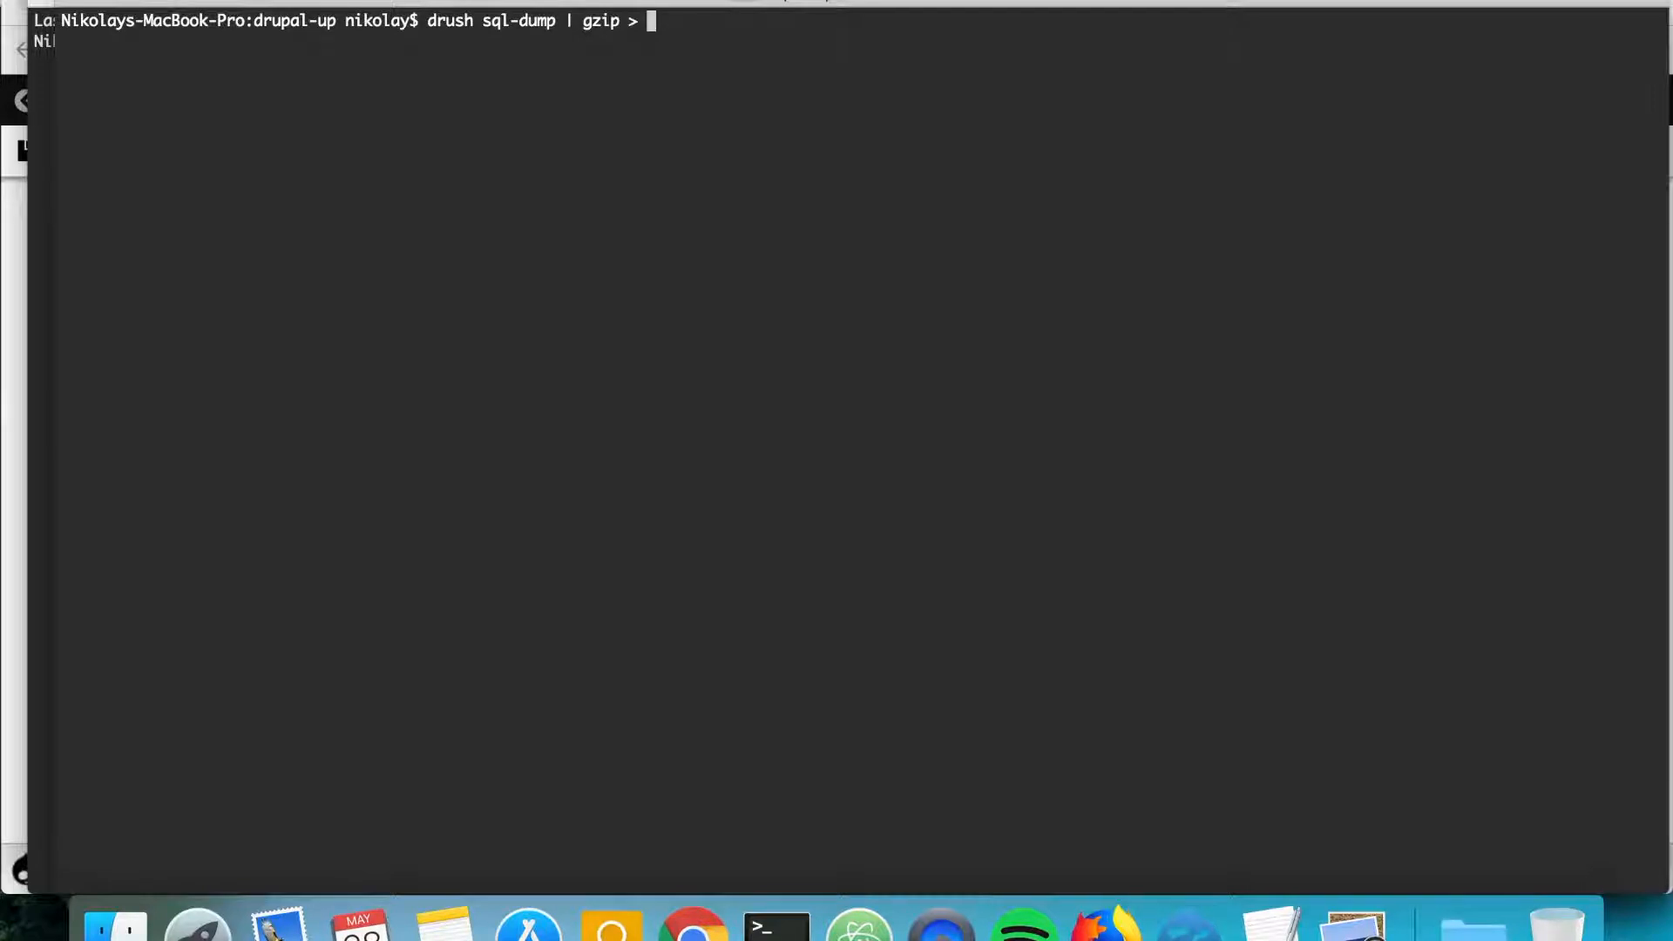
pyautogui.write('drupal_u')
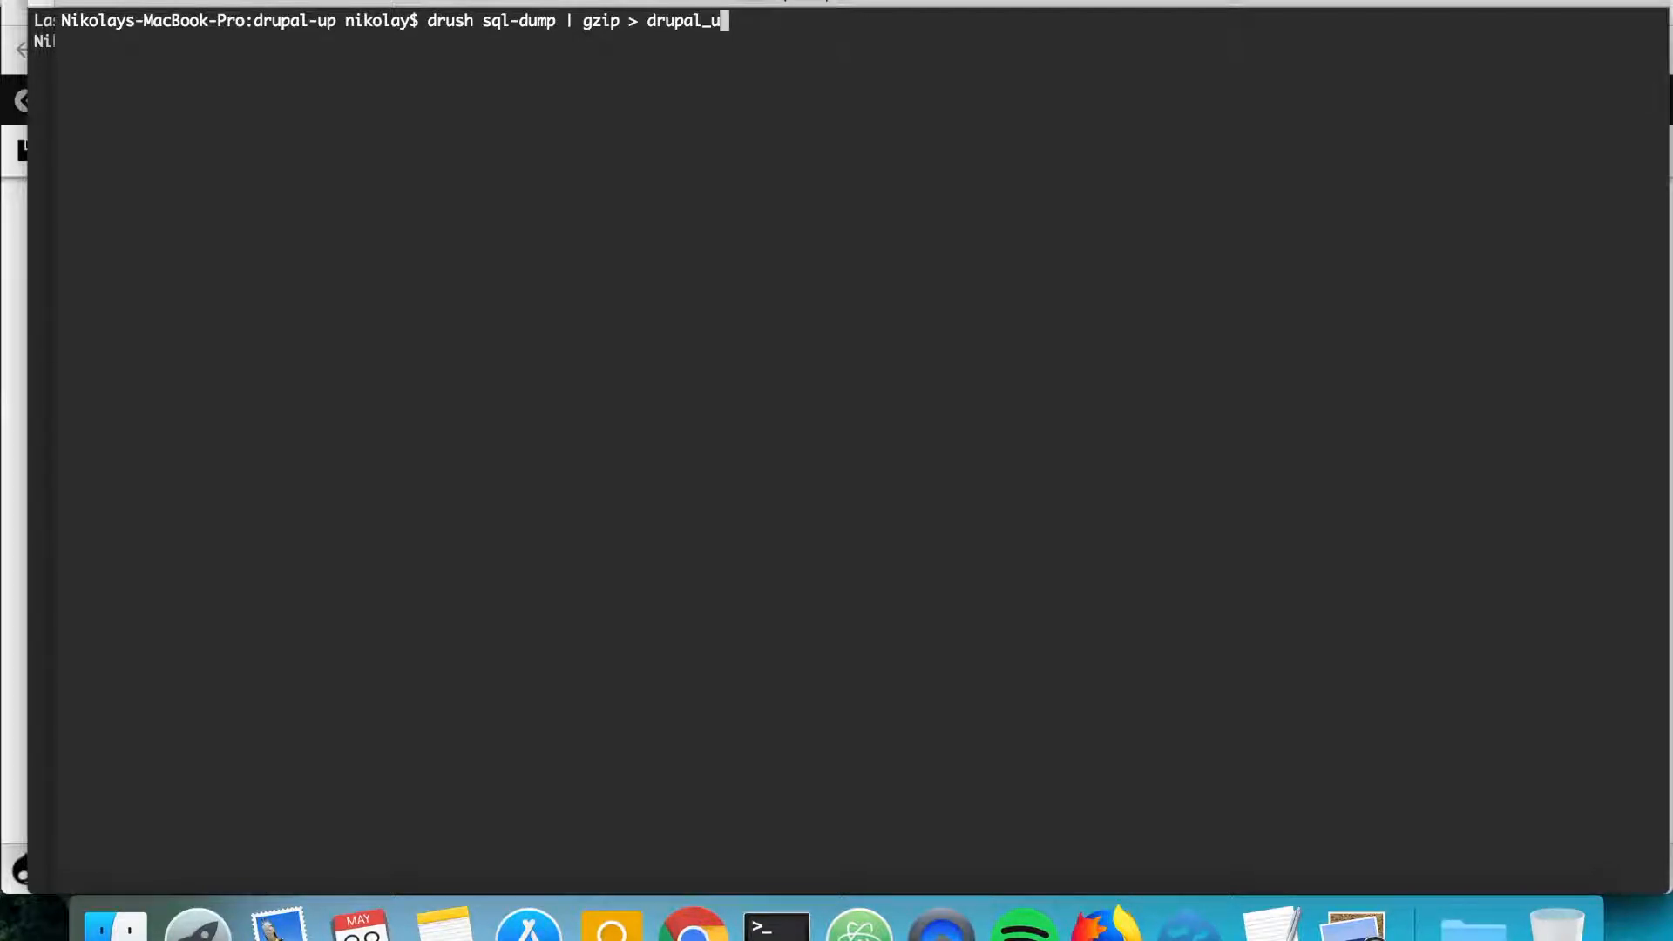
pyautogui.write('p_')
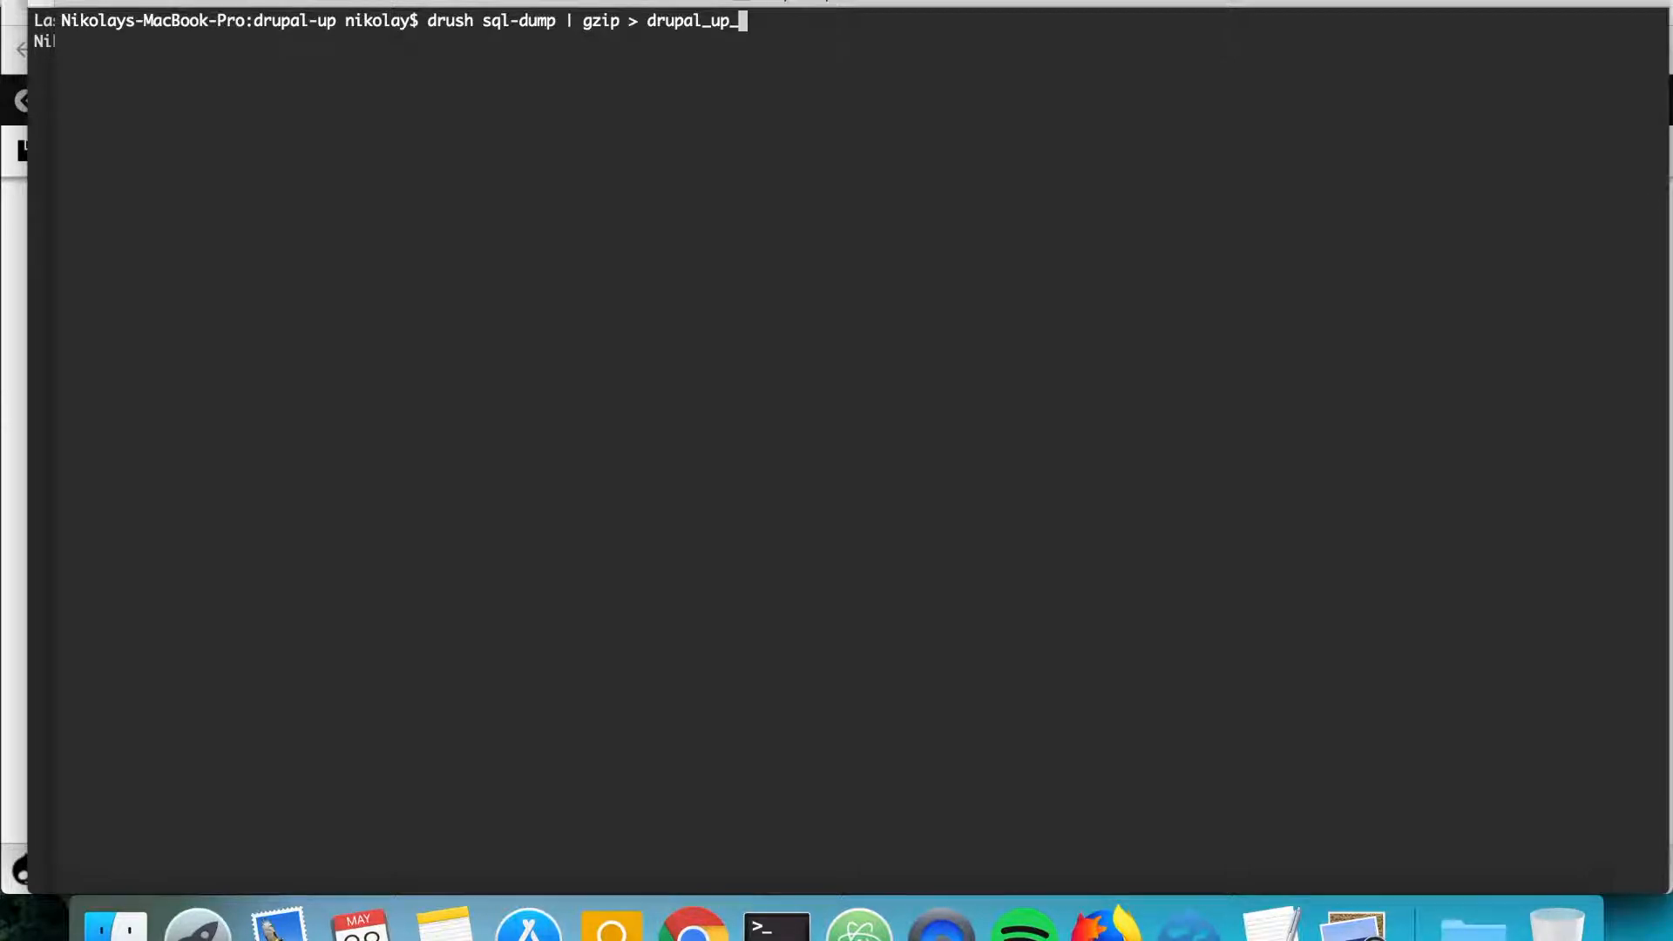
pyautogui.write('28_')
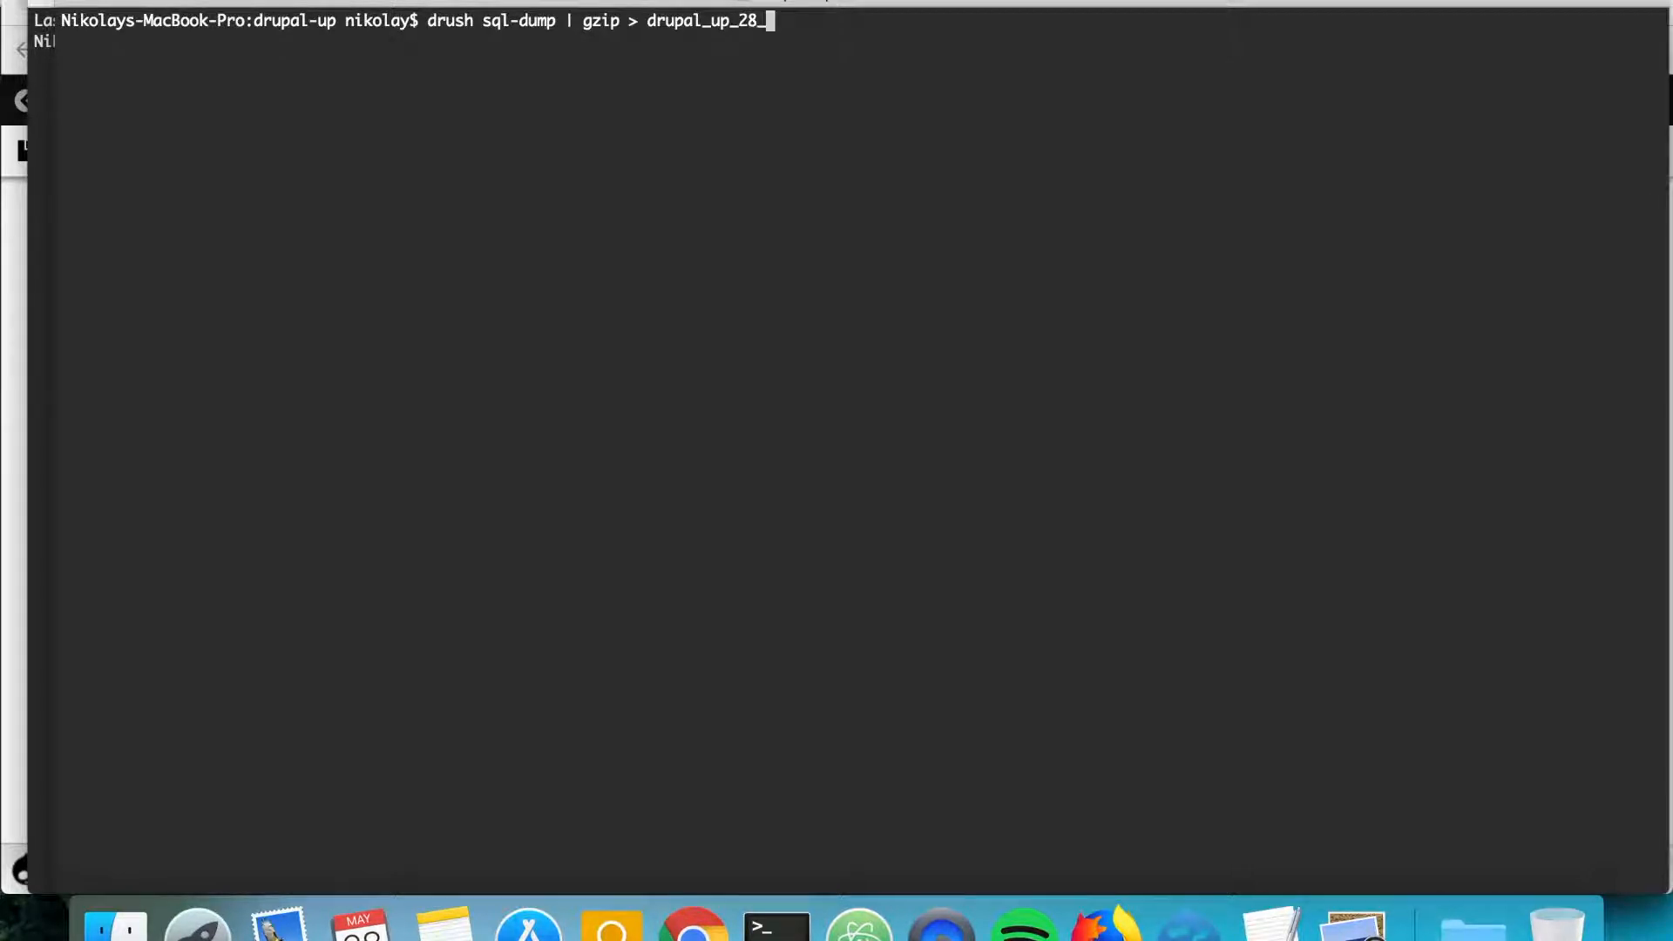
pyautogui.write('05_2018')
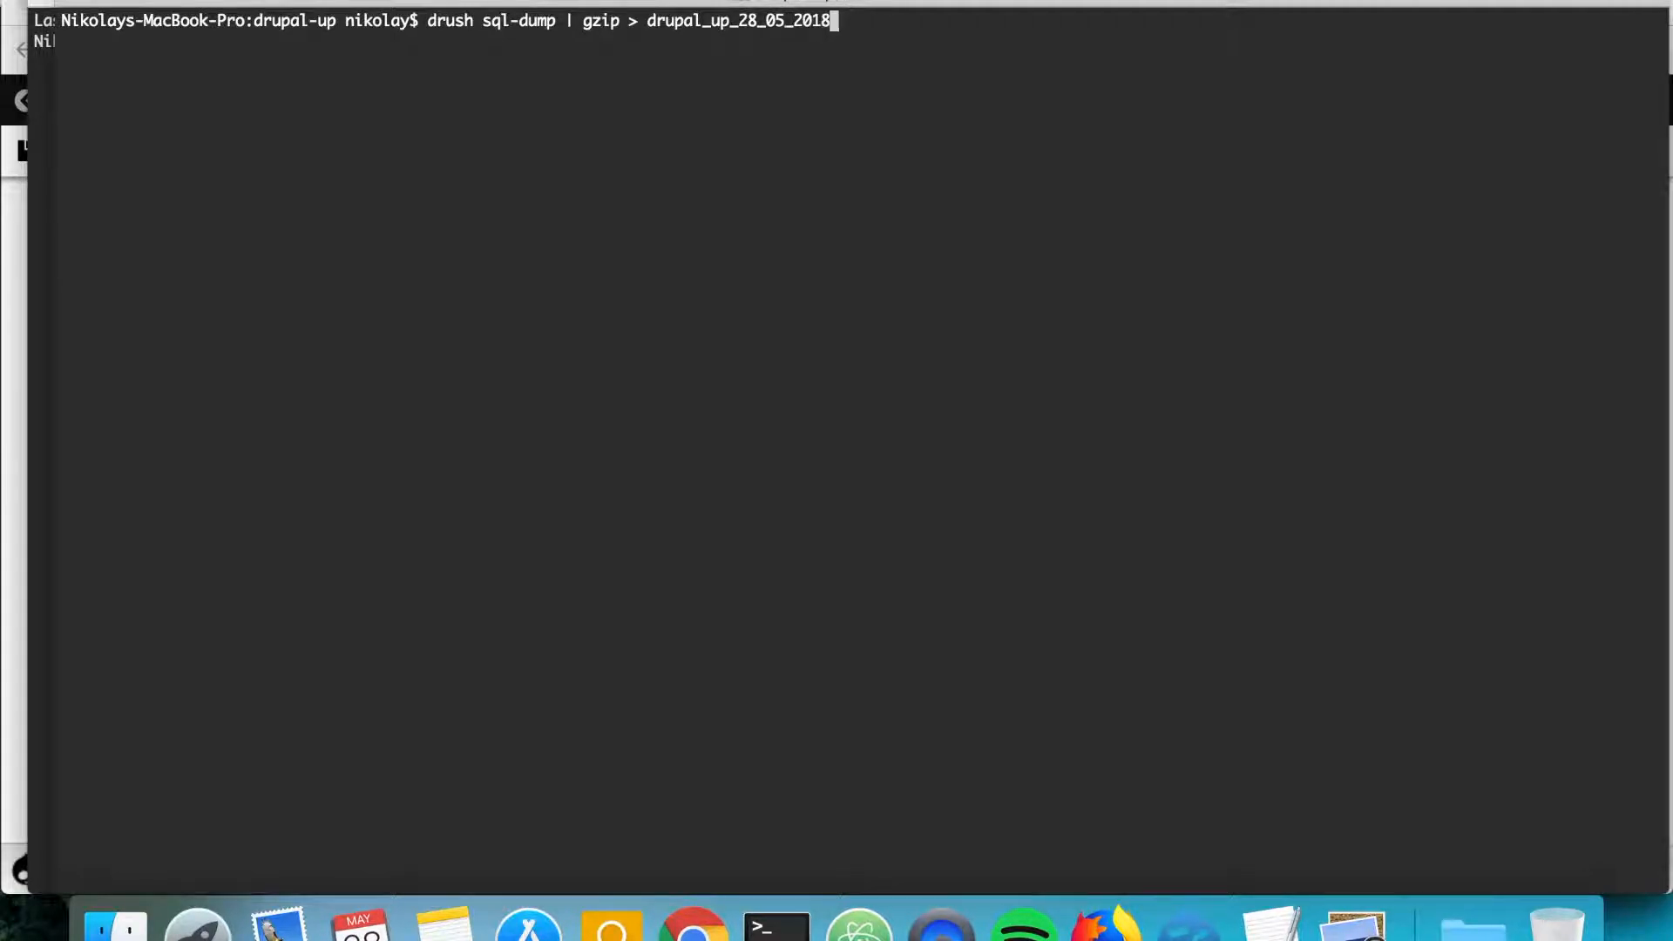
pyautogui.write('_')
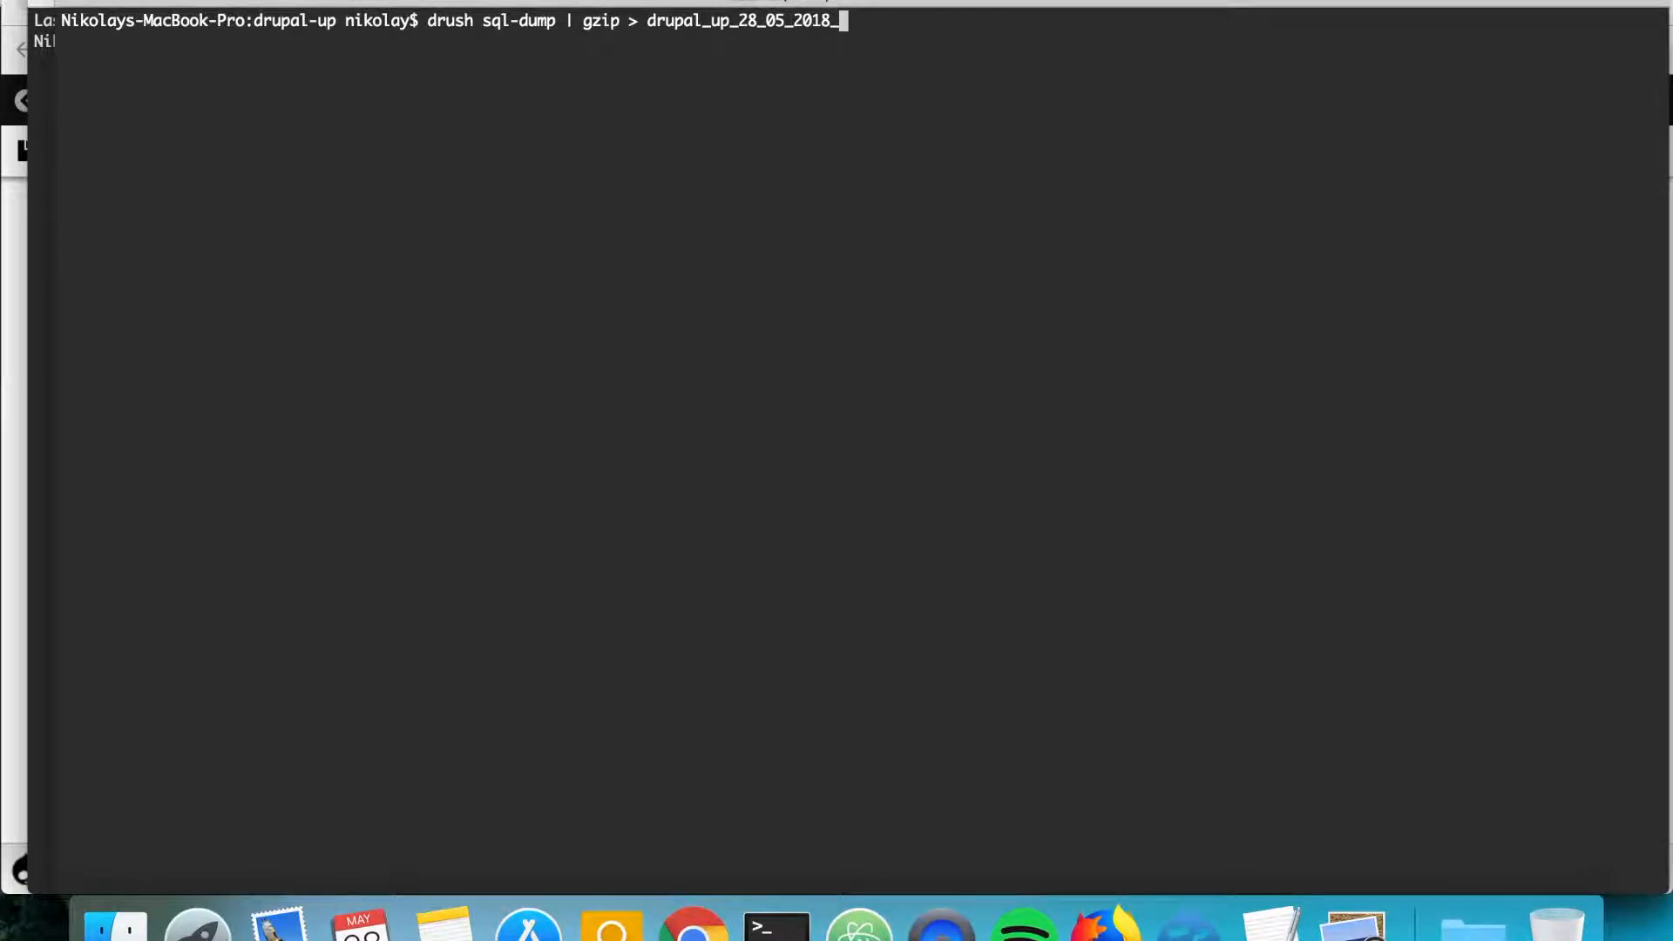
pyautogui.write('21')
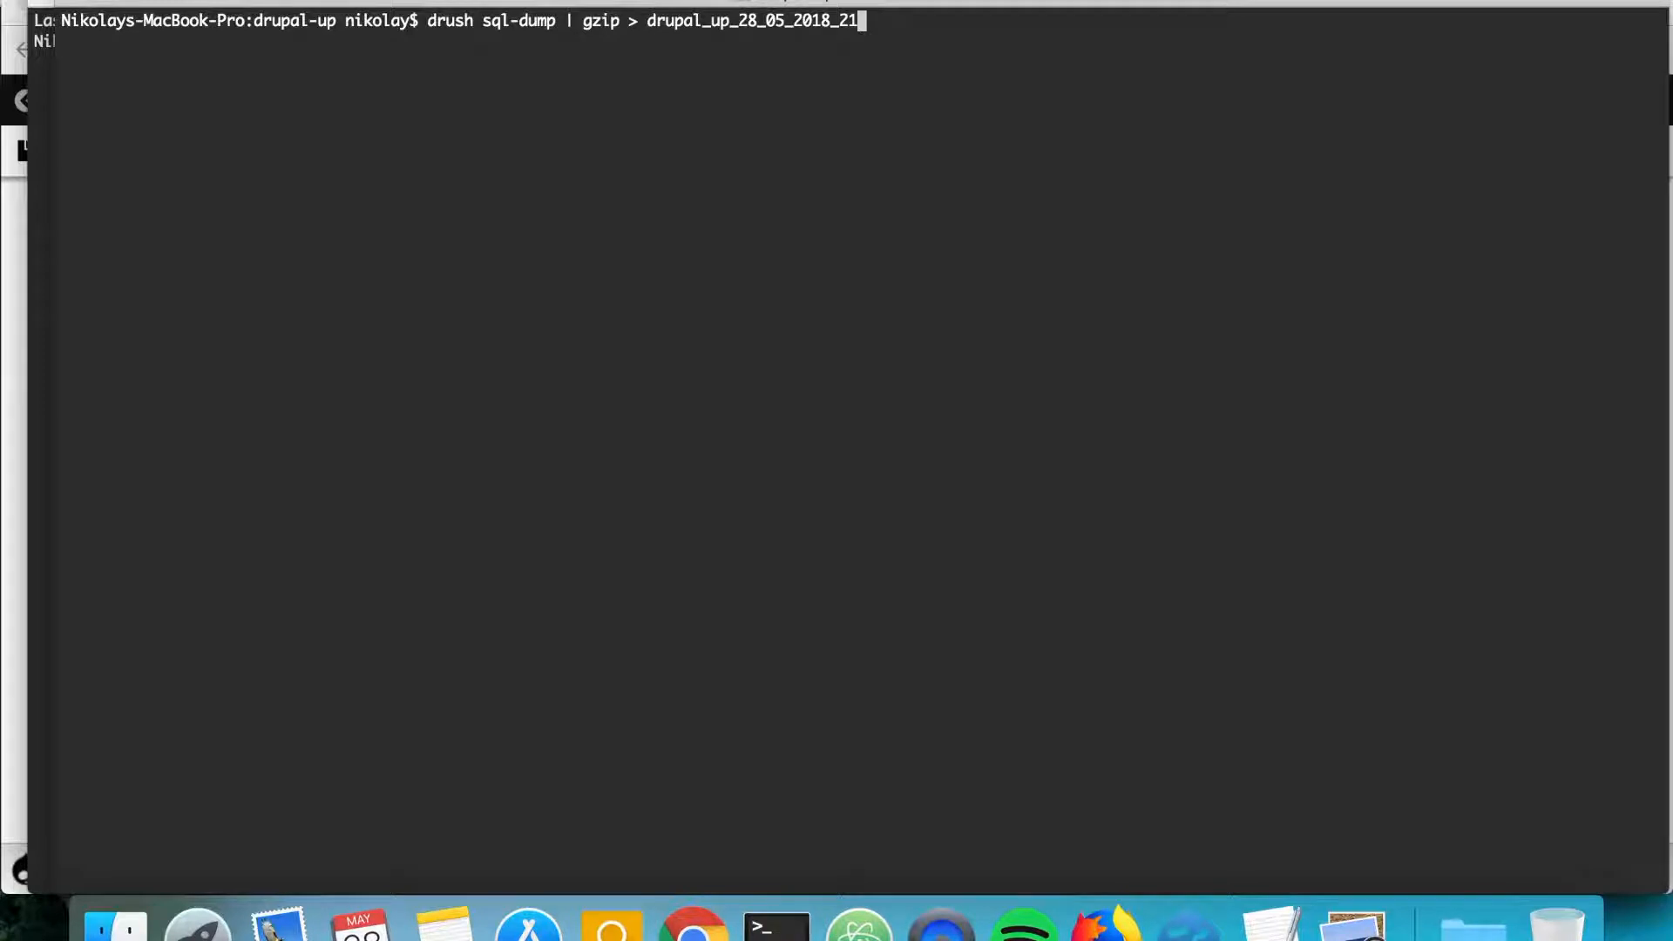
pyautogui.write('47')
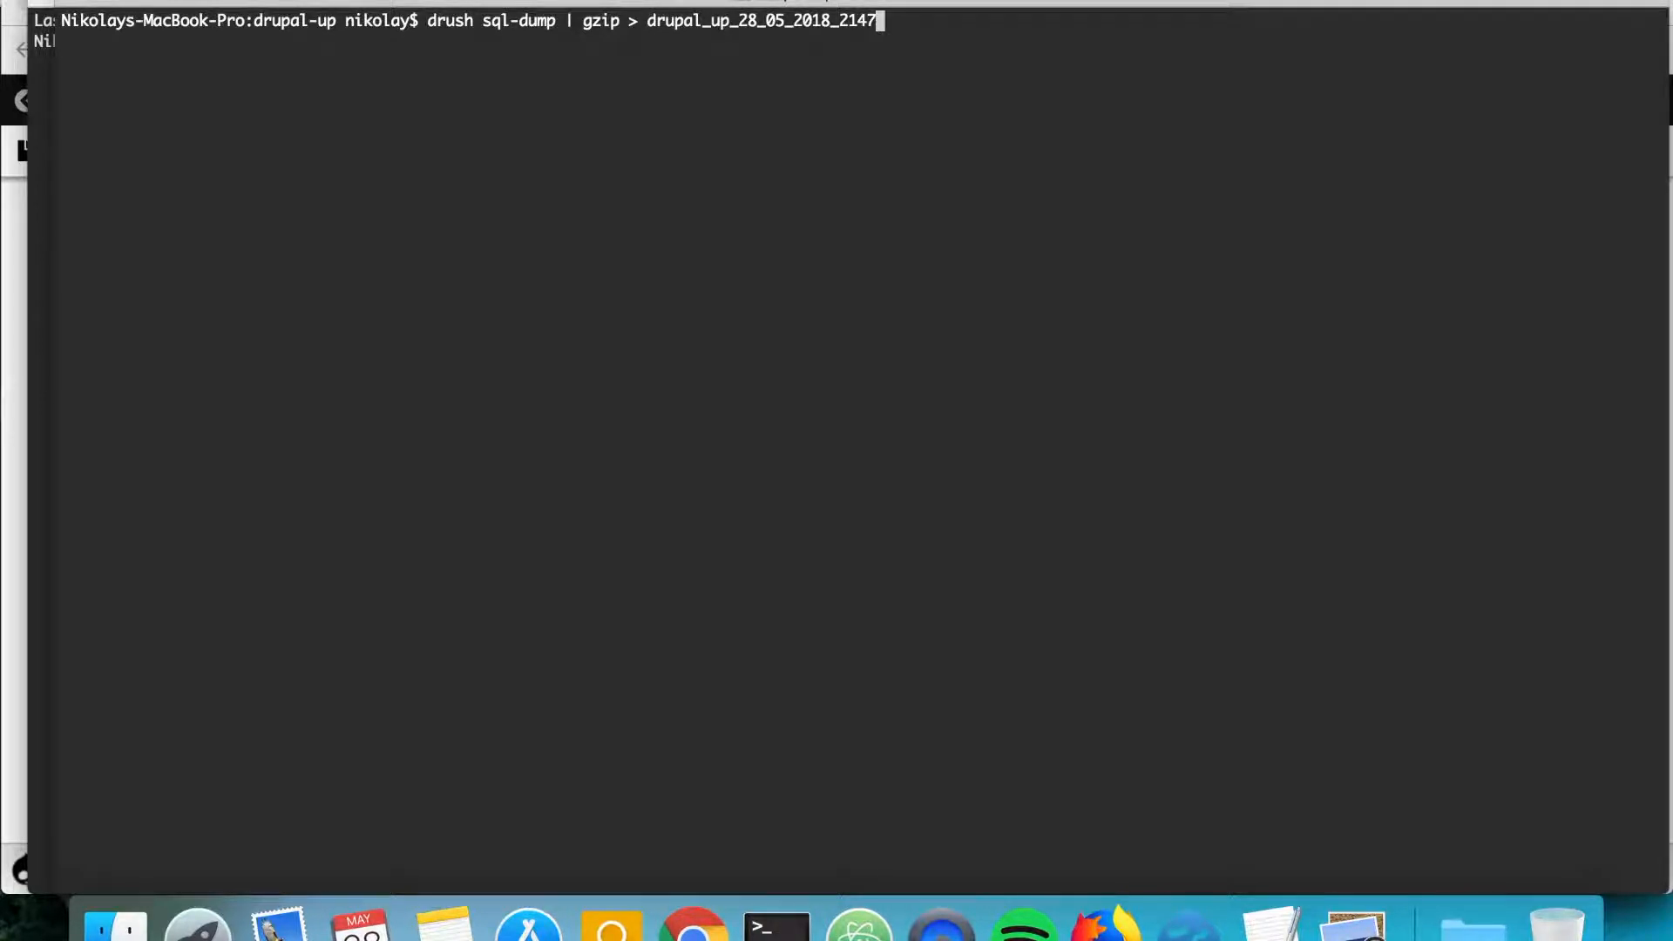
pyautogui.write('.s')
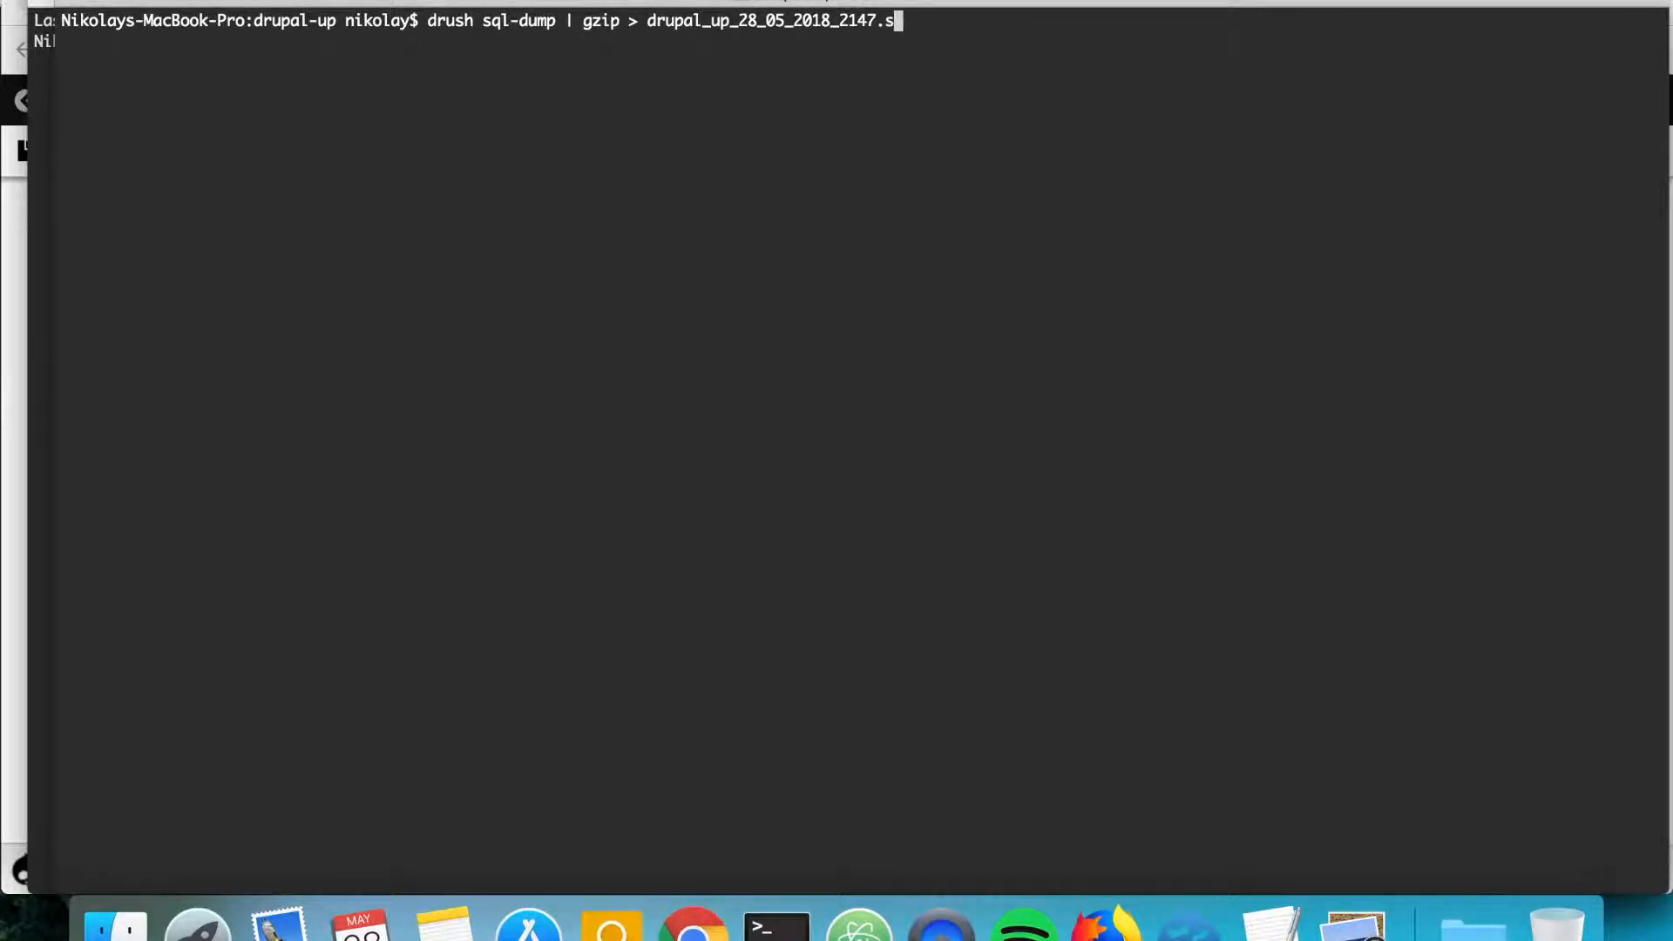
pyautogui.write('ql.')
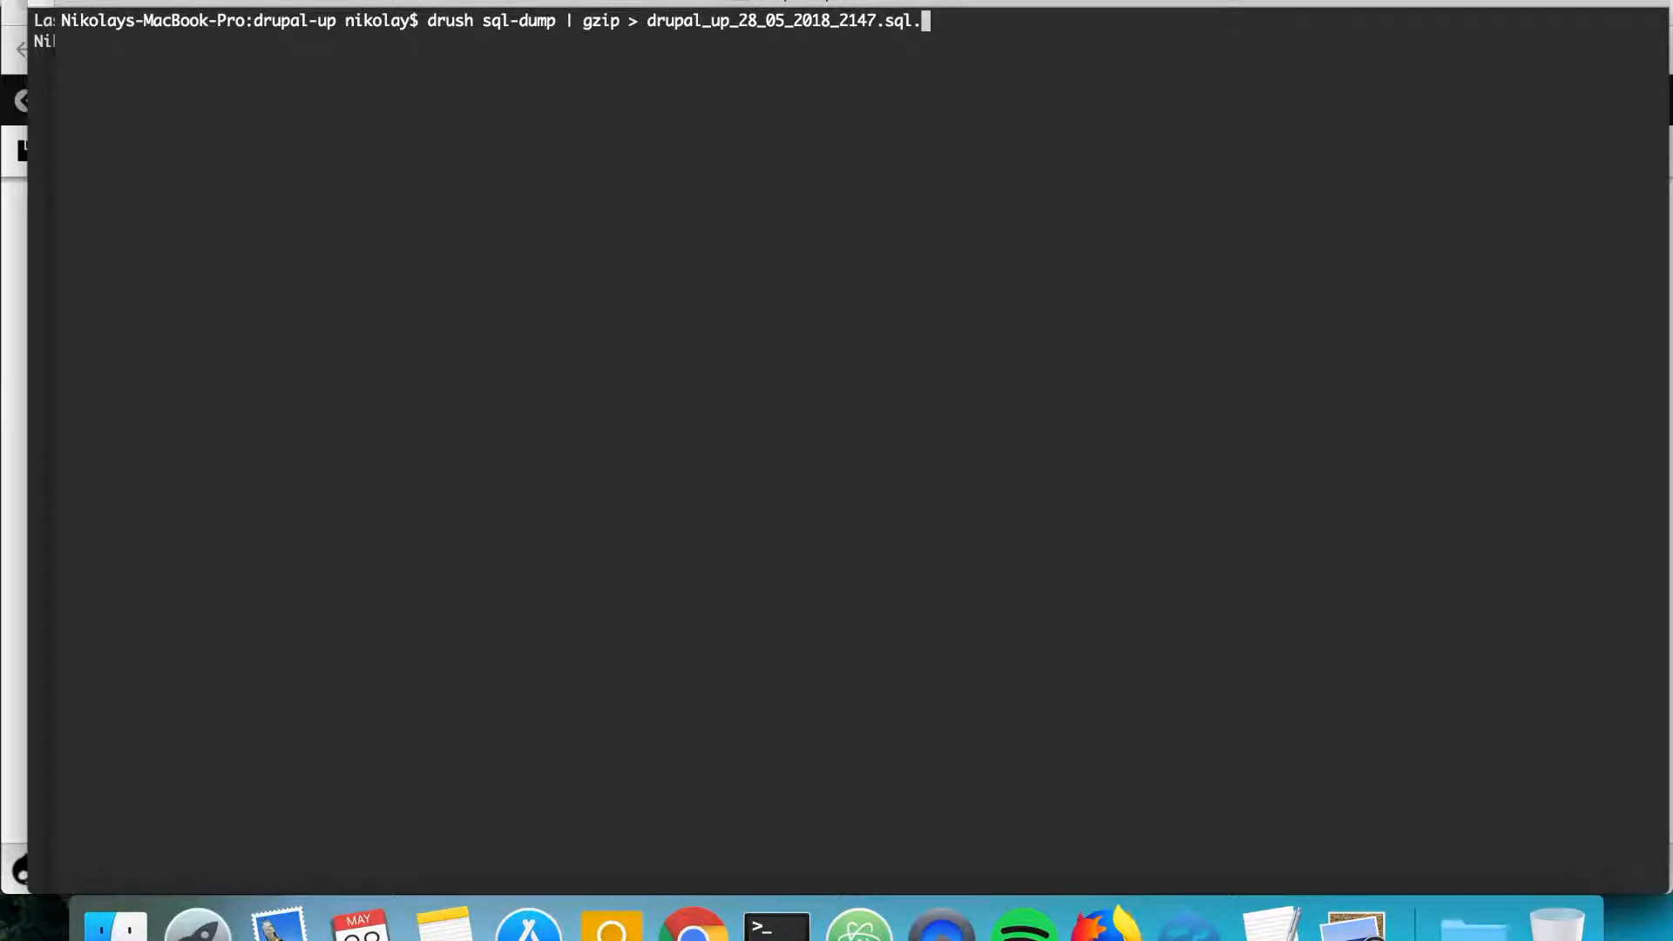
pyautogui.write('gz')
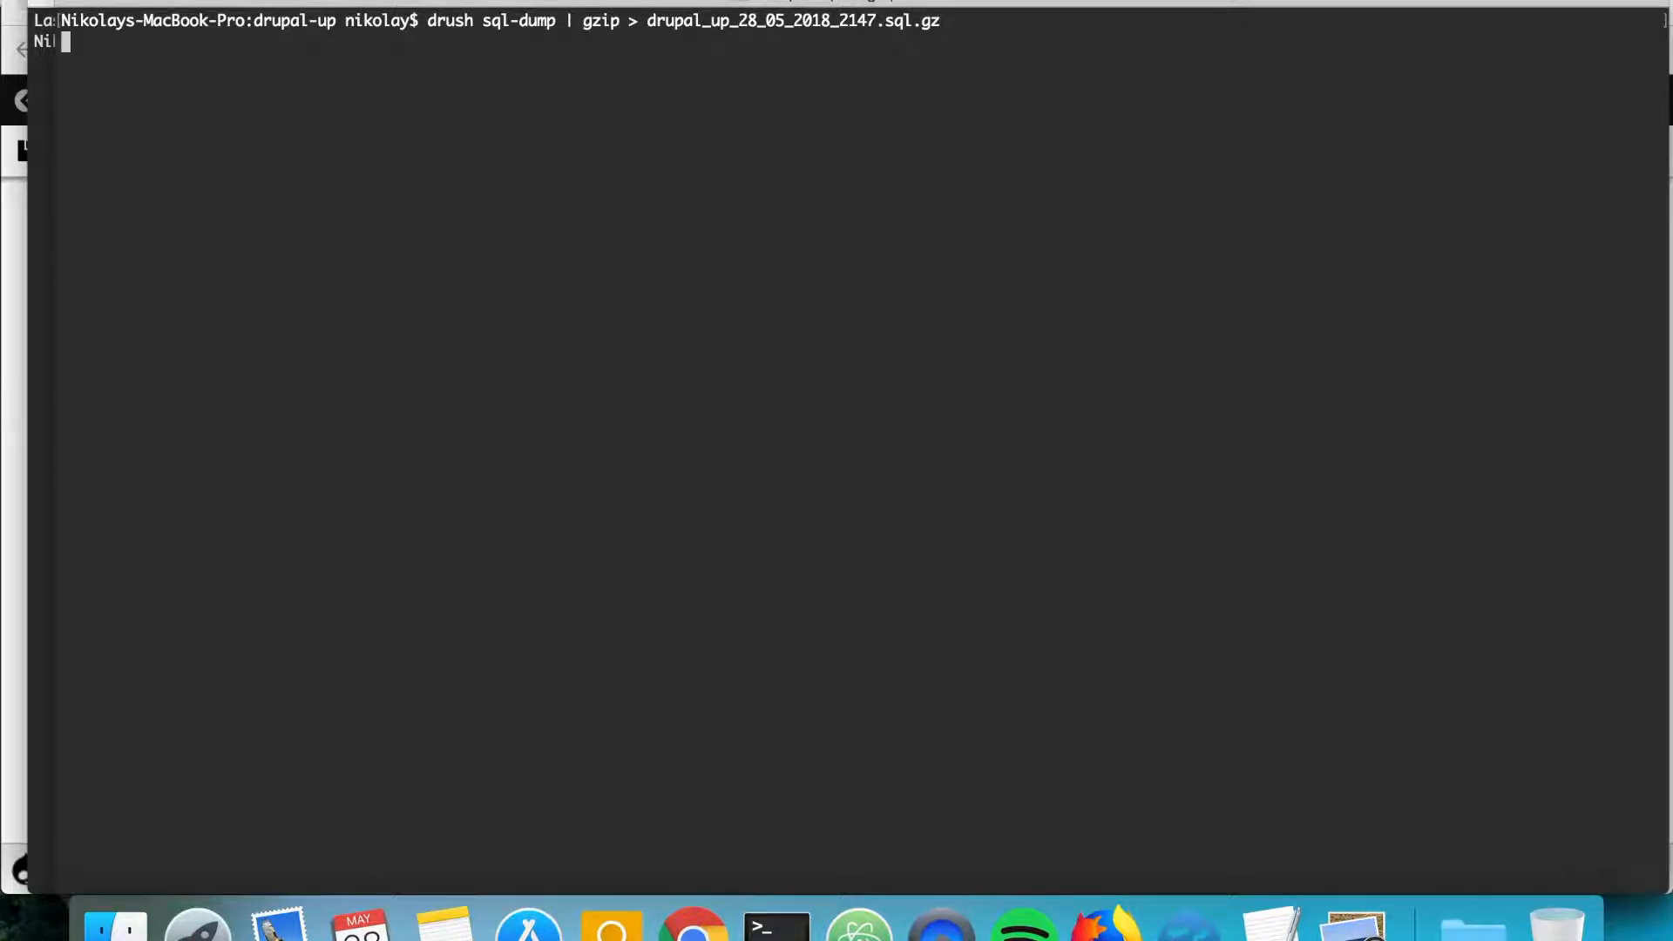
pyautogui.press('Return')
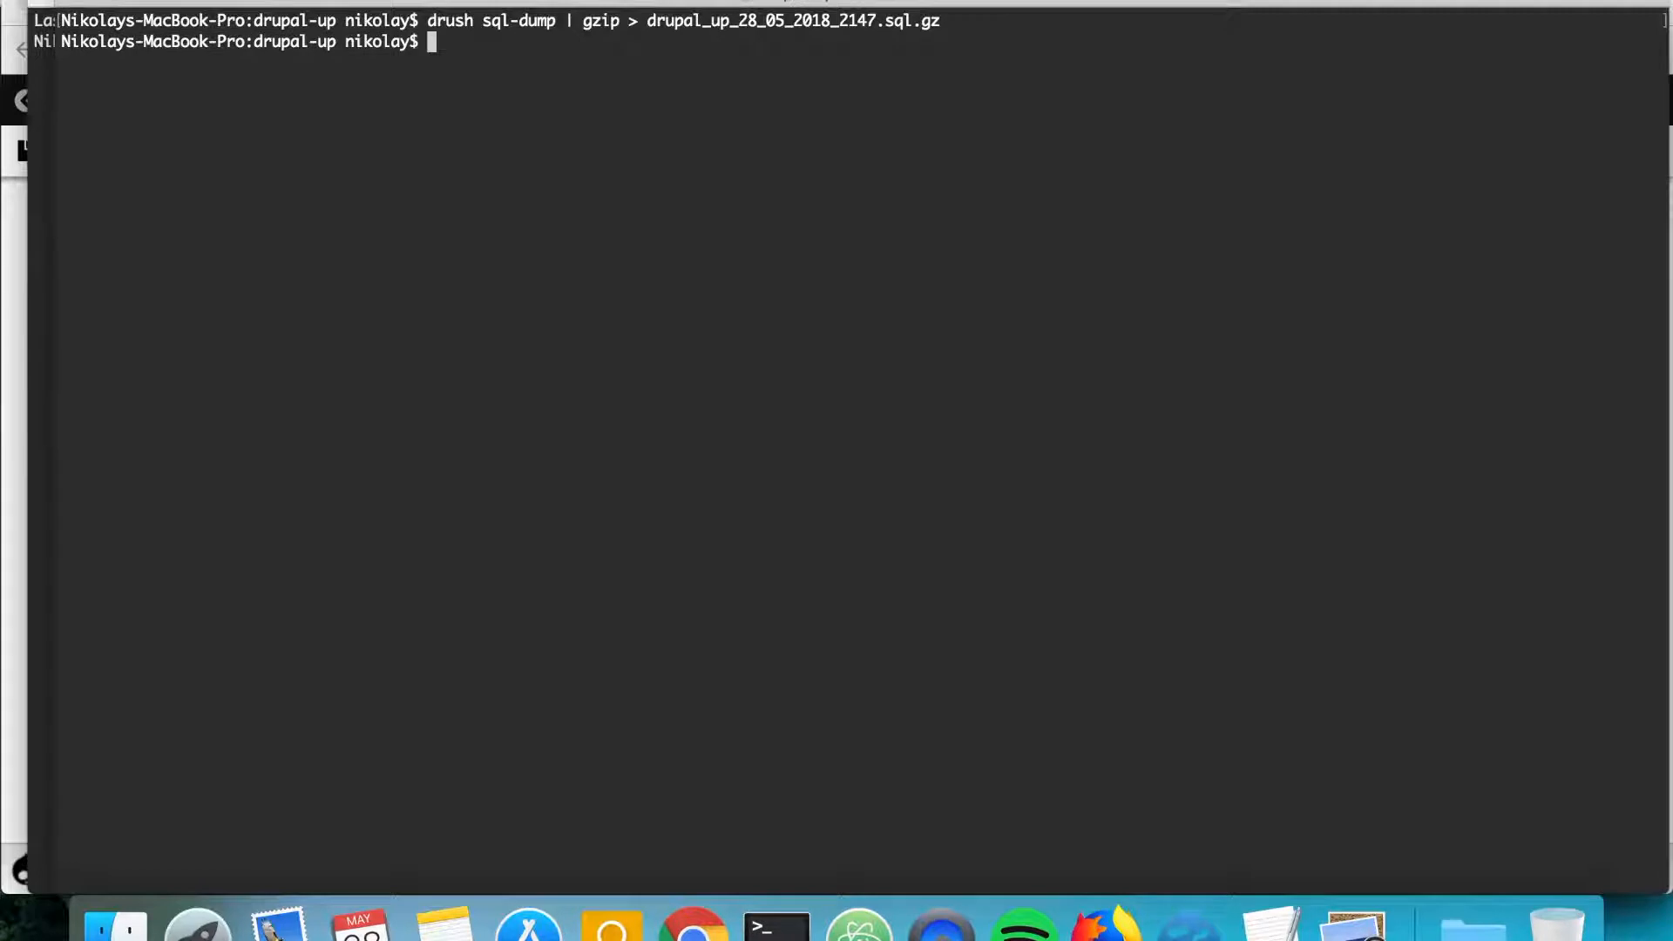
pyautogui.write('ls')
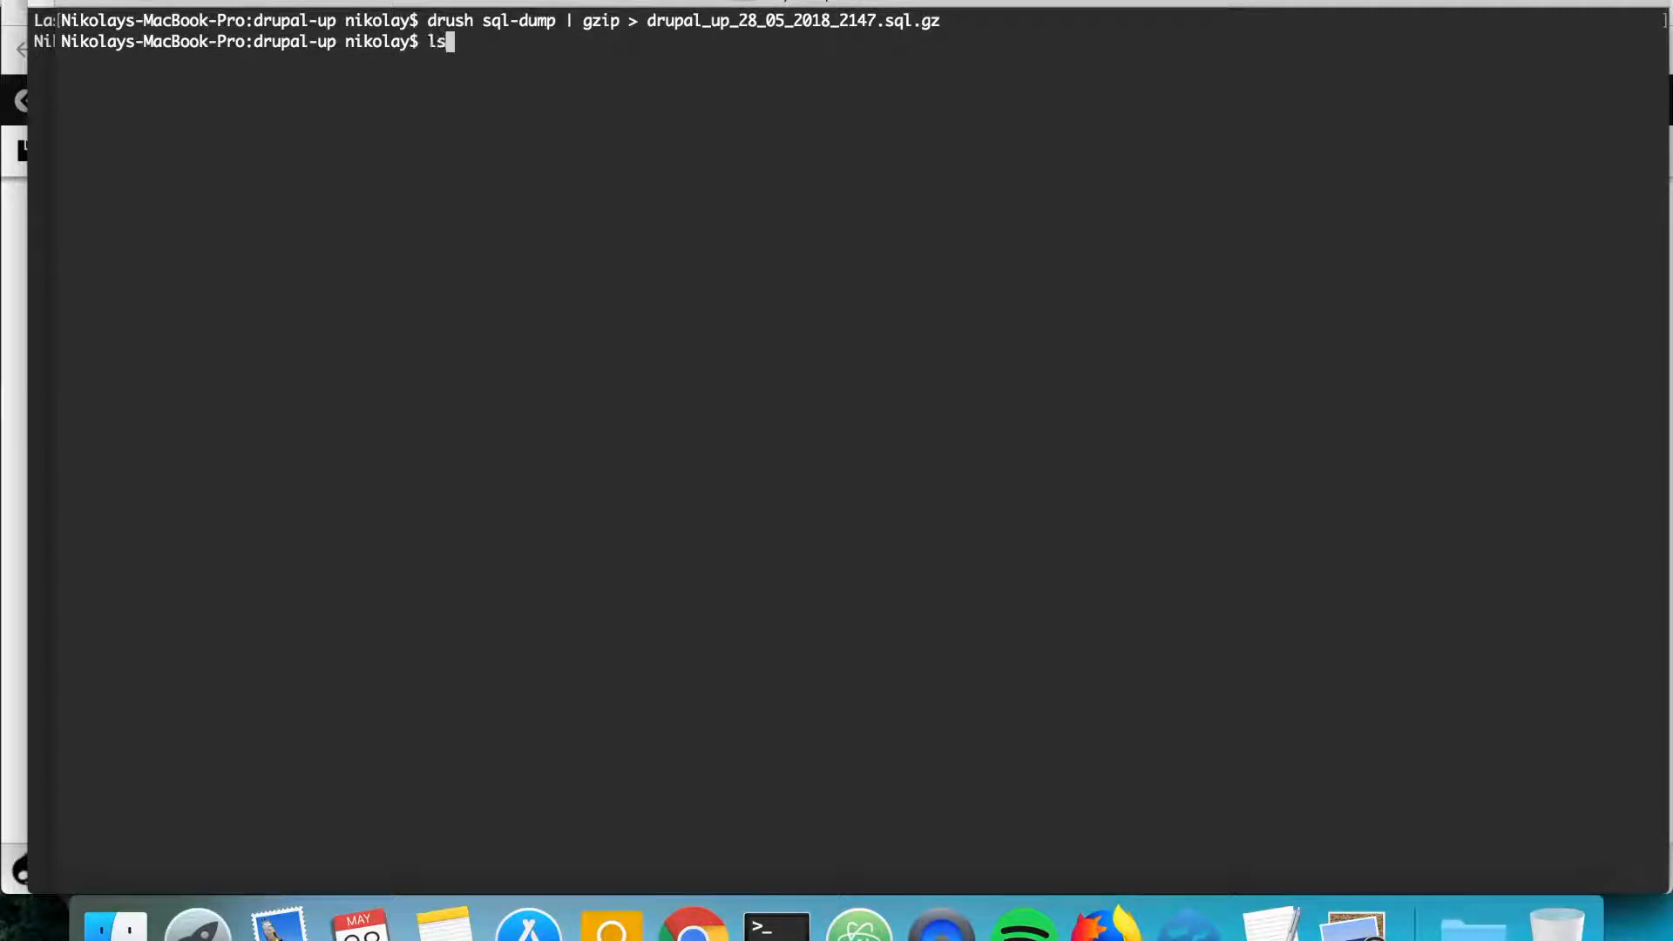
pyautogui.press('Return')
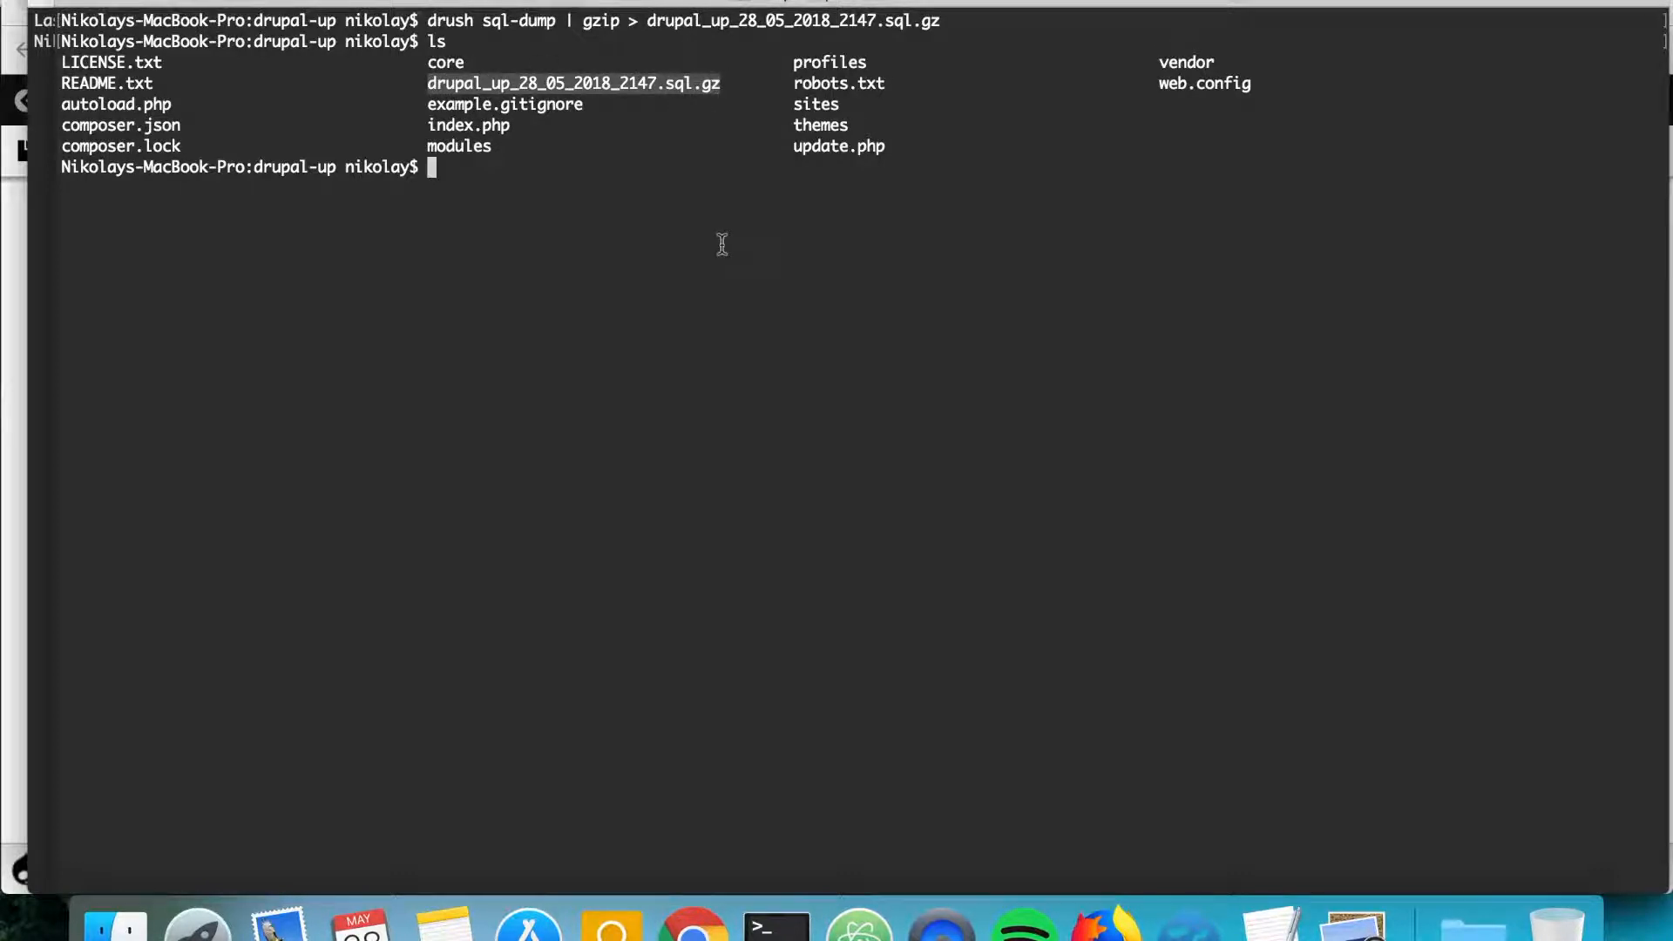
# - Delete Article 3 waves and Article One, then return to the Content overview
pyautogui.click(690, 924)
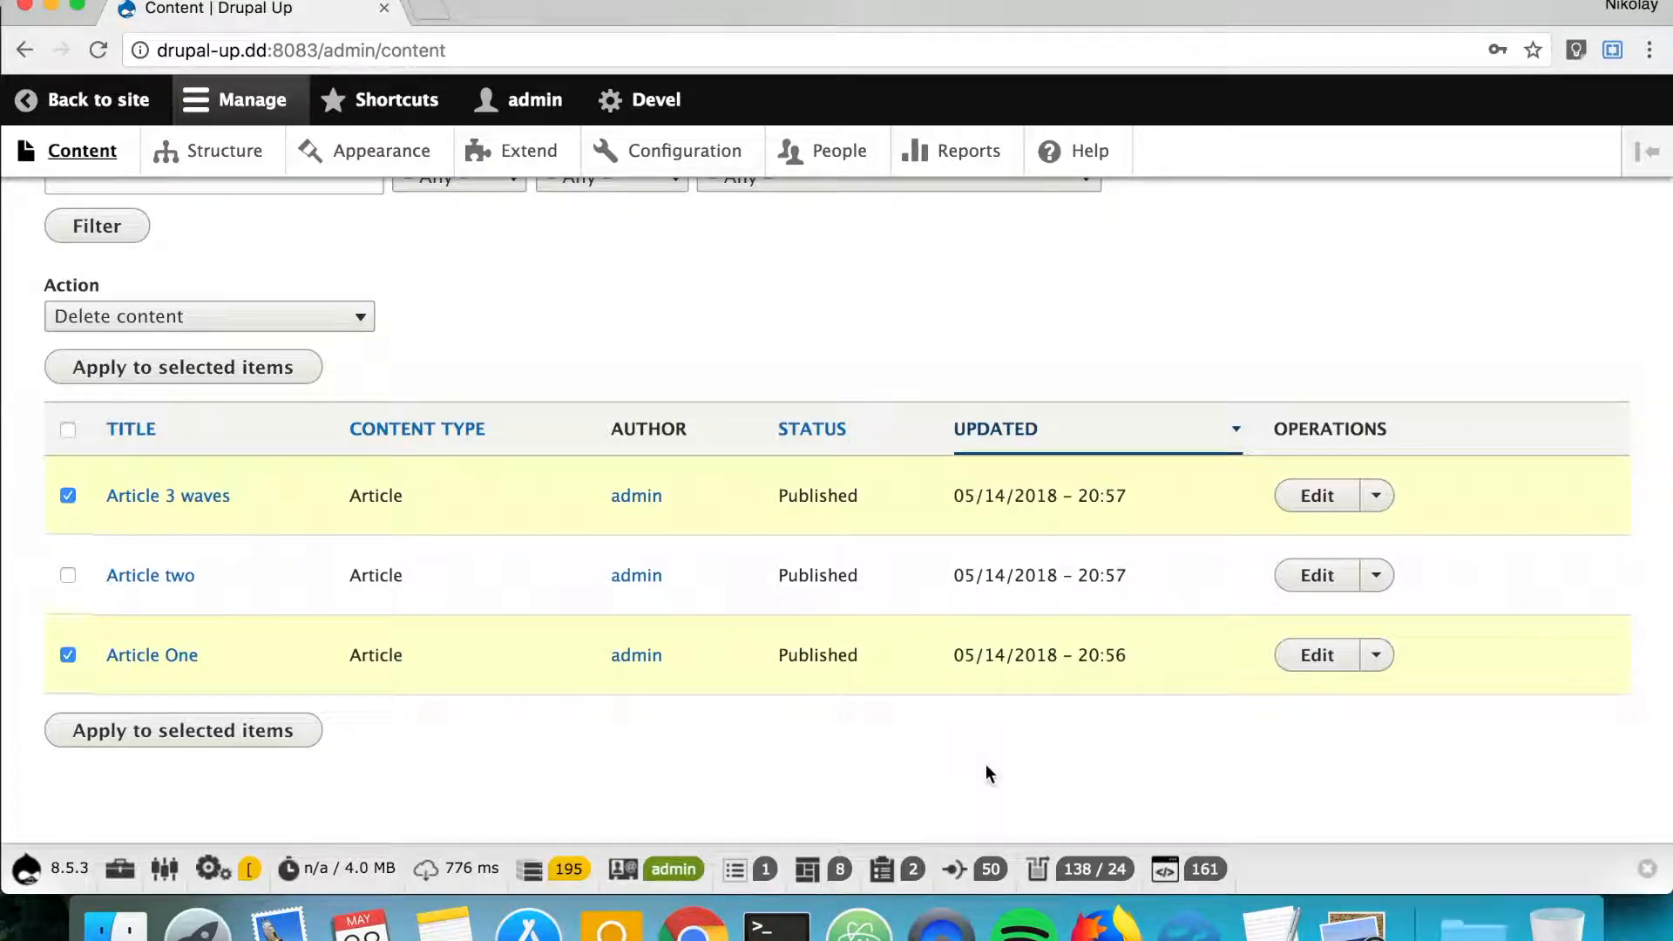
pyautogui.click(182, 366)
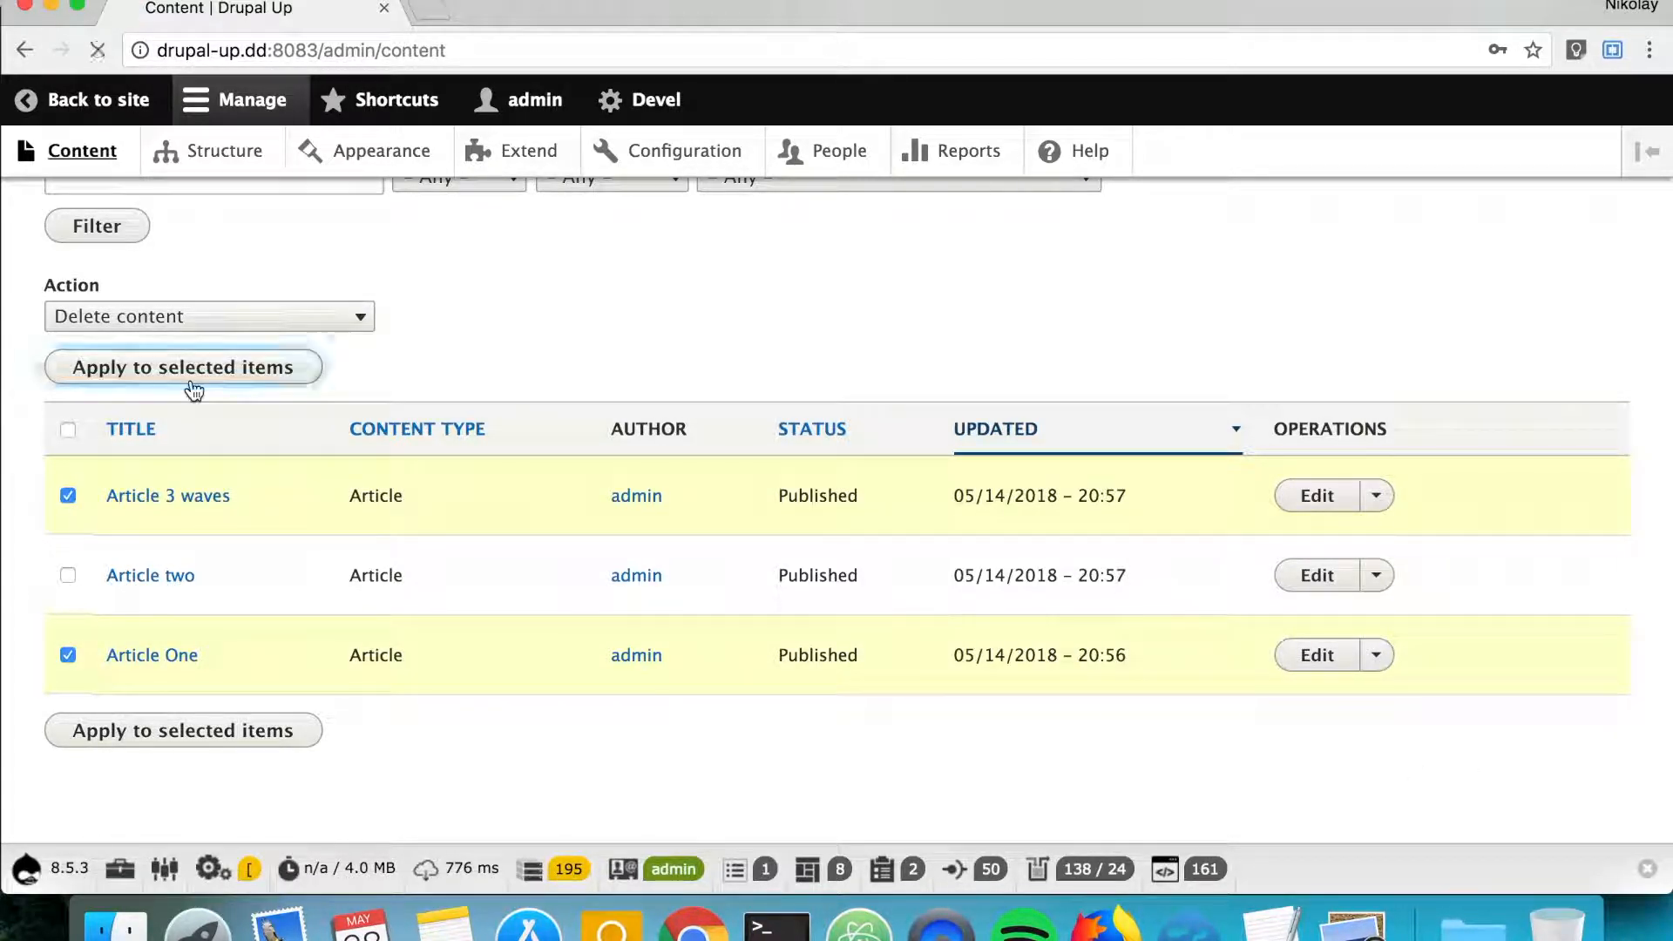
pyautogui.click(183, 367)
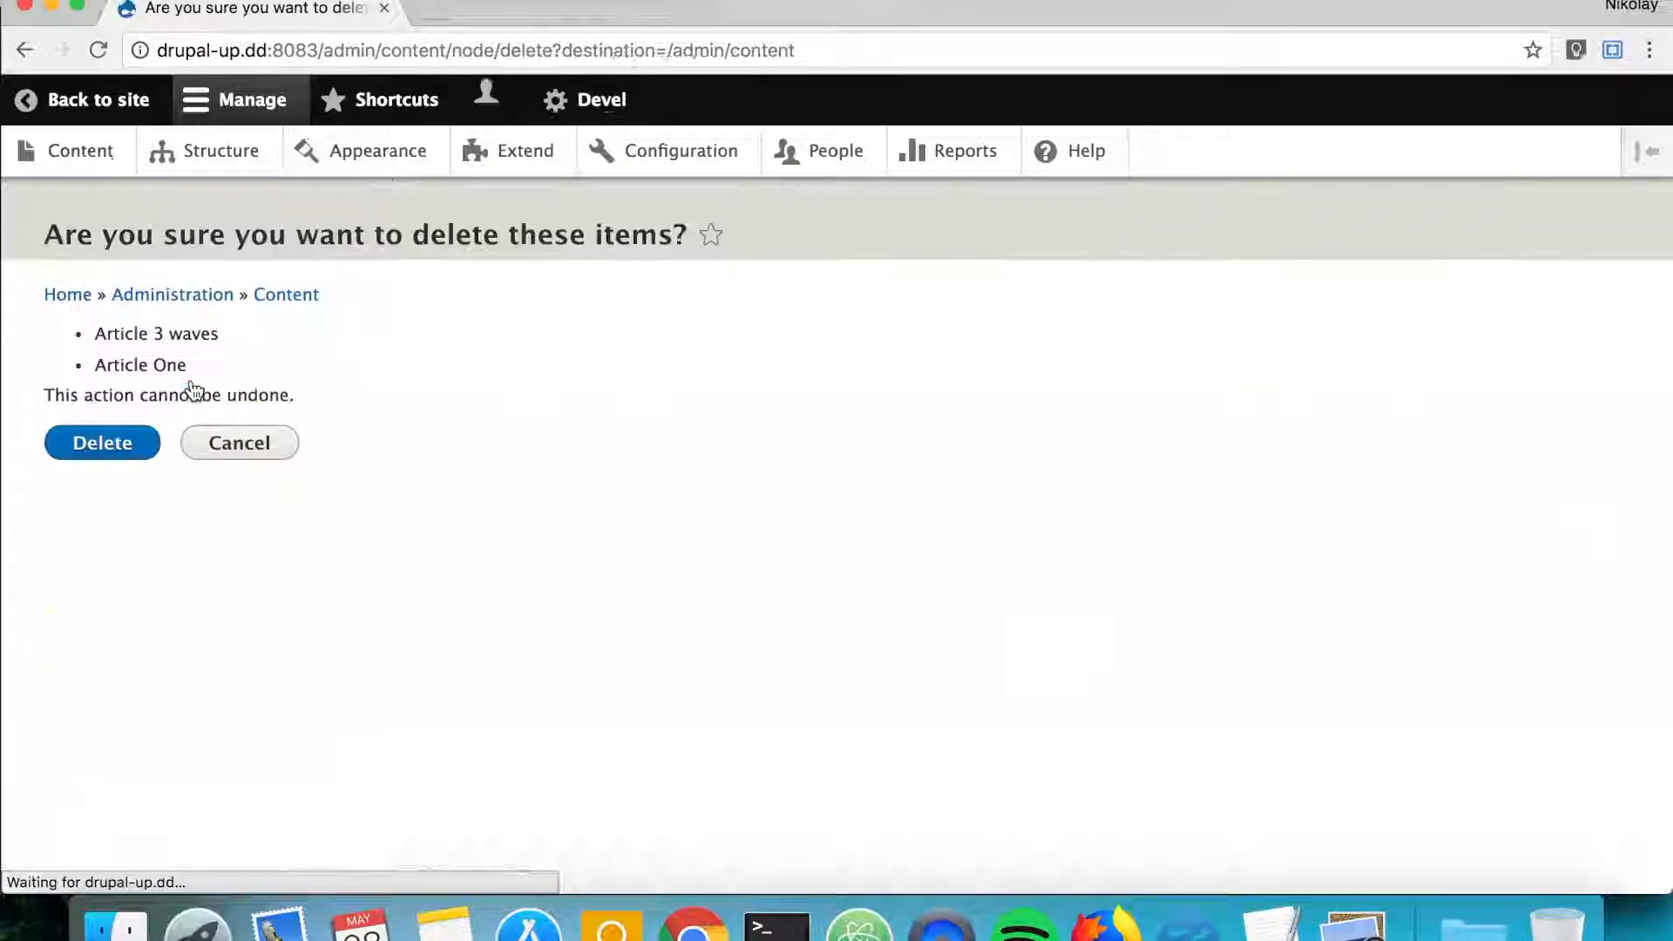
pyautogui.click(101, 442)
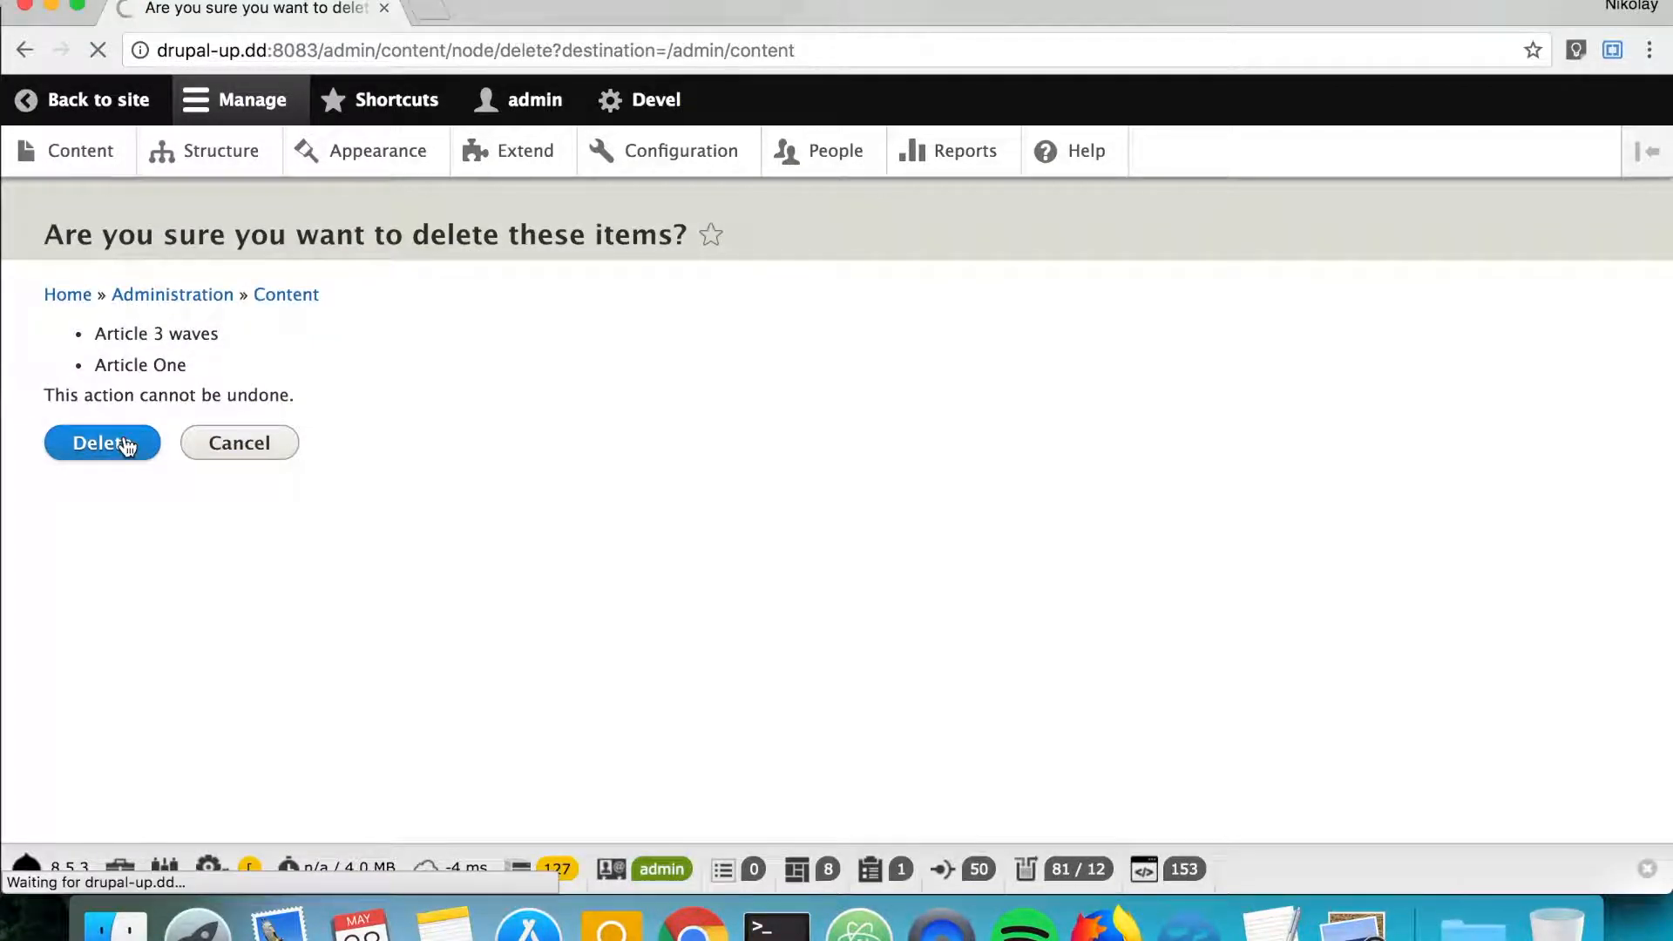
pyautogui.click(101, 442)
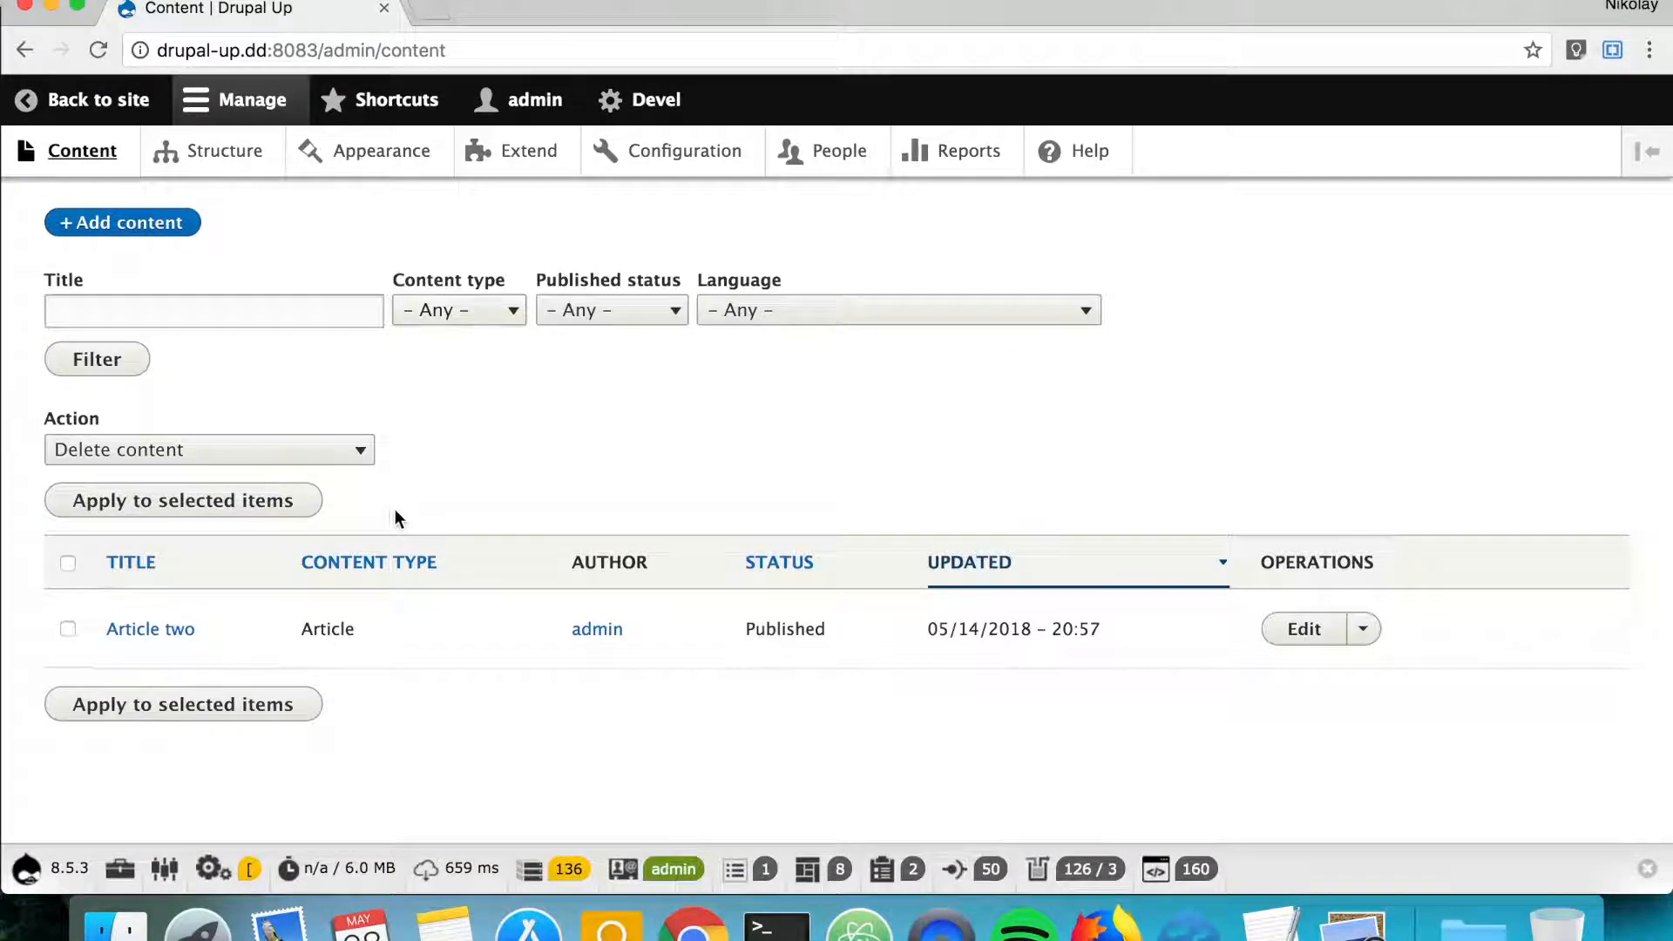
pyautogui.moveTo(96, 100)
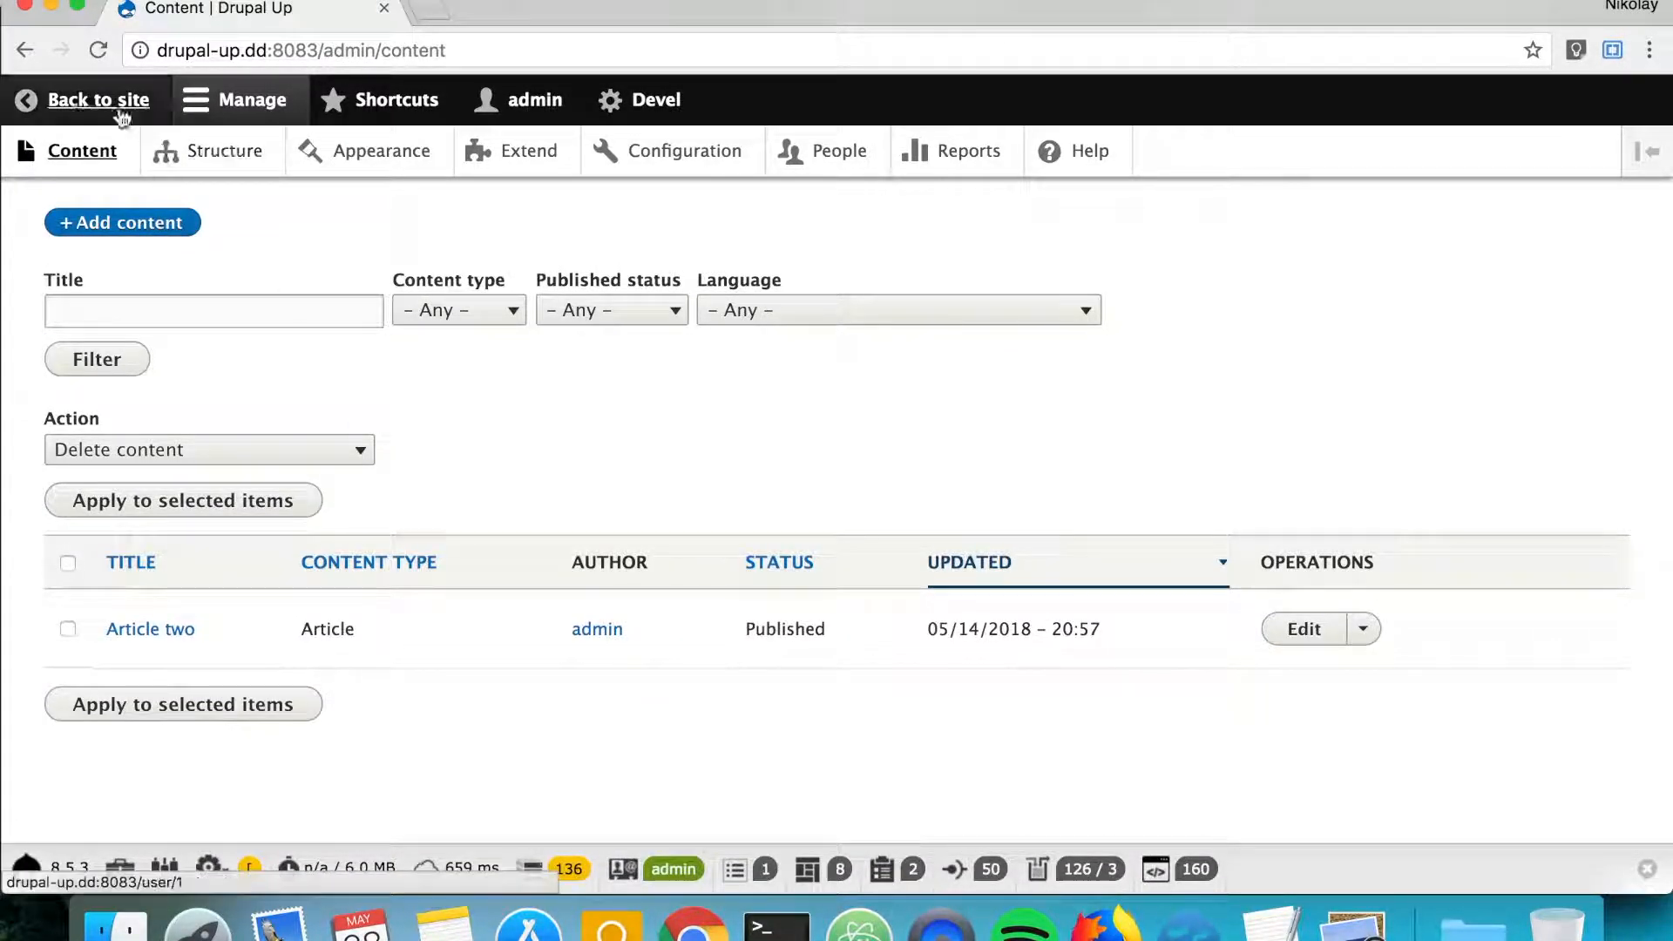
pyautogui.click(95, 100)
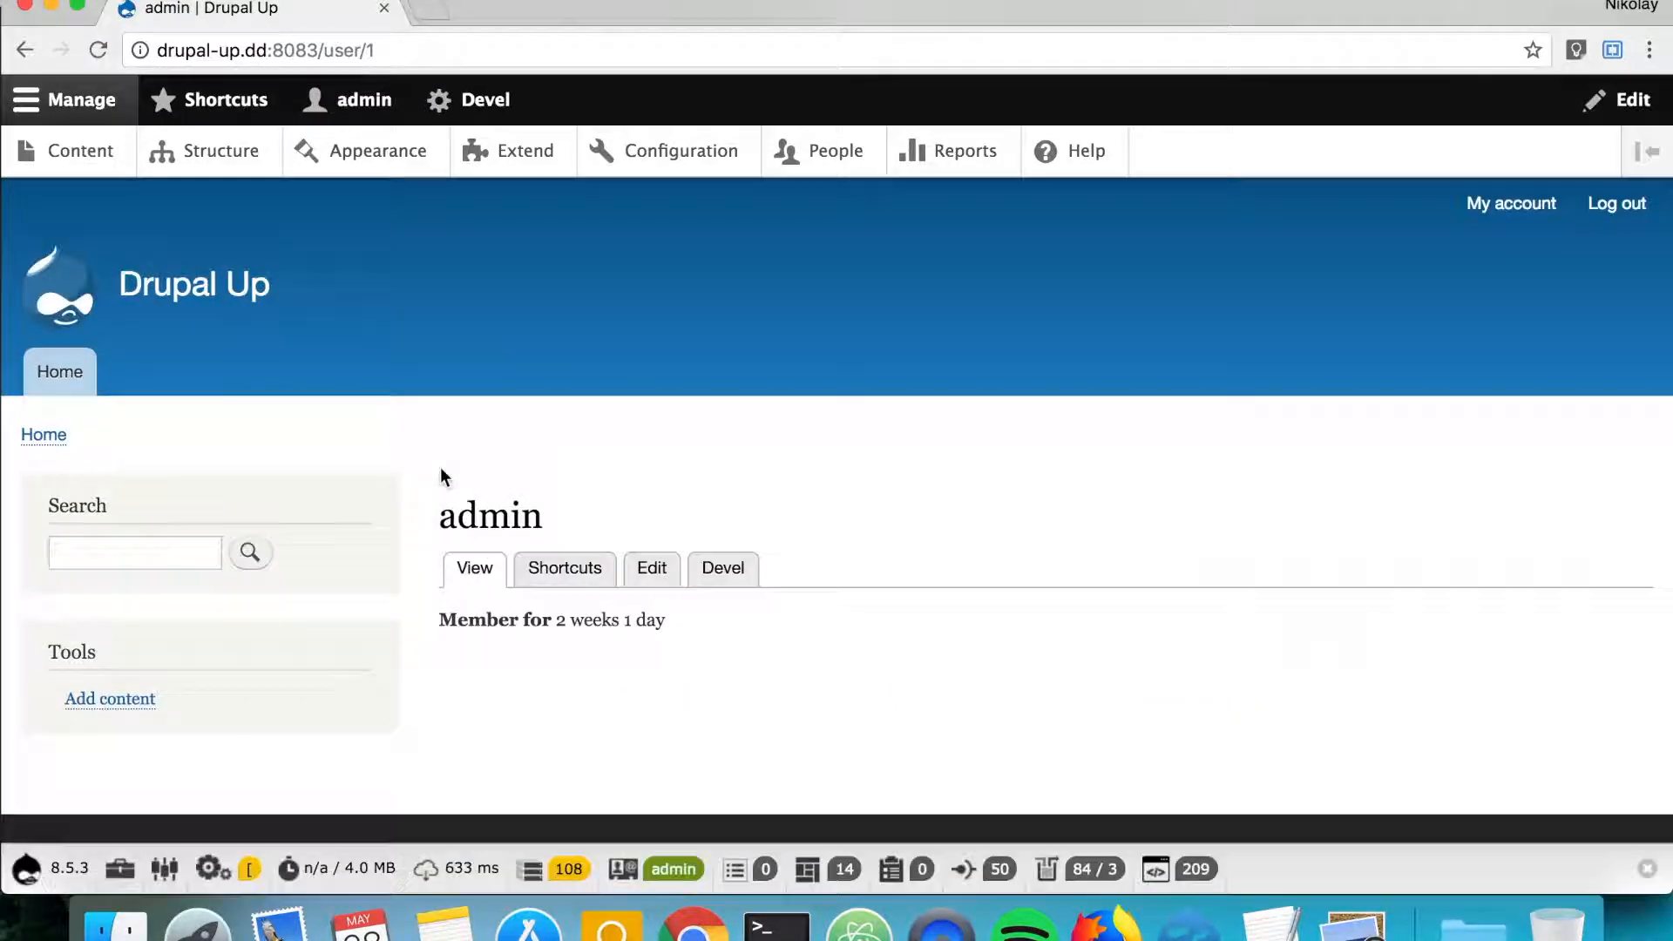
pyautogui.moveTo(81, 151)
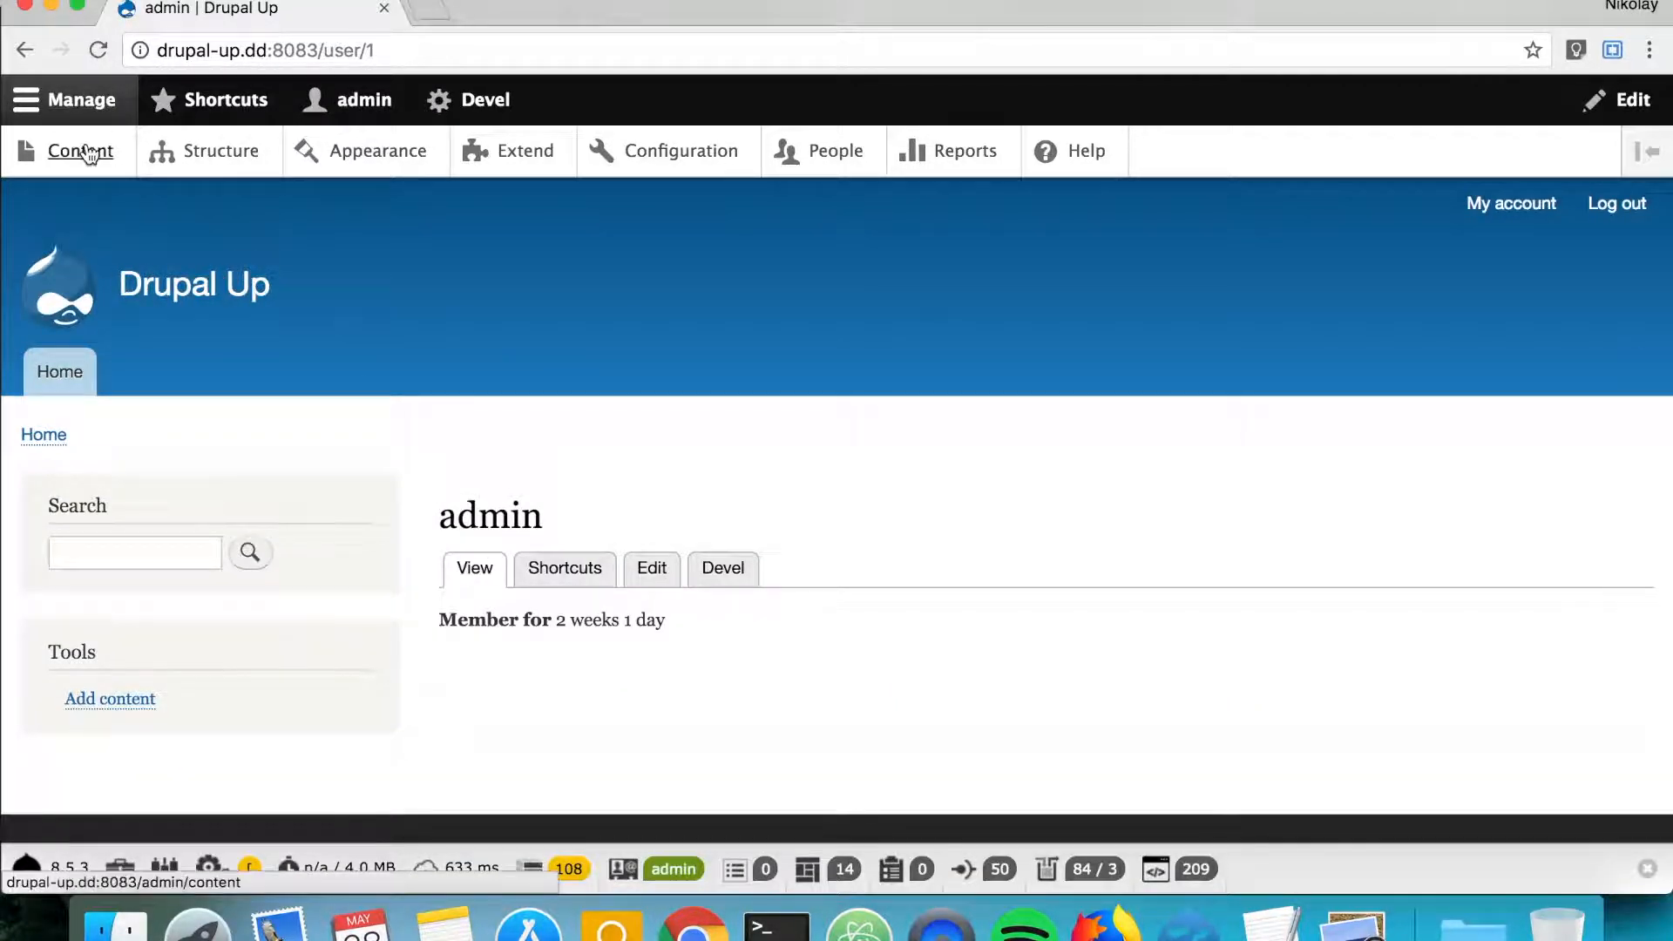
pyautogui.click(80, 151)
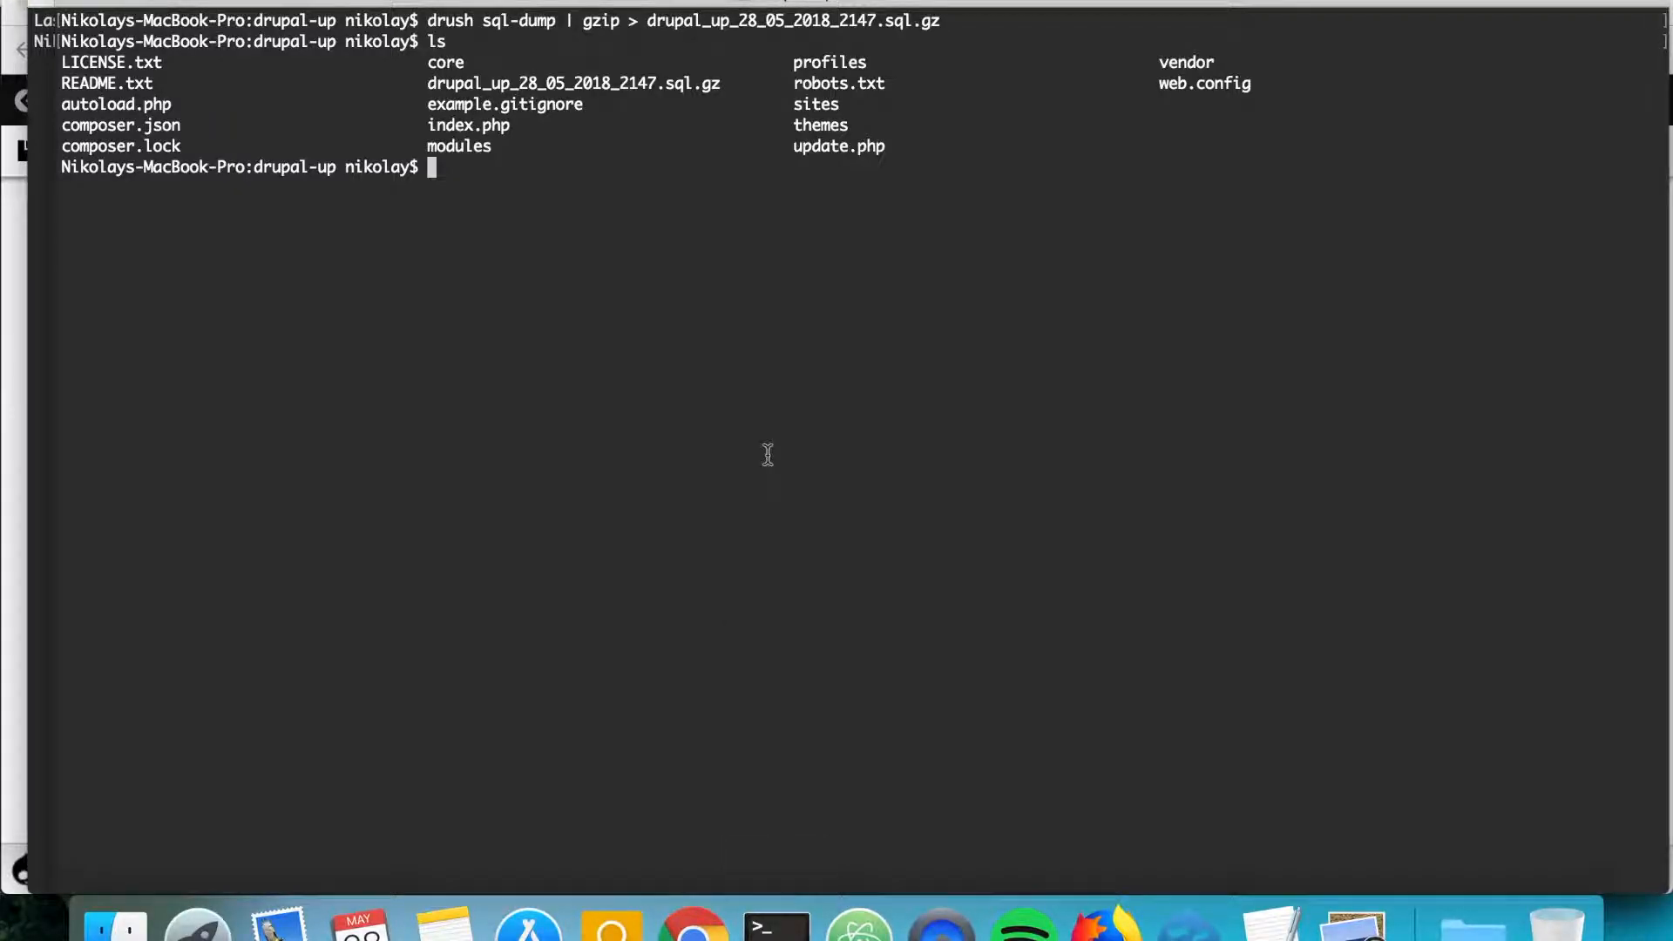
# - Run gunzip < drupal_up_28_05_2018_2147.sql.gz | drush sqlc to reload the database
pyautogui.write('gum')
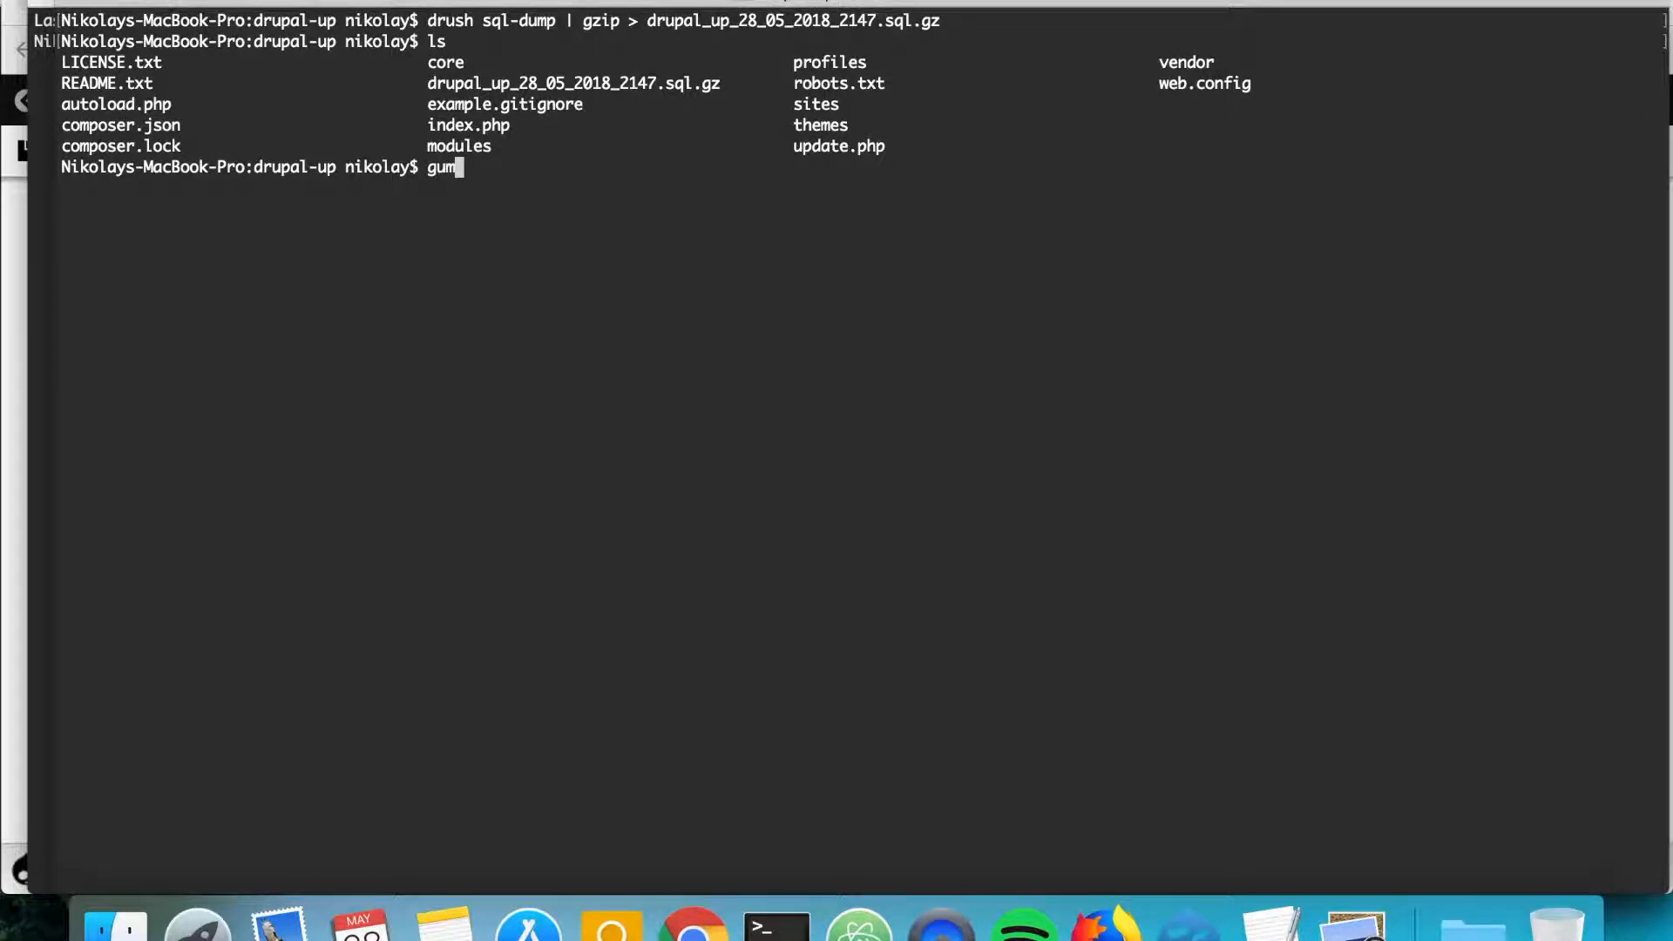
pyautogui.write('unzip <')
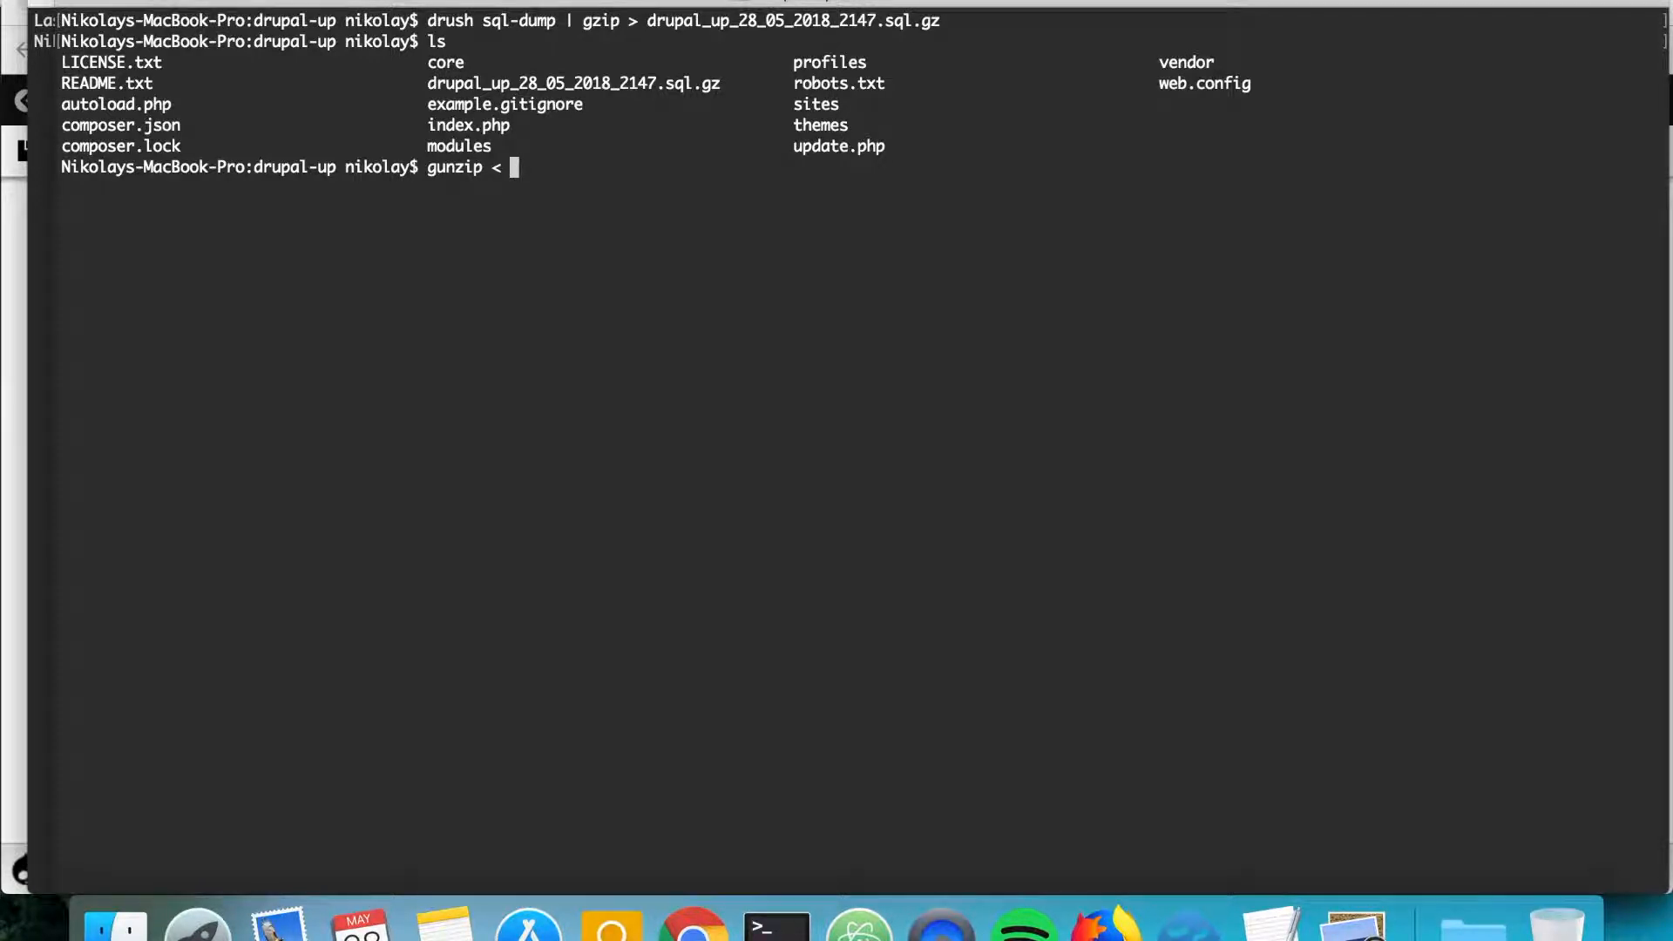
pyautogui.write('drupal_up_28_05_2018_2147.sql.gz')
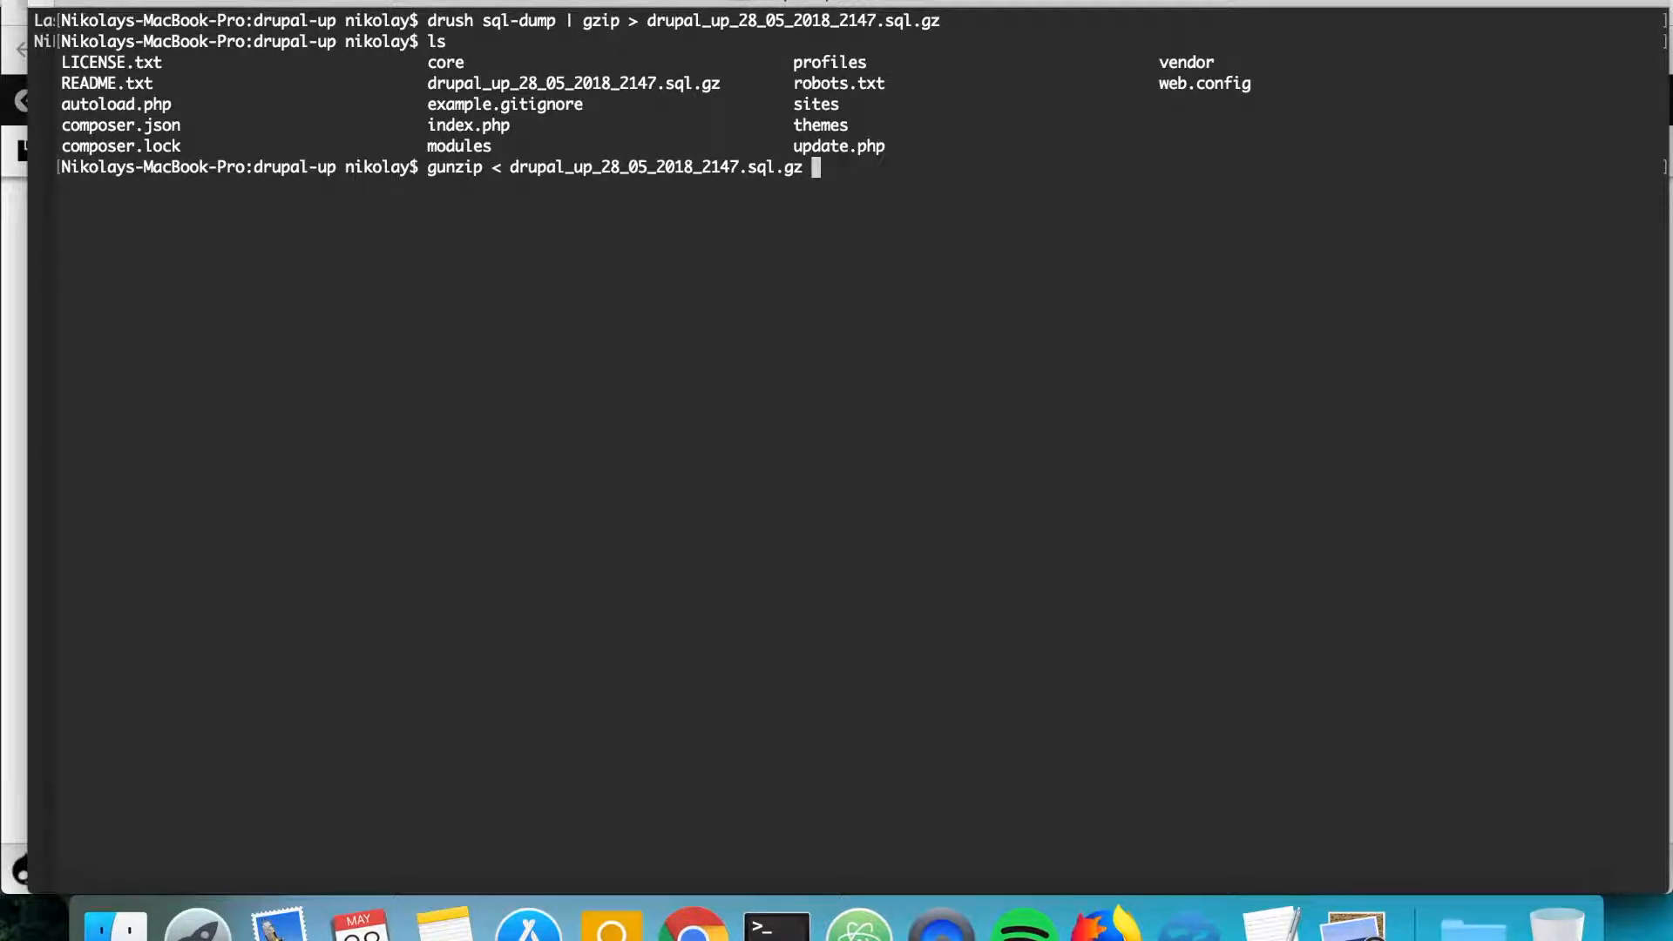
pyautogui.write('| d')
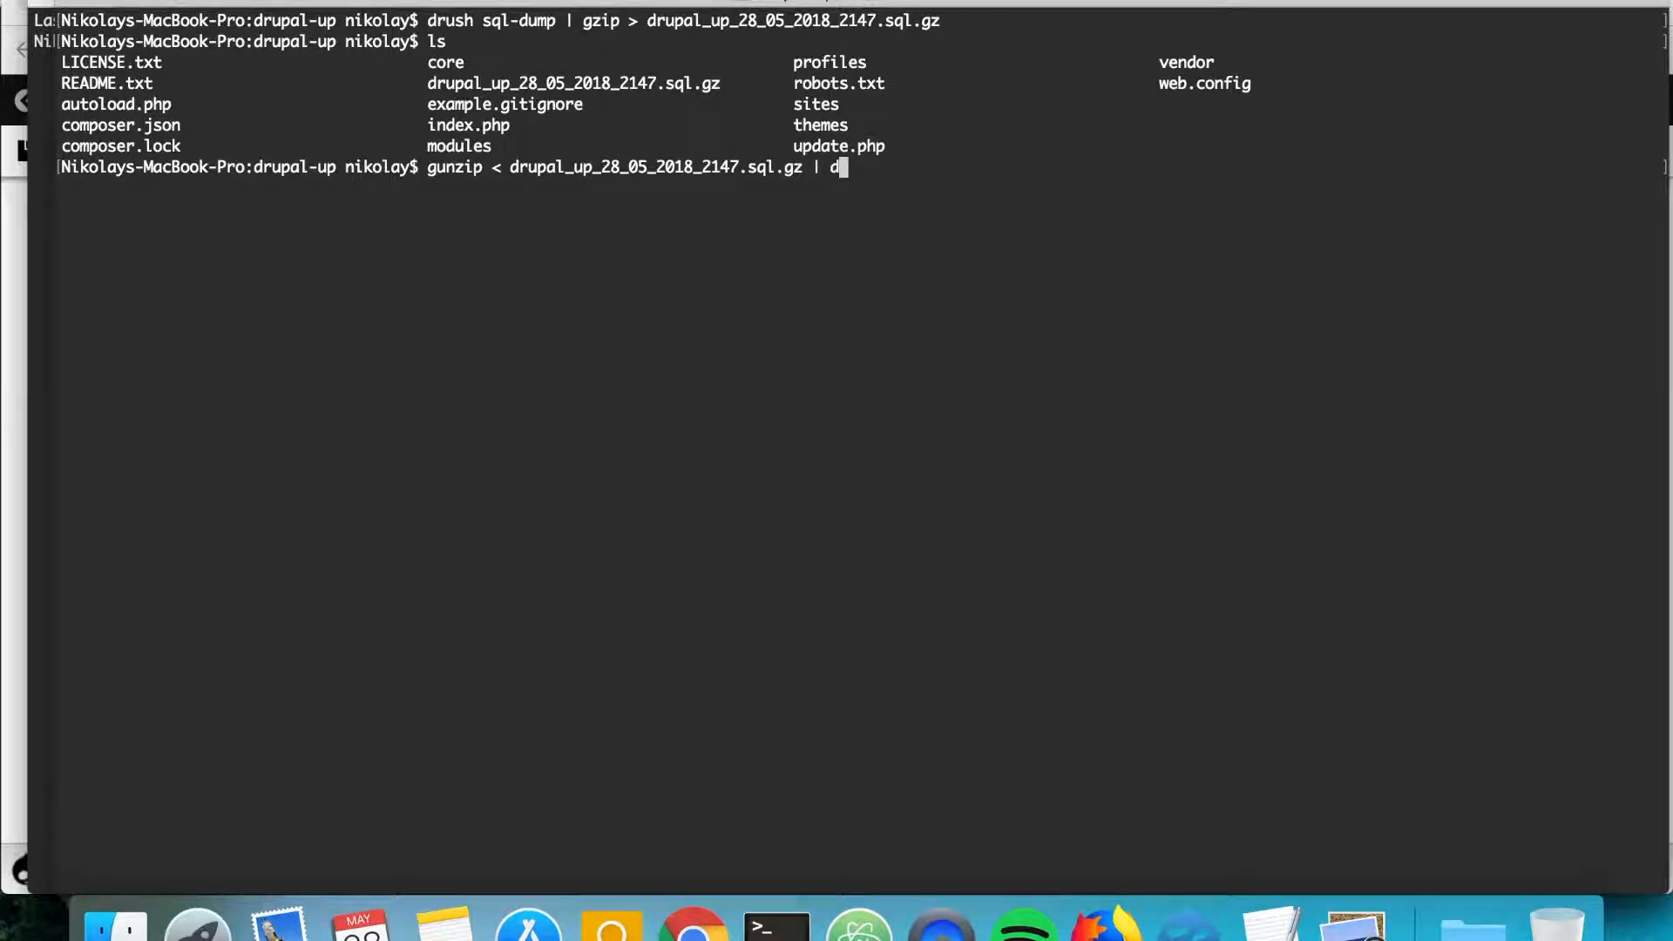
pyautogui.write('rush sq')
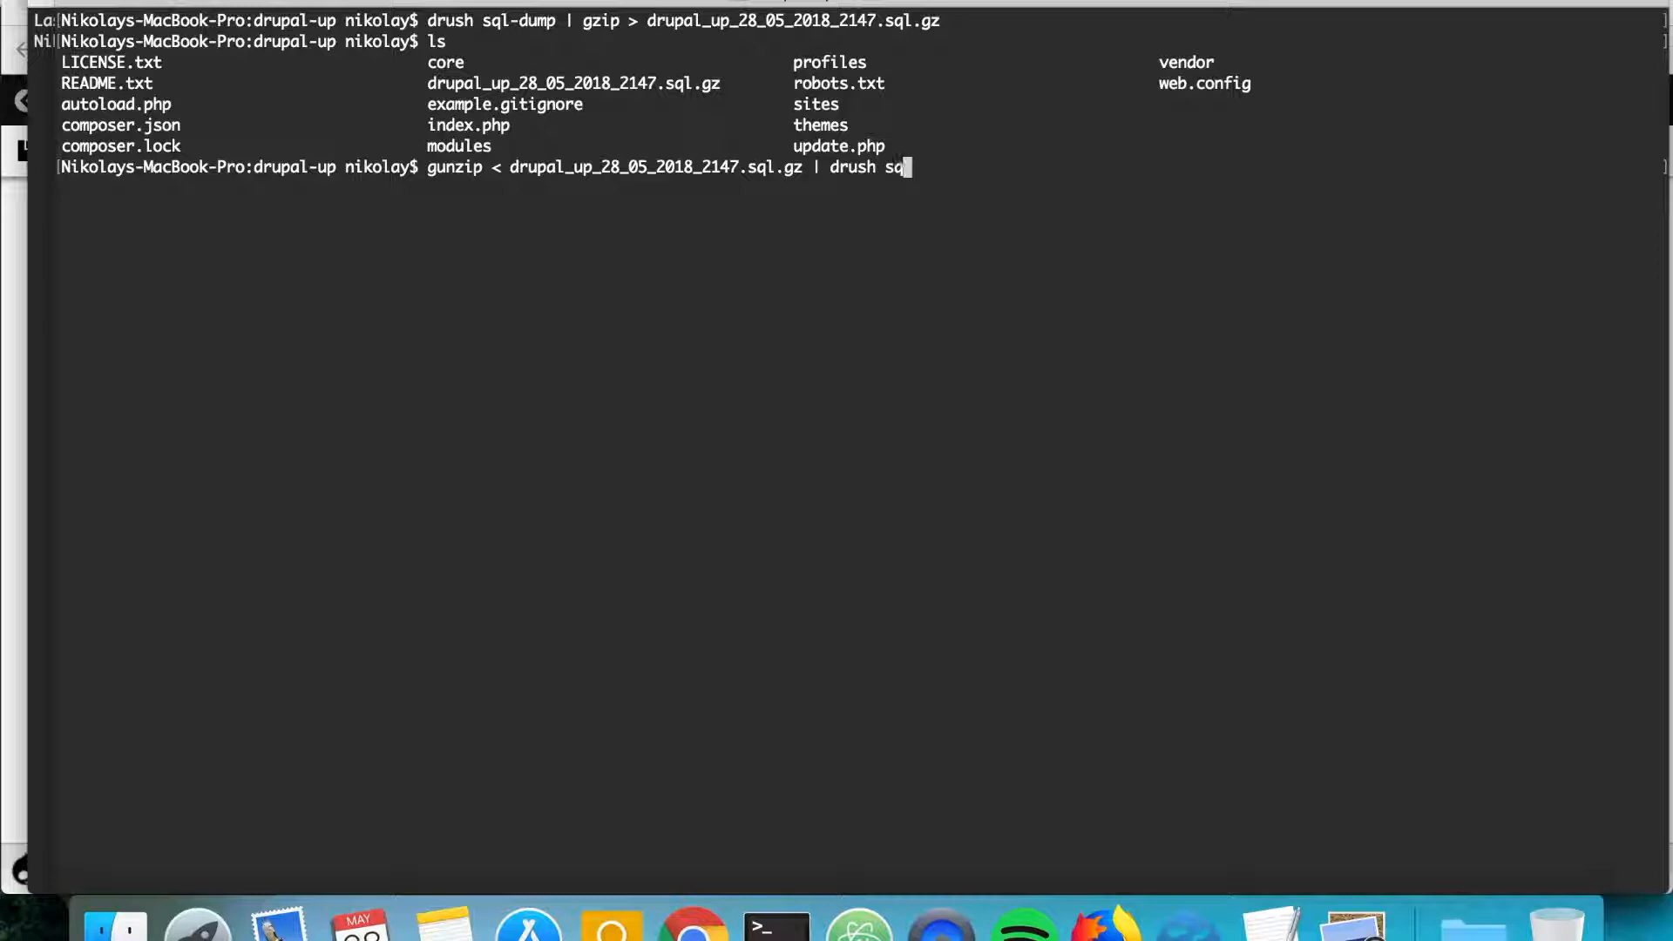
pyautogui.write('lc')
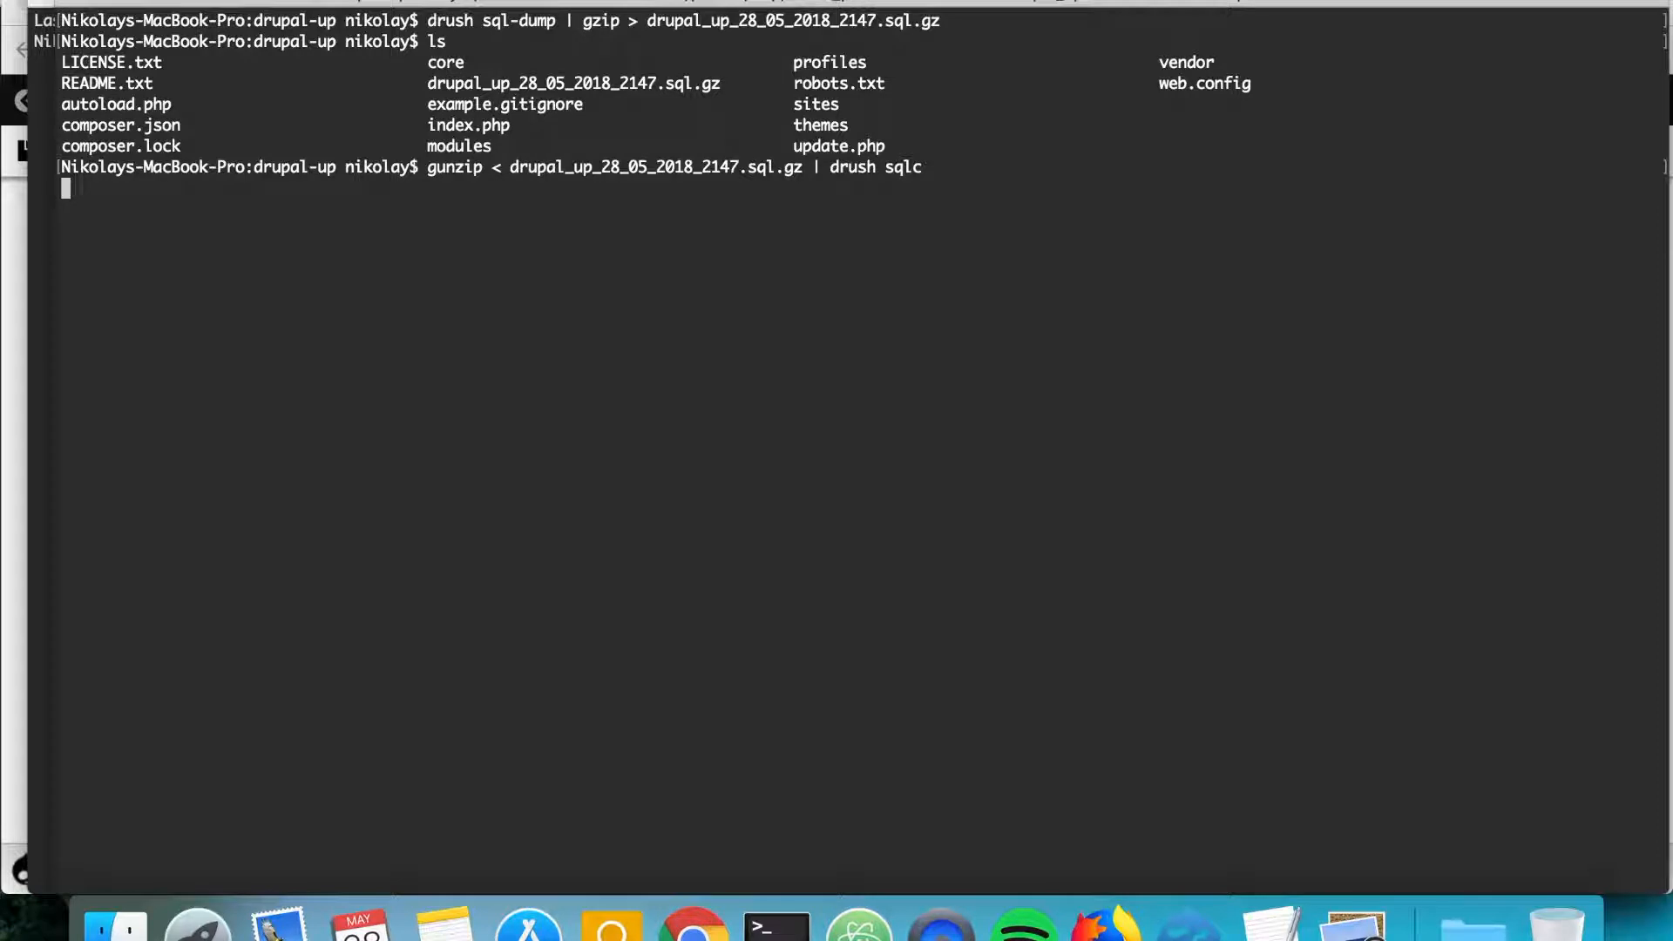
pyautogui.press('Return')
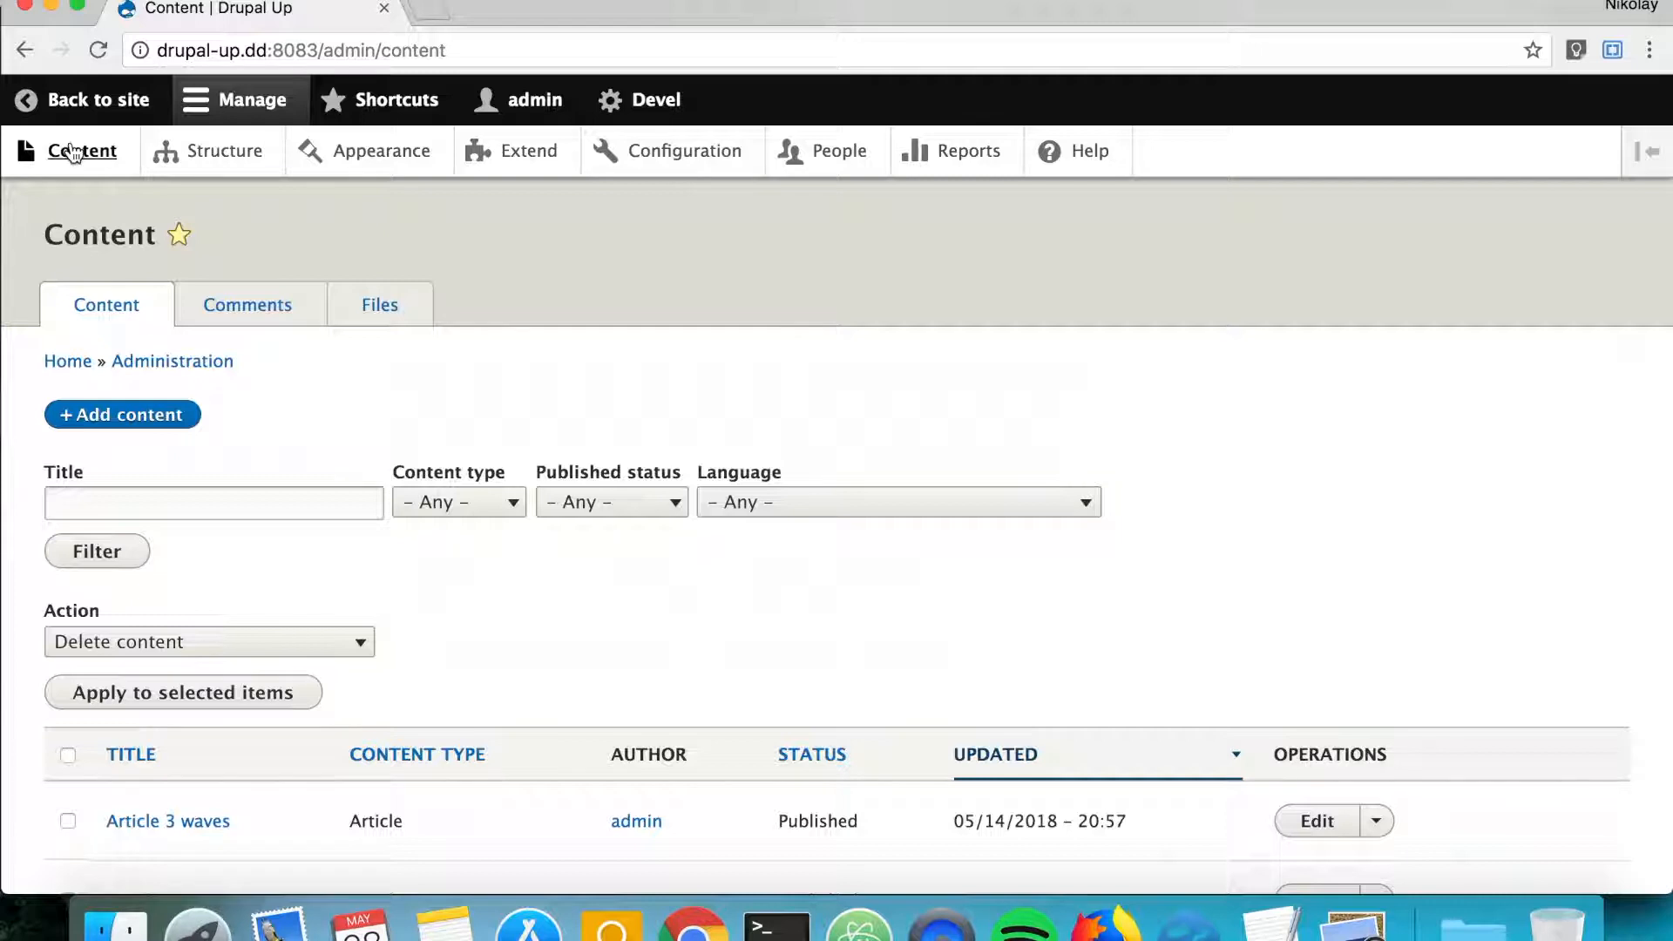
# - Scroll the Content overview to confirm Article 3 waves, Article two and Article One are restored
pyautogui.scroll(-3)
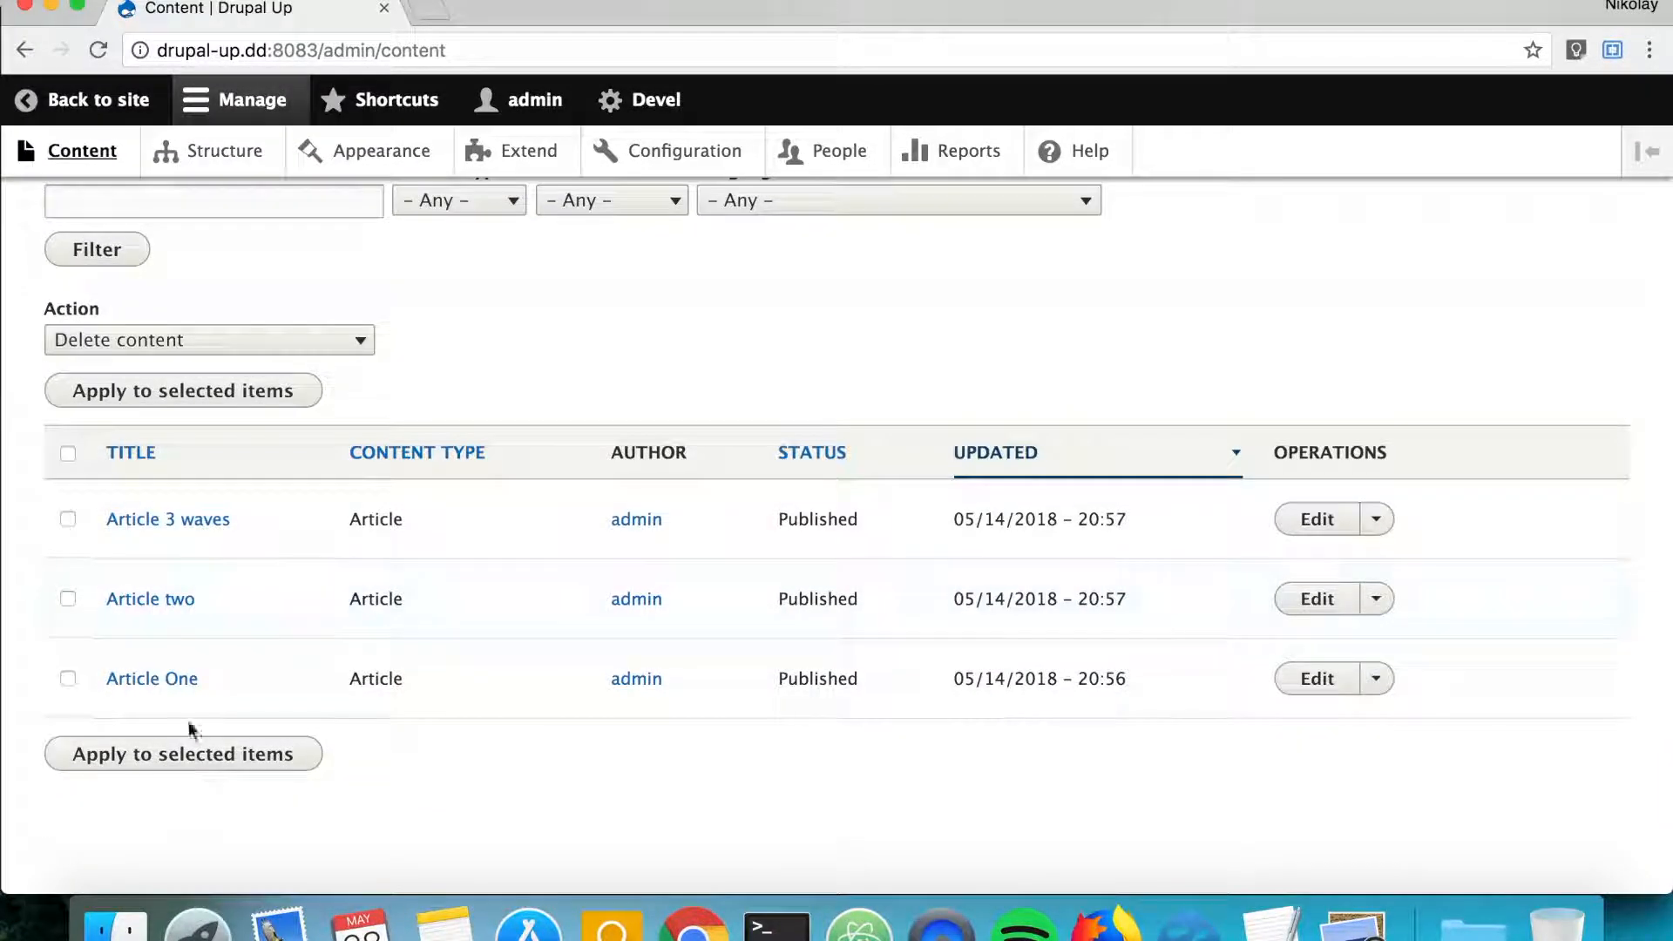
pyautogui.moveTo(152, 678)
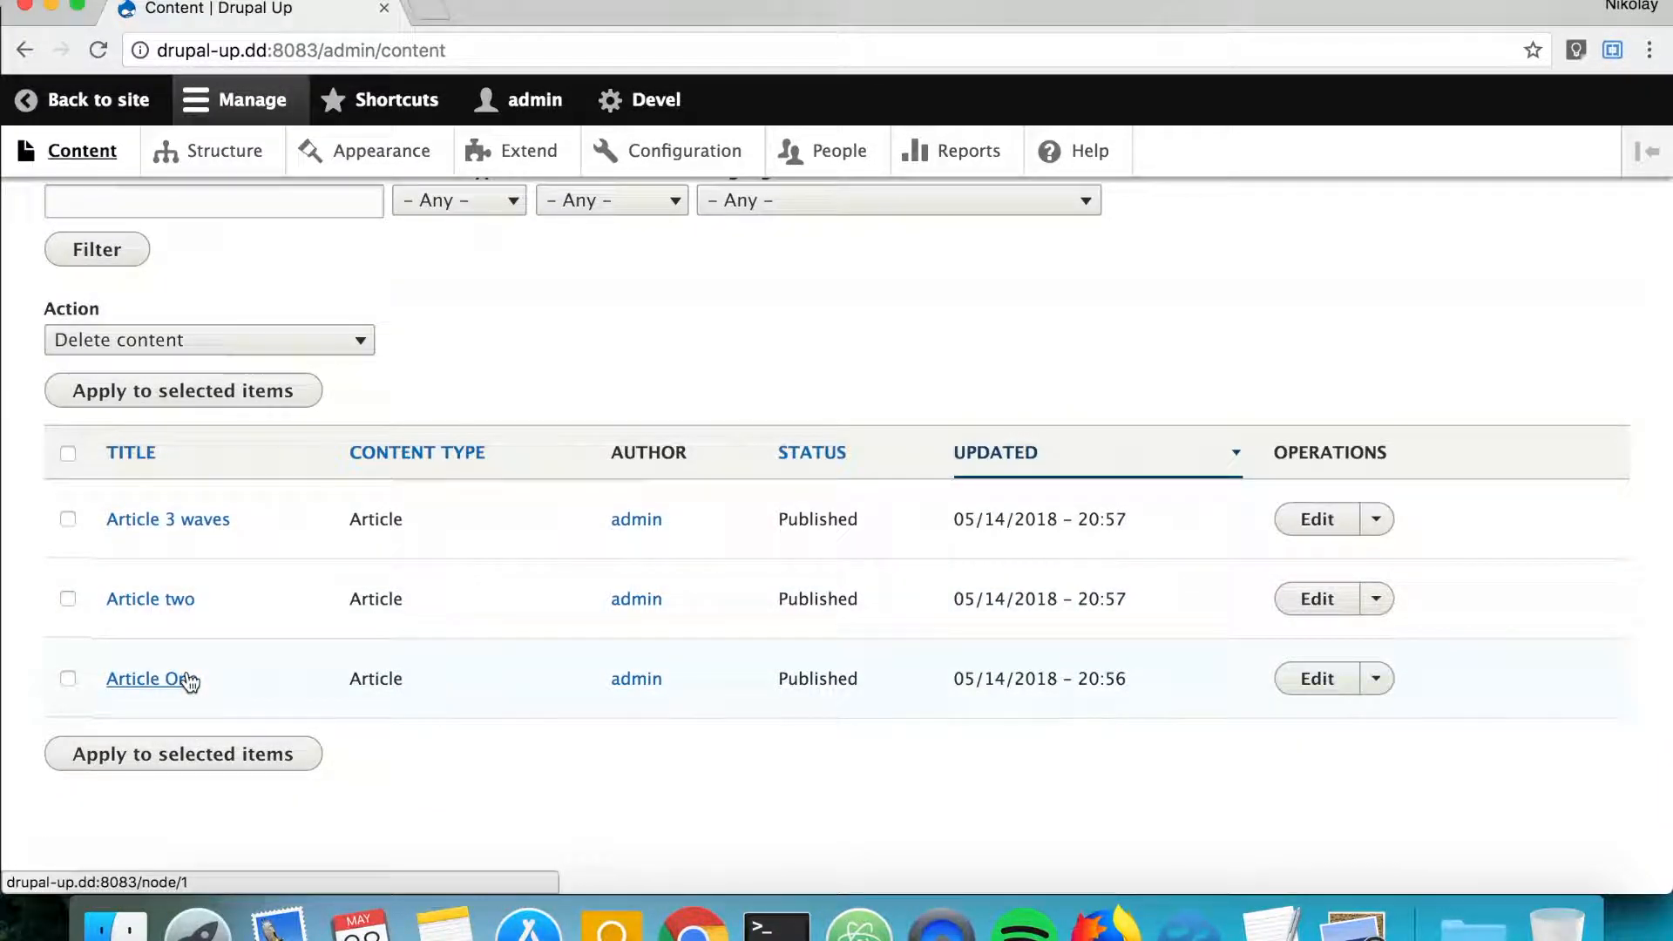